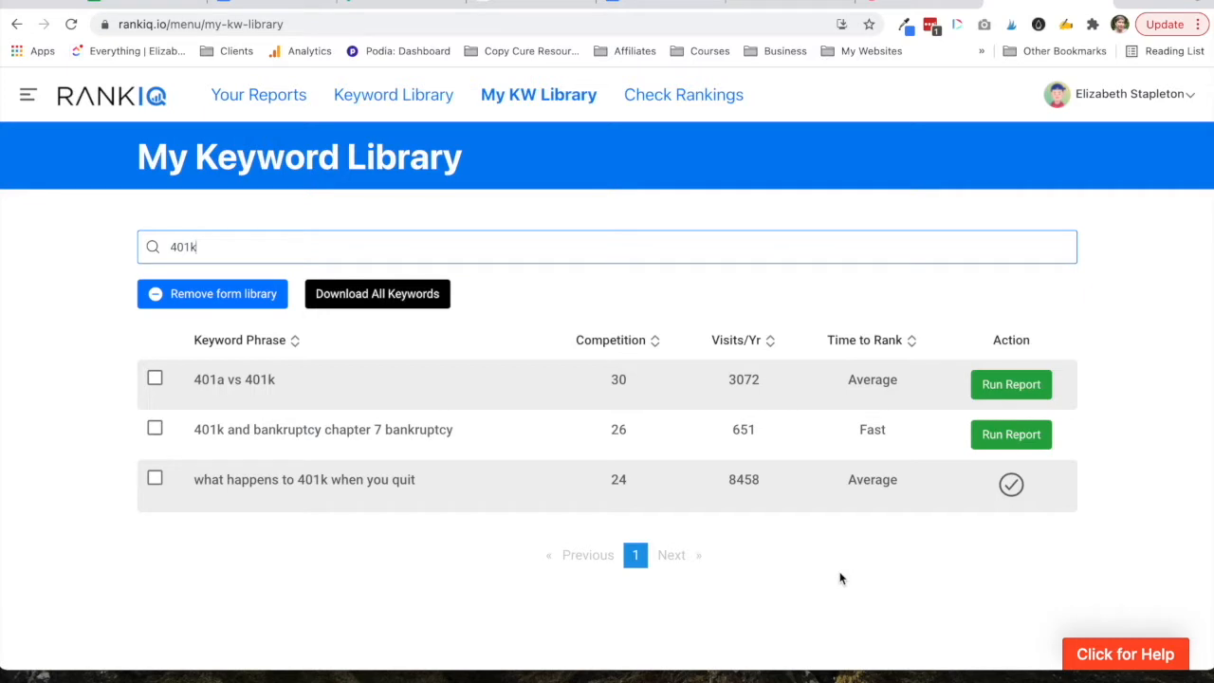
mouse_move(839, 132)
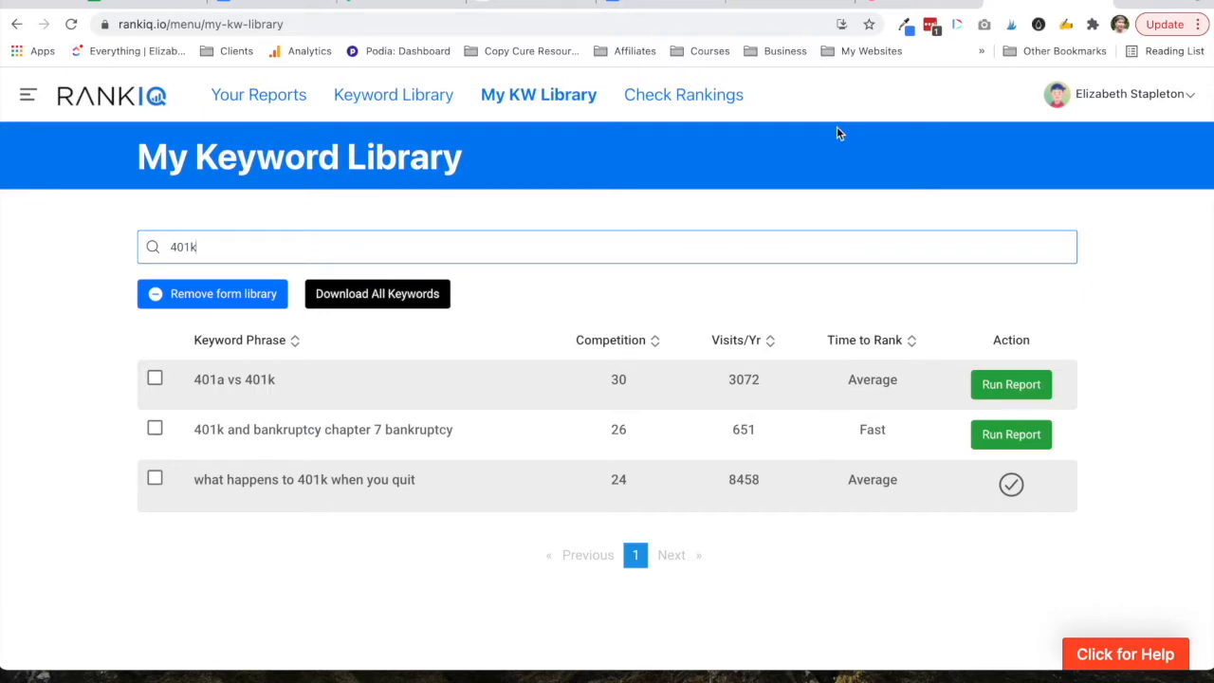
mouse_move(112, 586)
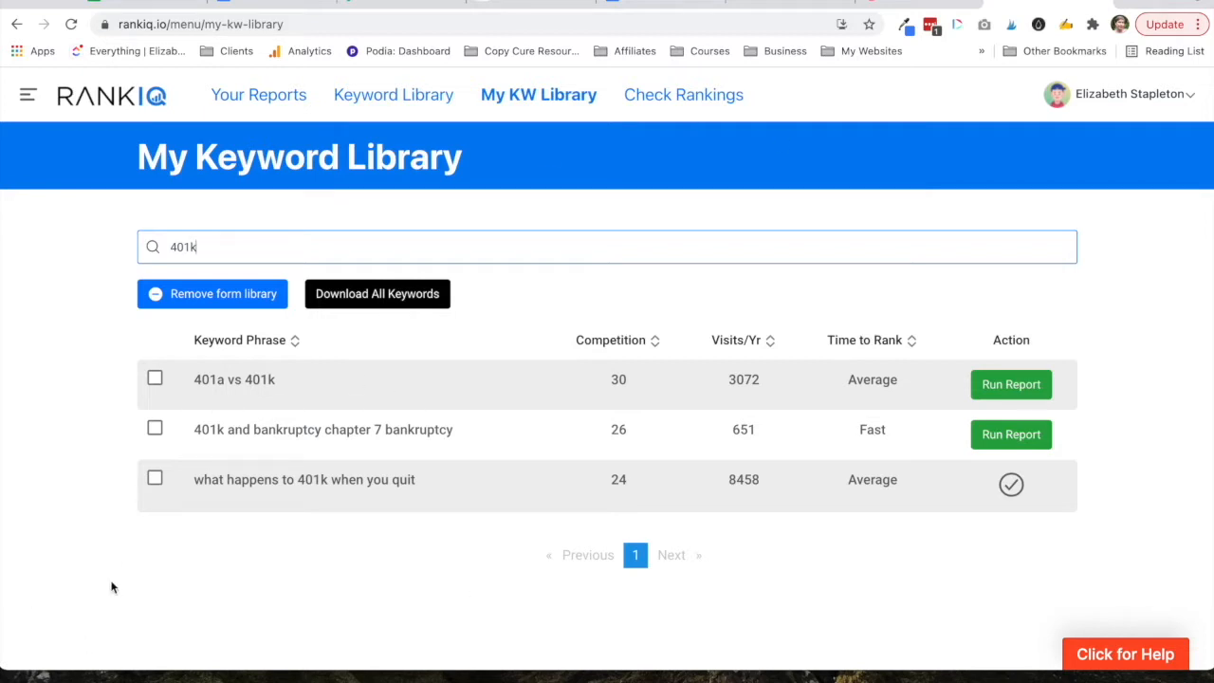
mouse_move(330, 463)
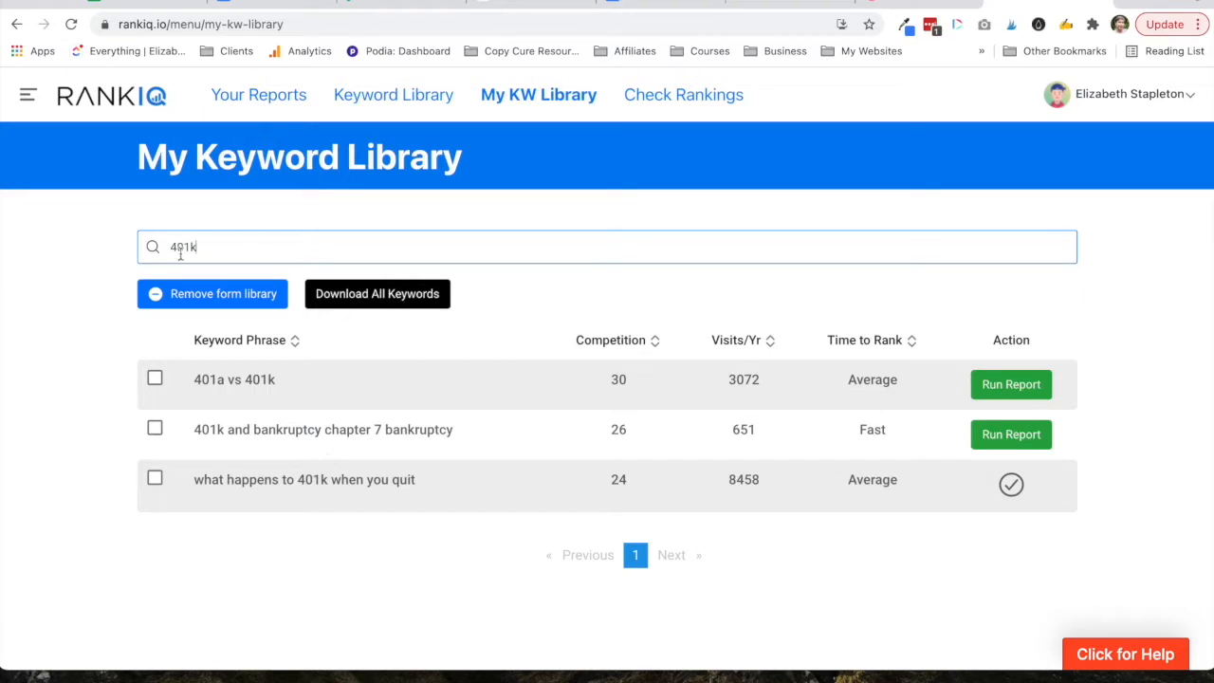
mouse_move(87, 146)
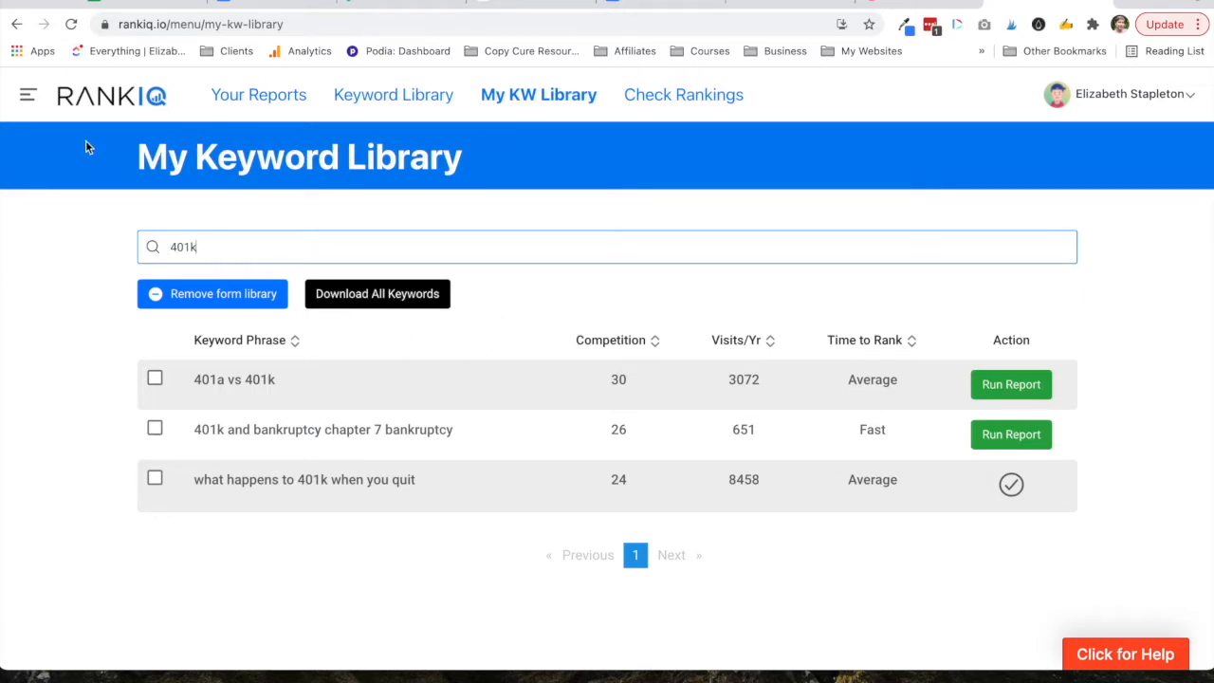
mouse_move(250, 440)
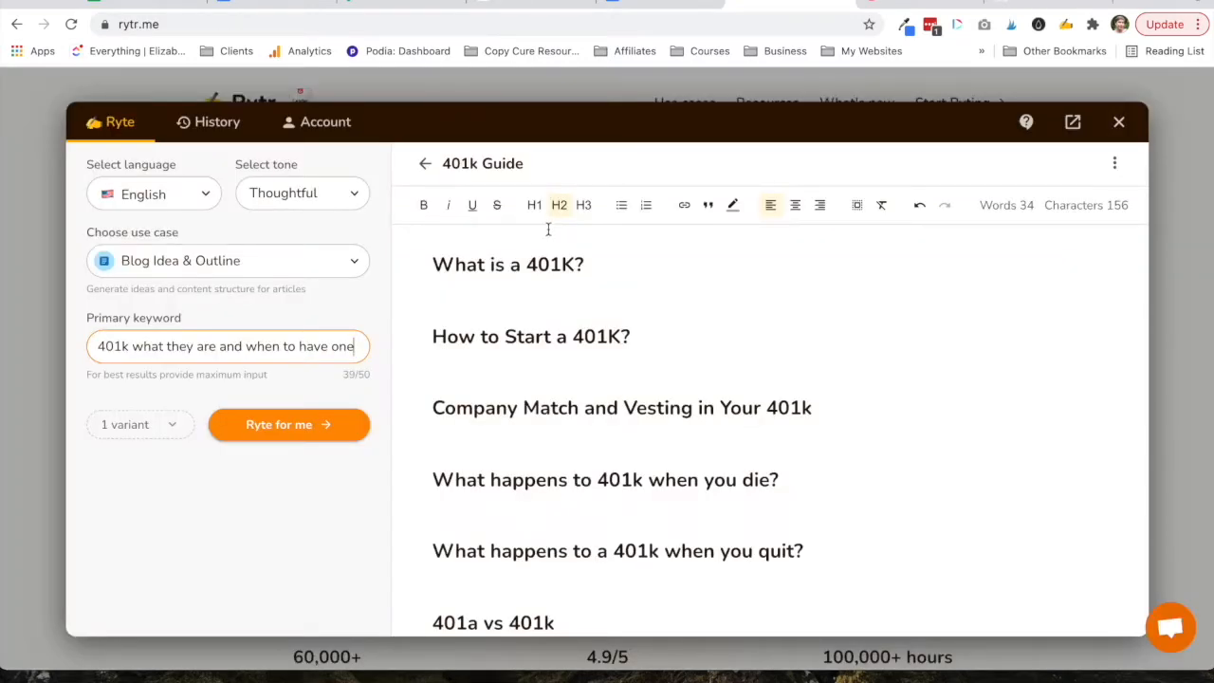
- Generate one Blog Idea & Outline variant for '401k what they are and when to have one'
scroll(up, 3)
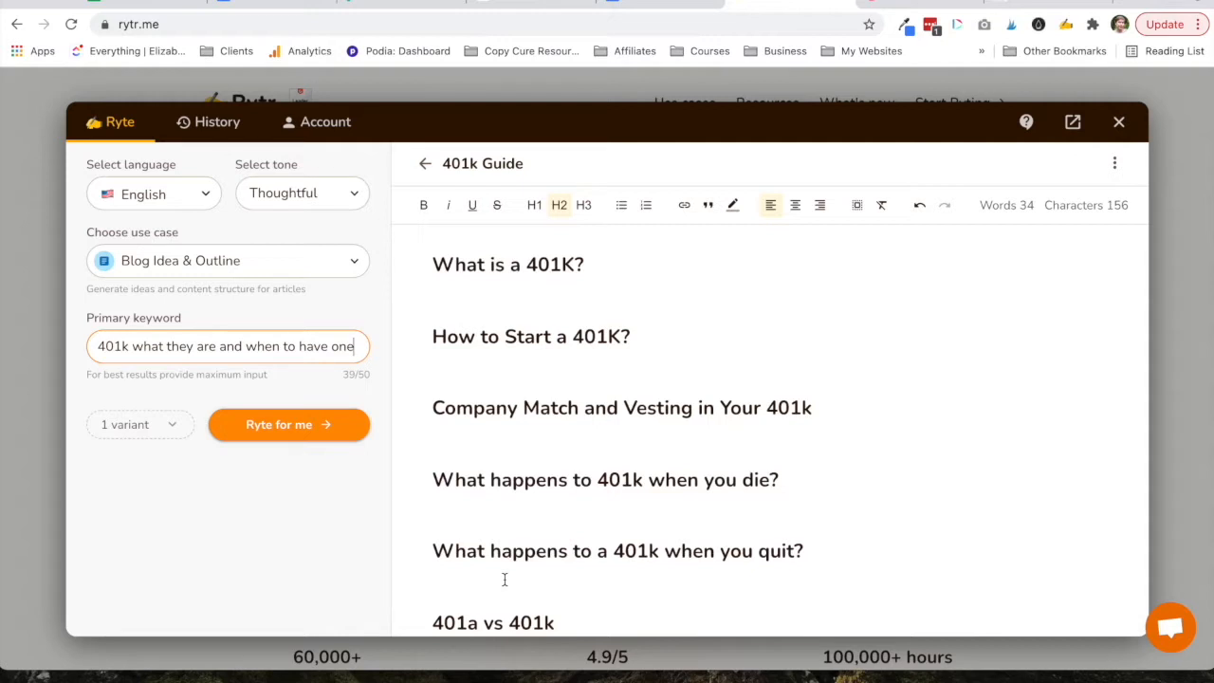
scroll(up, 3)
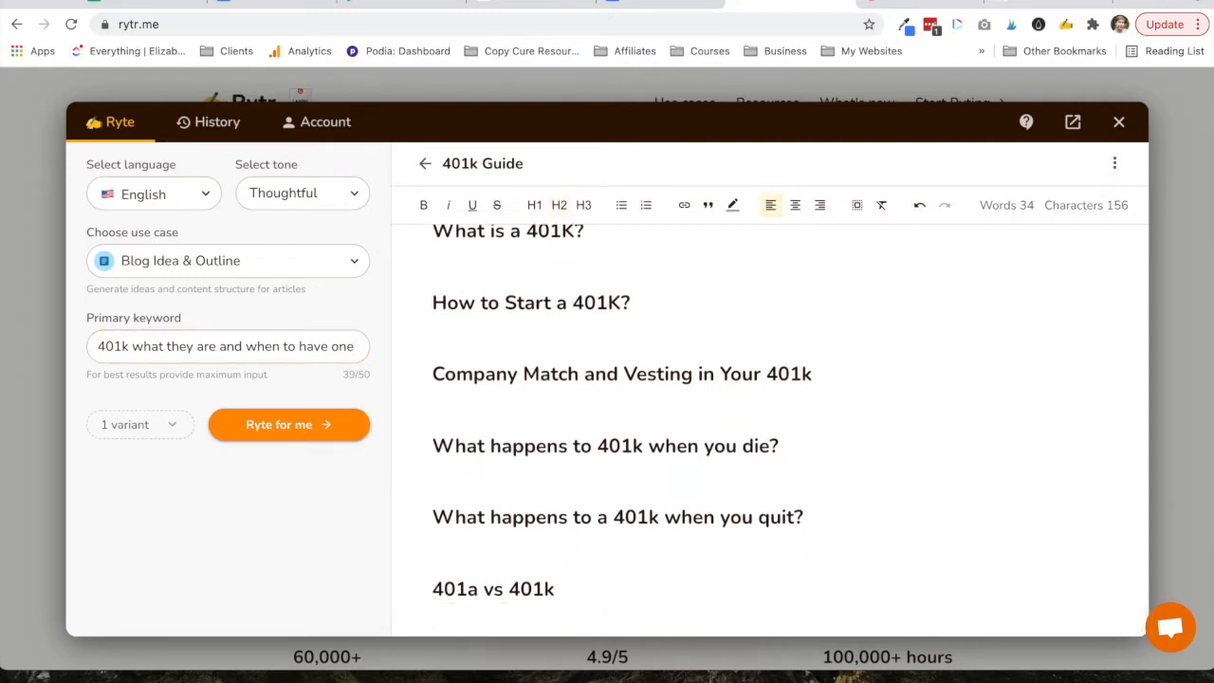
scroll(up, 3)
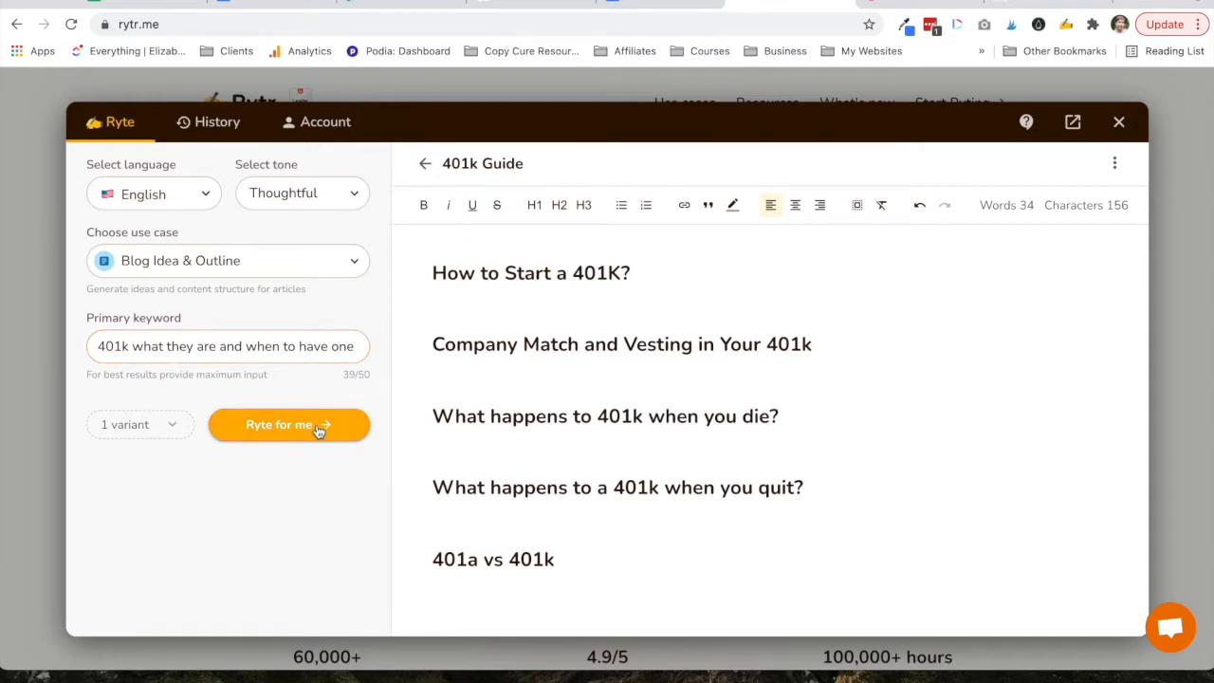
click(141, 425)
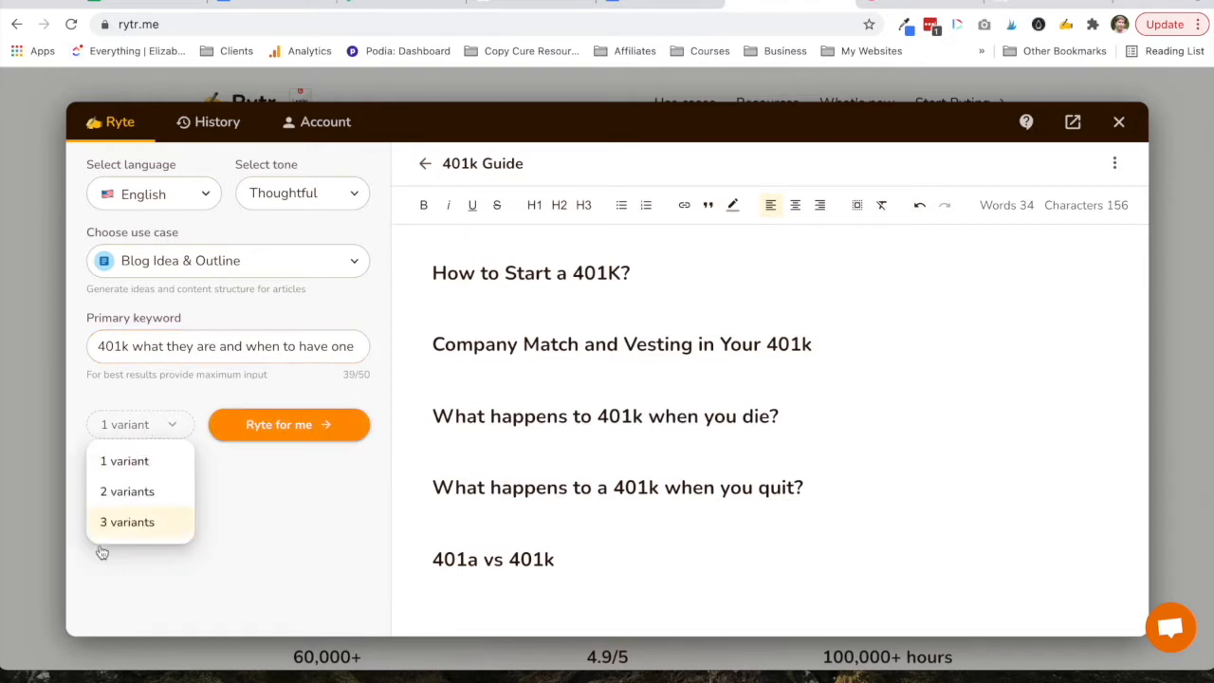
click(126, 461)
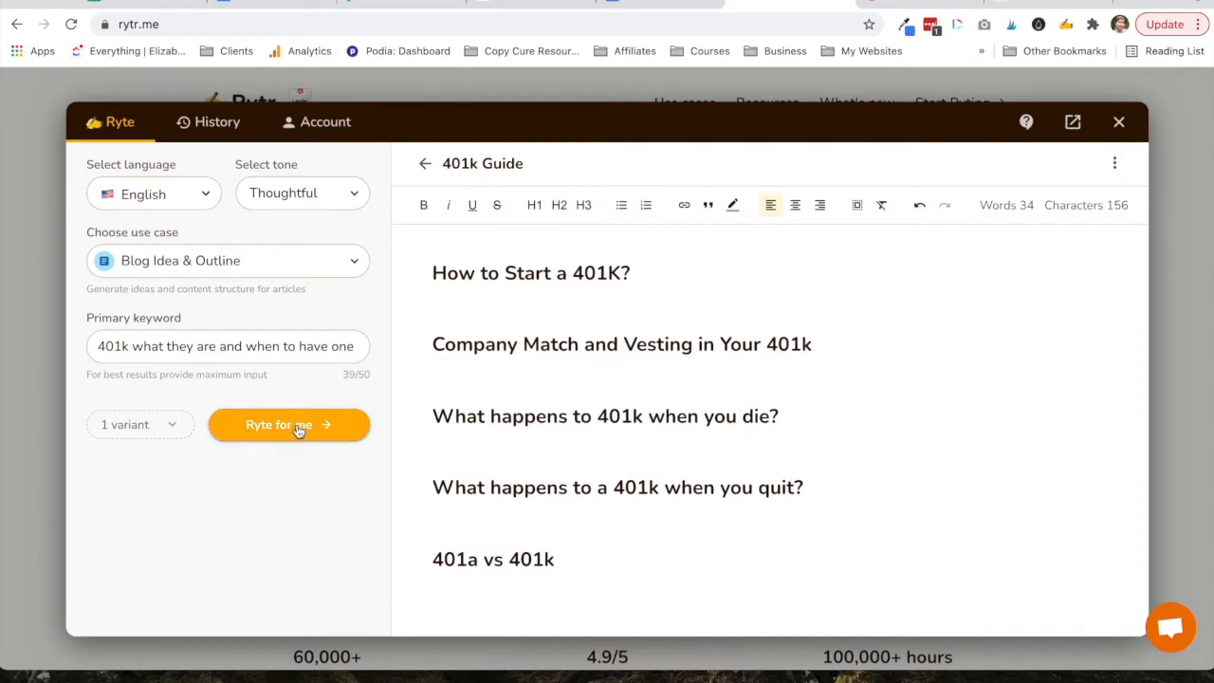
click(288, 425)
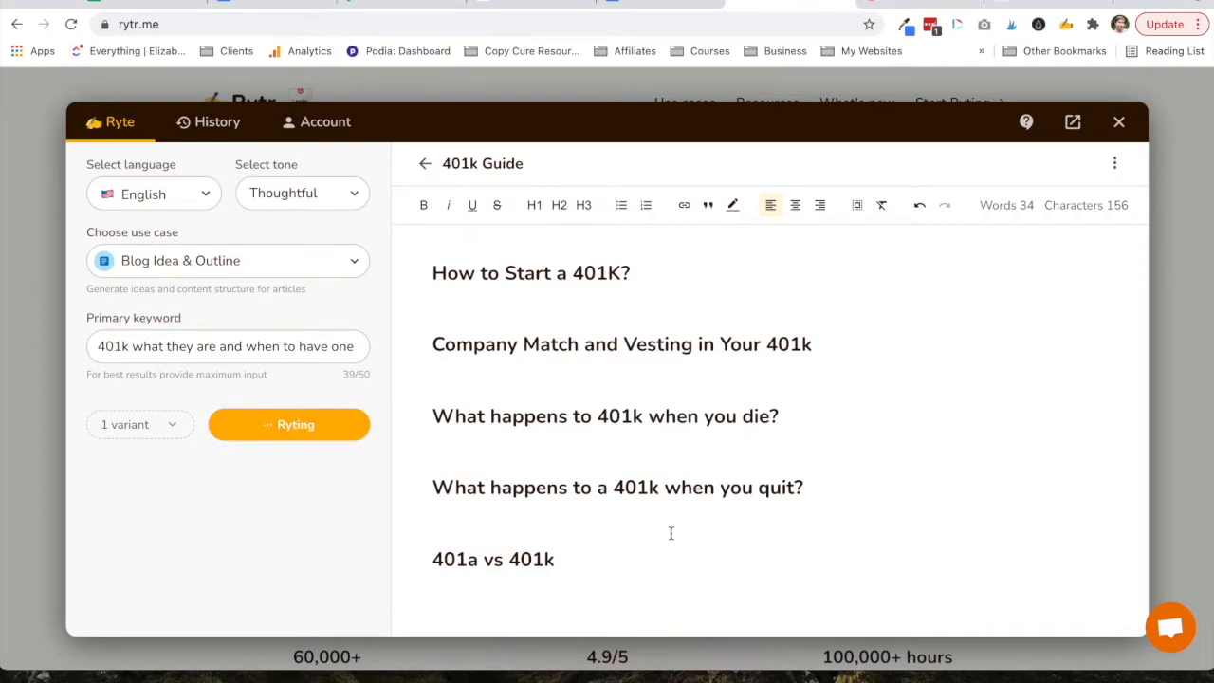
- Review the outline 'The Complete Guide to 401k Plans and Why You Should Have One Now' below the headings
click(288, 425)
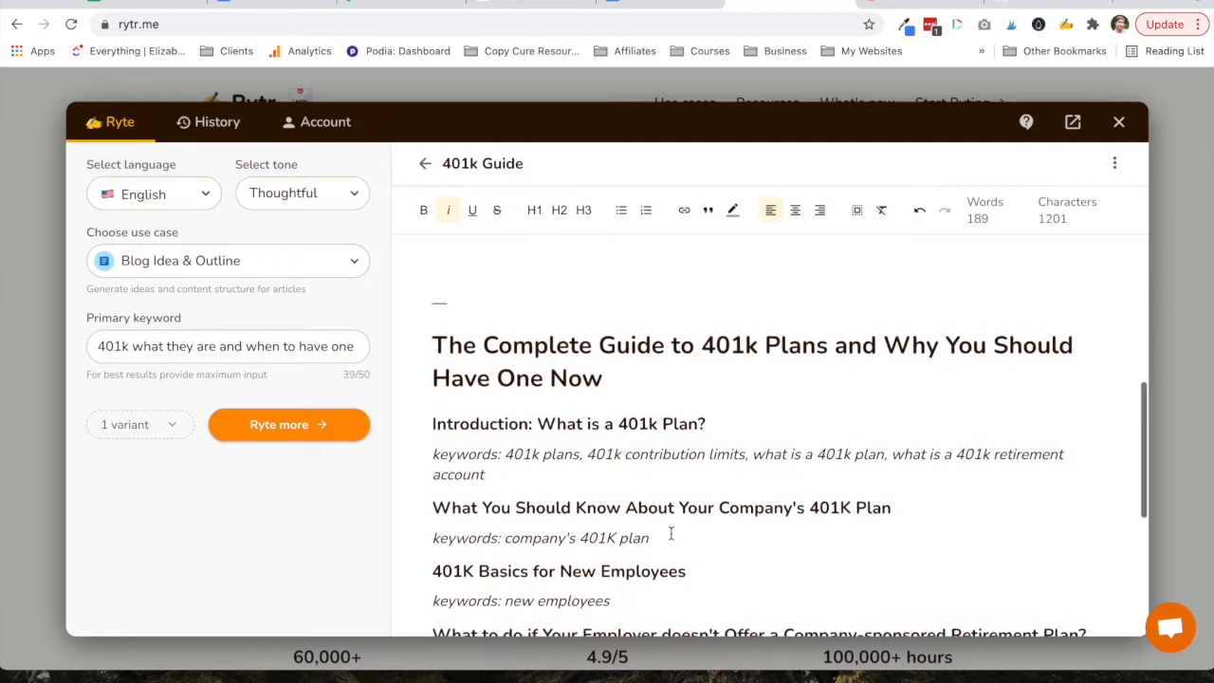
scroll(up, 3)
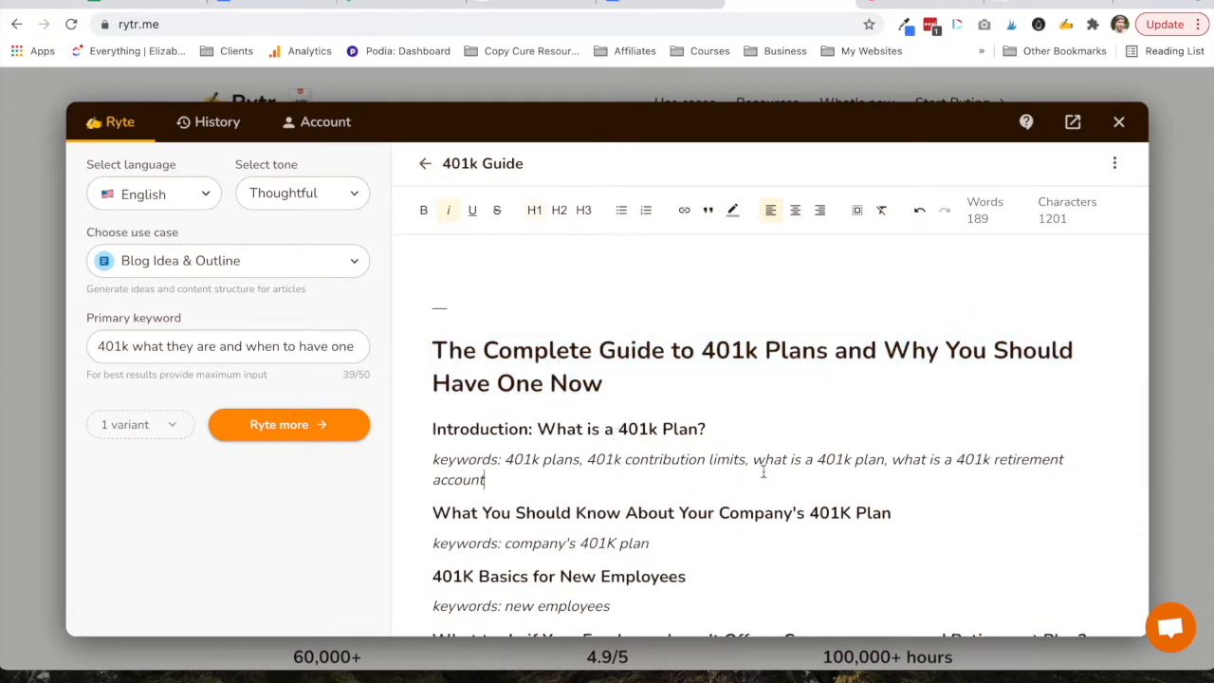
scroll(up, 3)
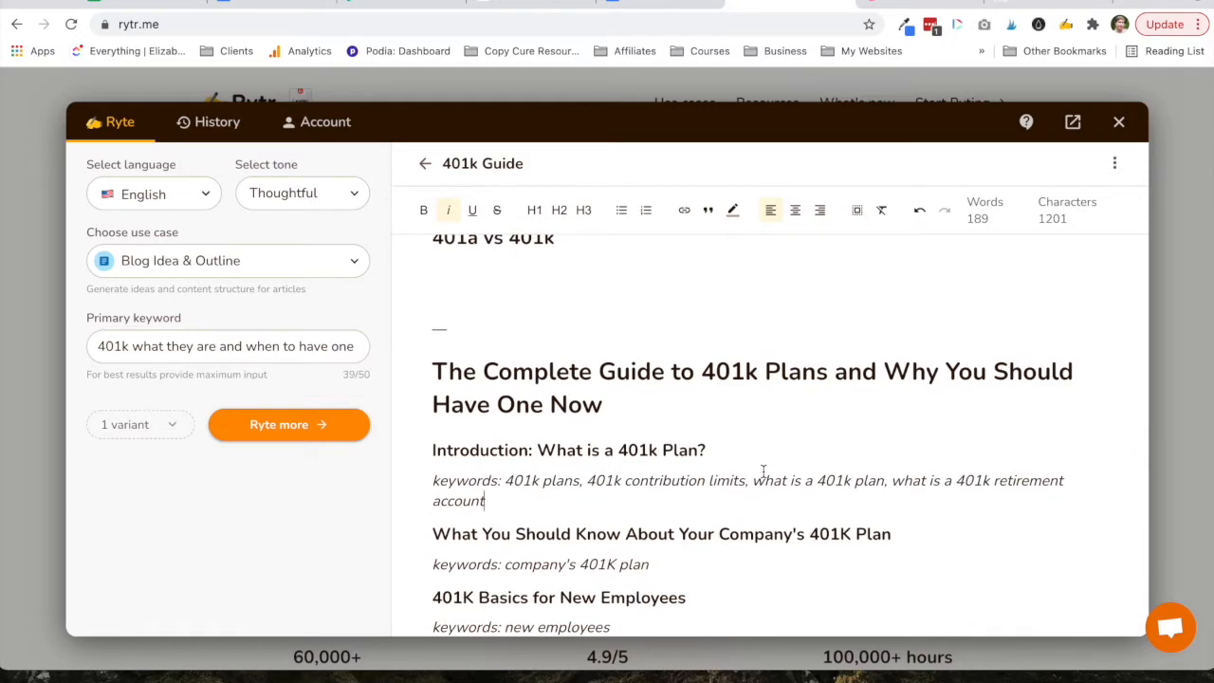
scroll(down, 3)
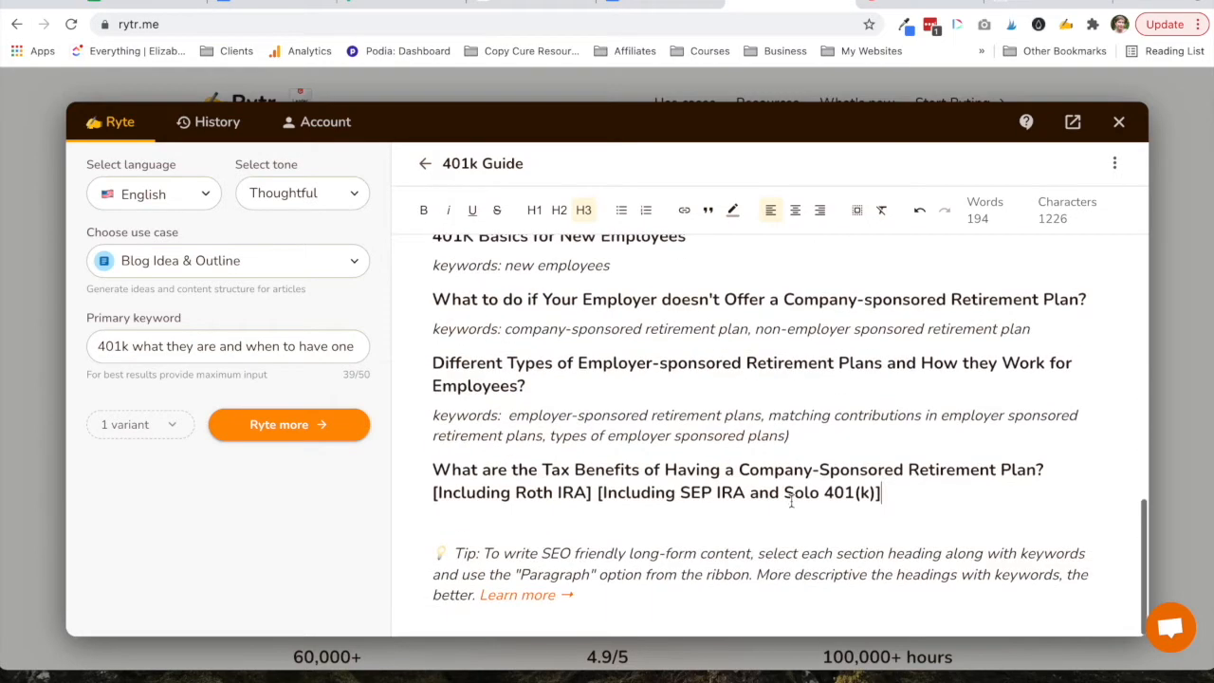
- Place the company 401K plan and other generated outline headings into the article's heading list
scroll(down, 3)
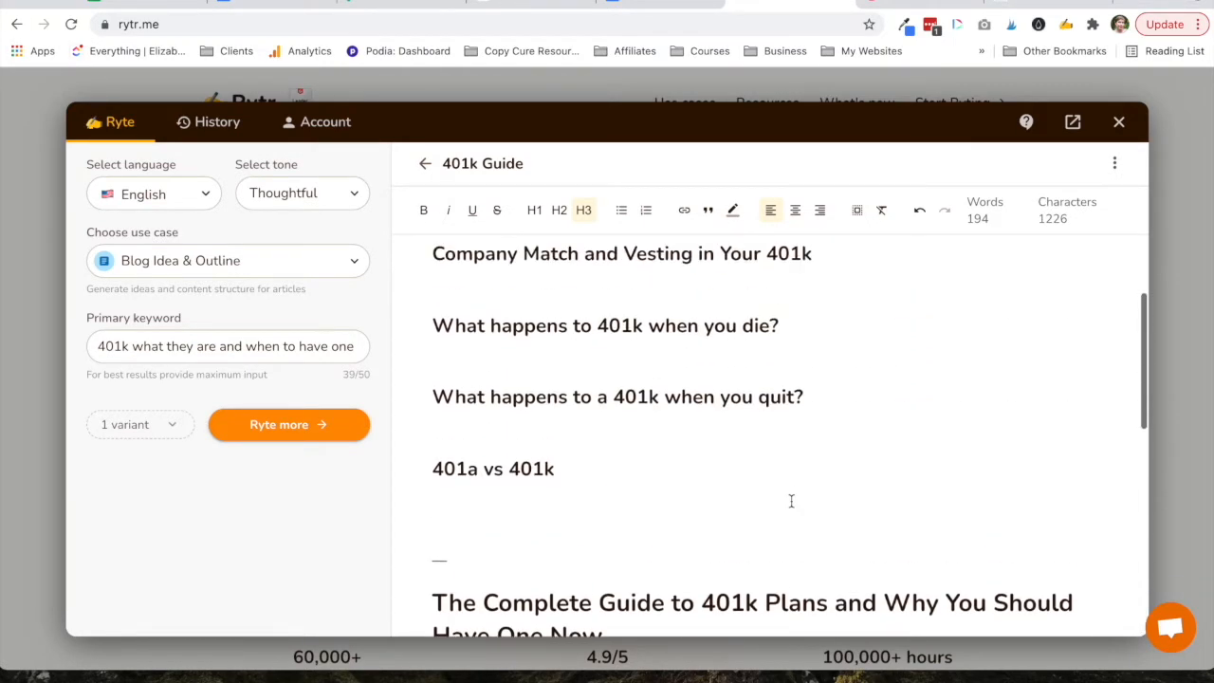
scroll(down, 3)
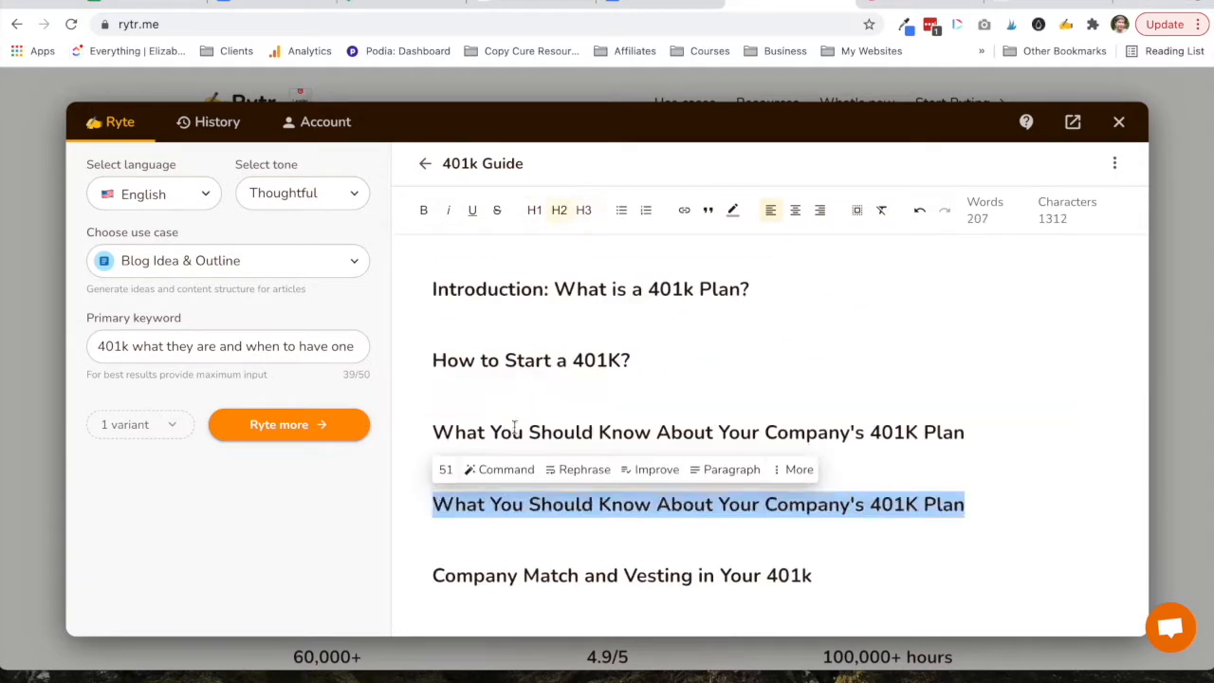
click(288, 425)
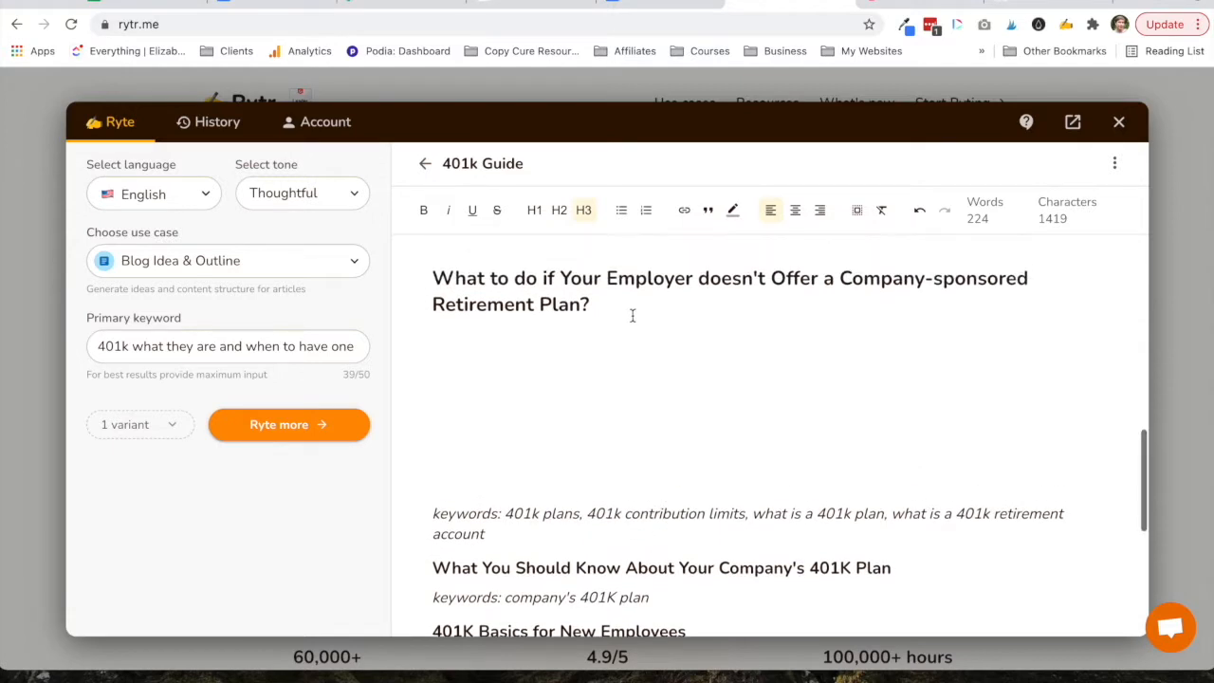
click(289, 425)
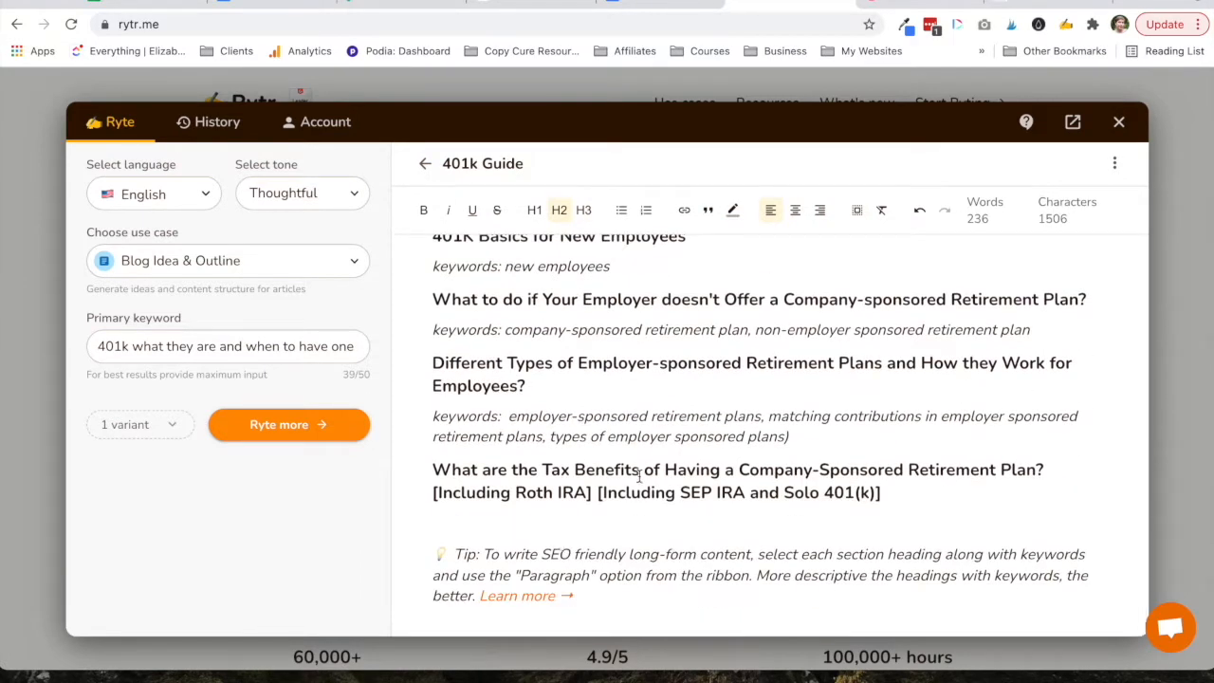
scroll(up, 3)
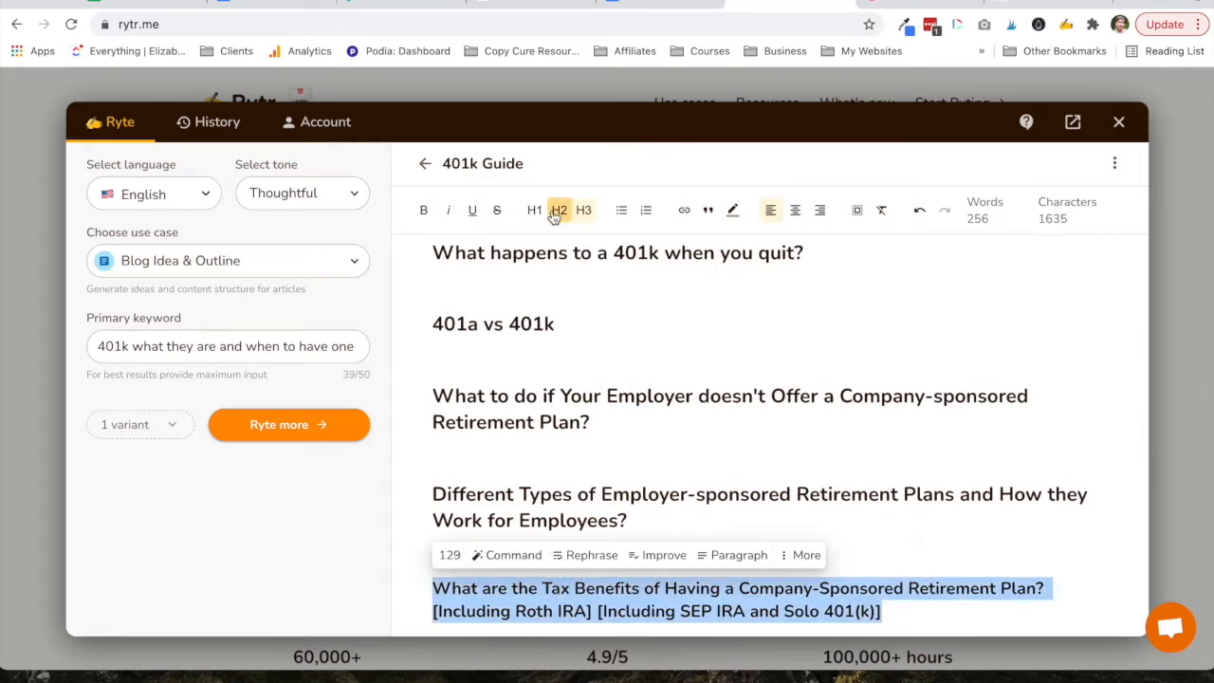
scroll(down, 3)
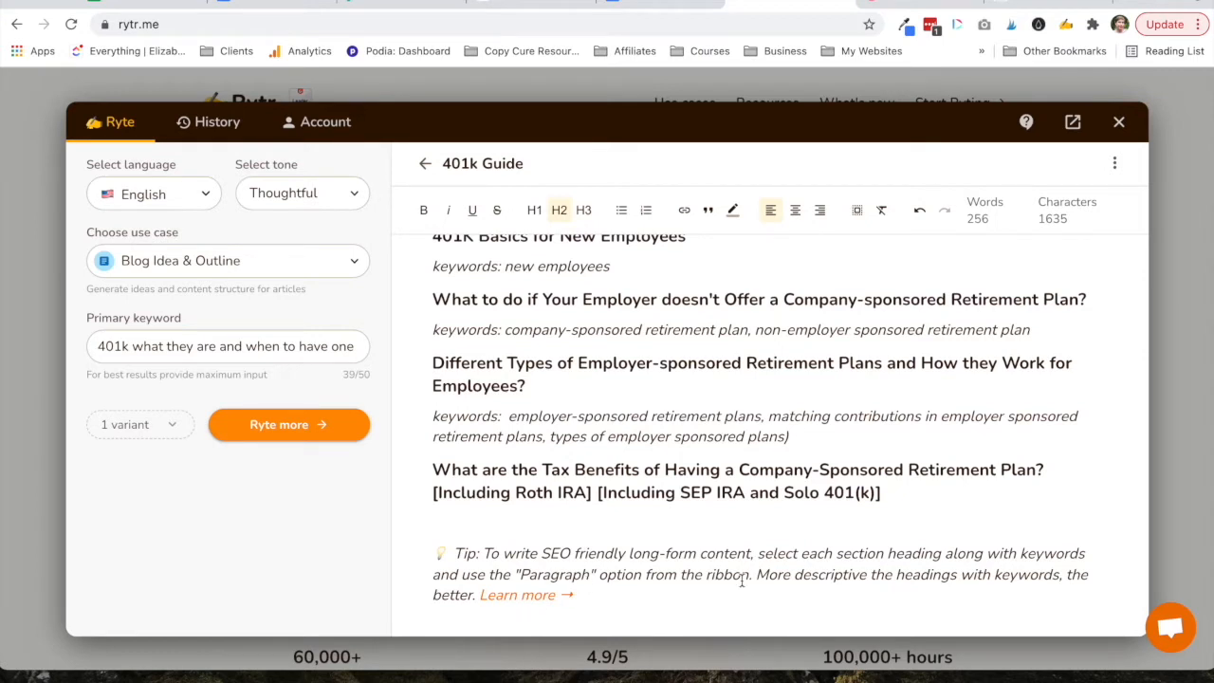
scroll(up, 3)
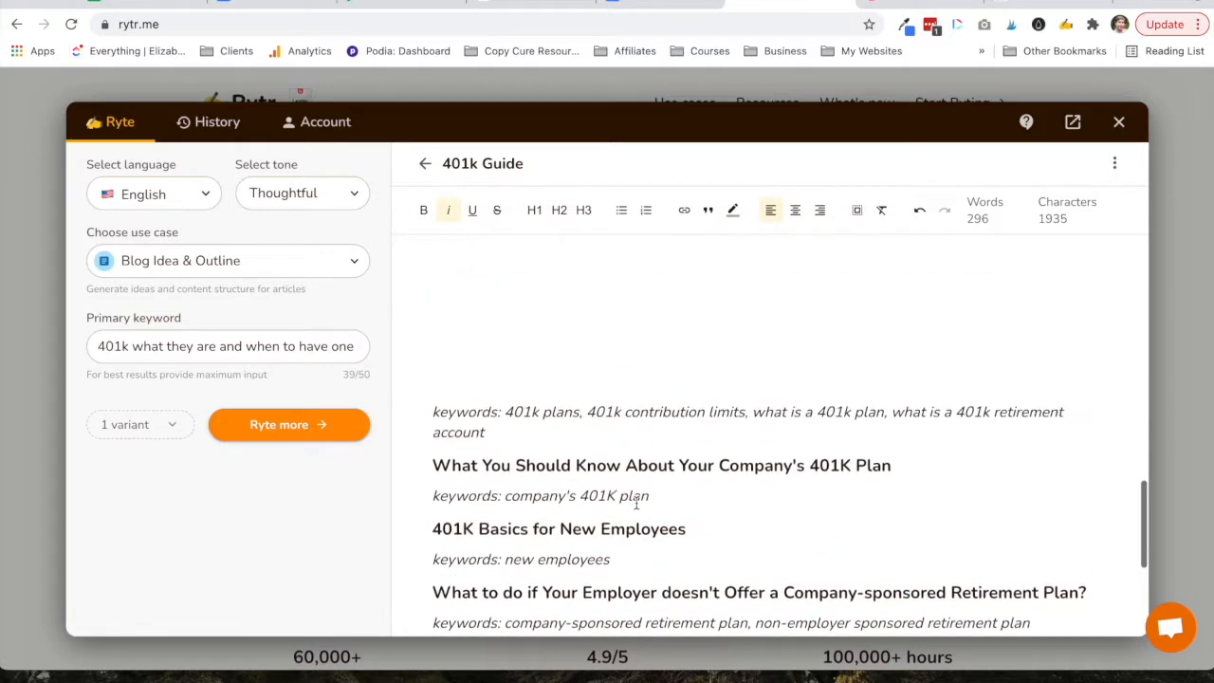
- Add keywords '401k, new job, retiremen' and select a heading in the 401k Guide editor
scroll(up, 3)
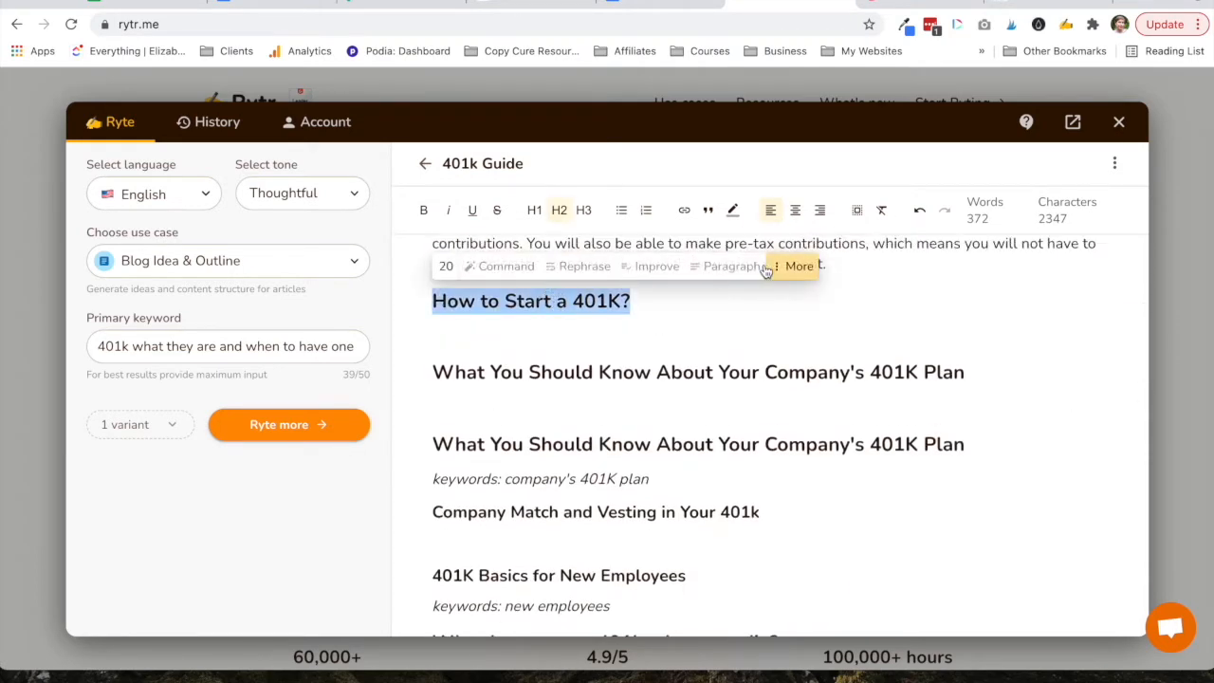
scroll(up, 3)
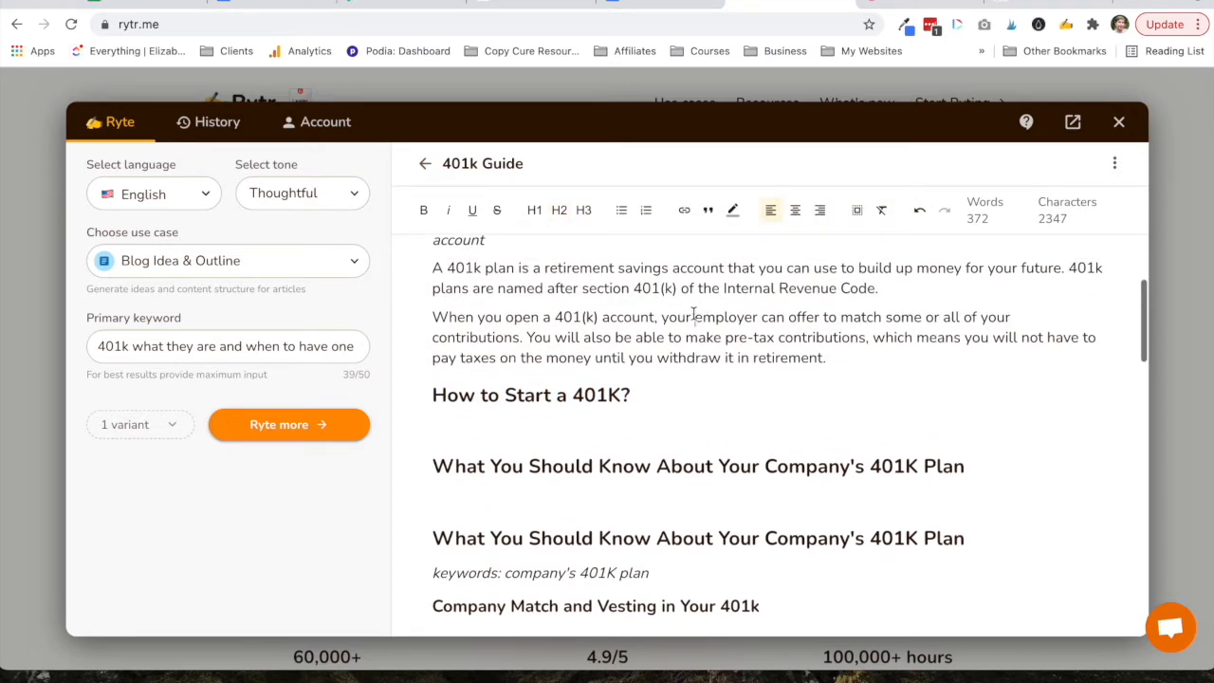
scroll(down, 3)
text(keywords:)
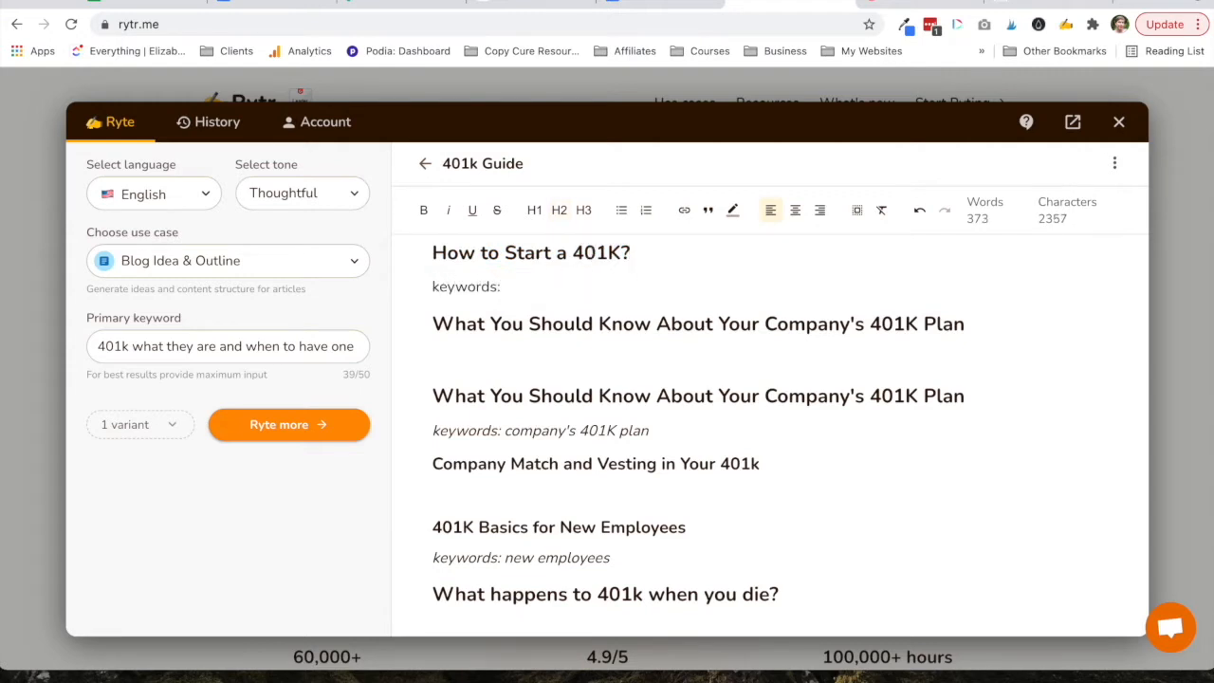
text(401k, new job, retirement account, start saving for retireme)
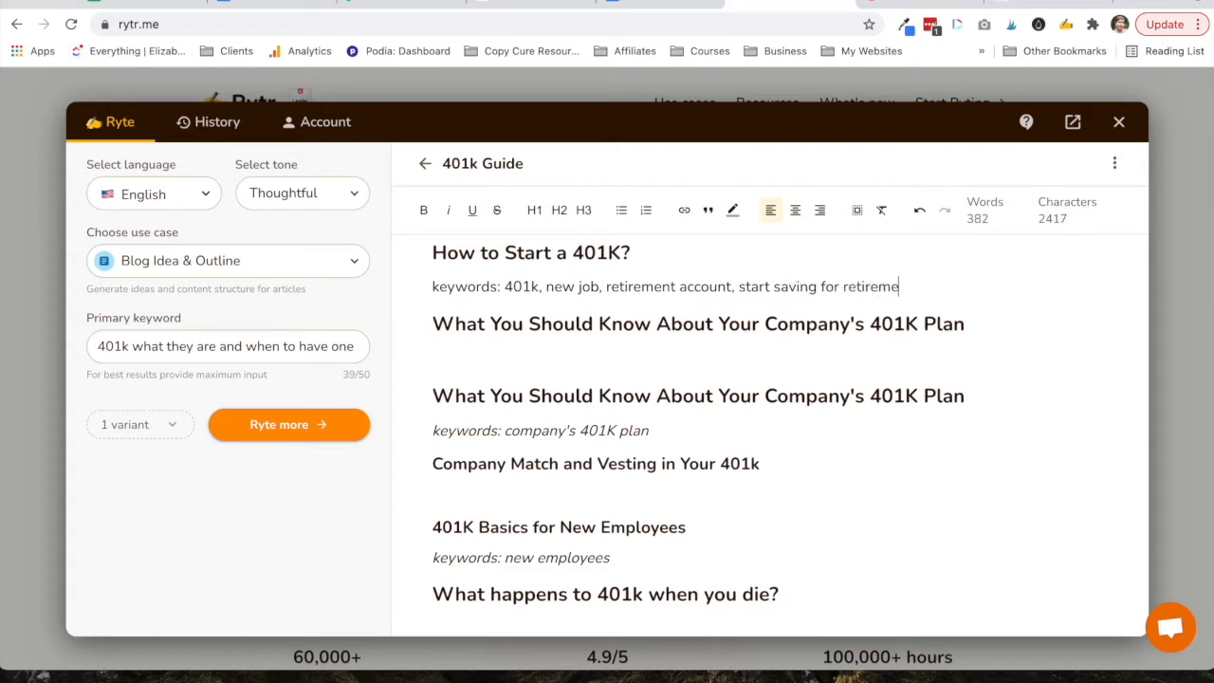
drag(433, 253, 914, 285)
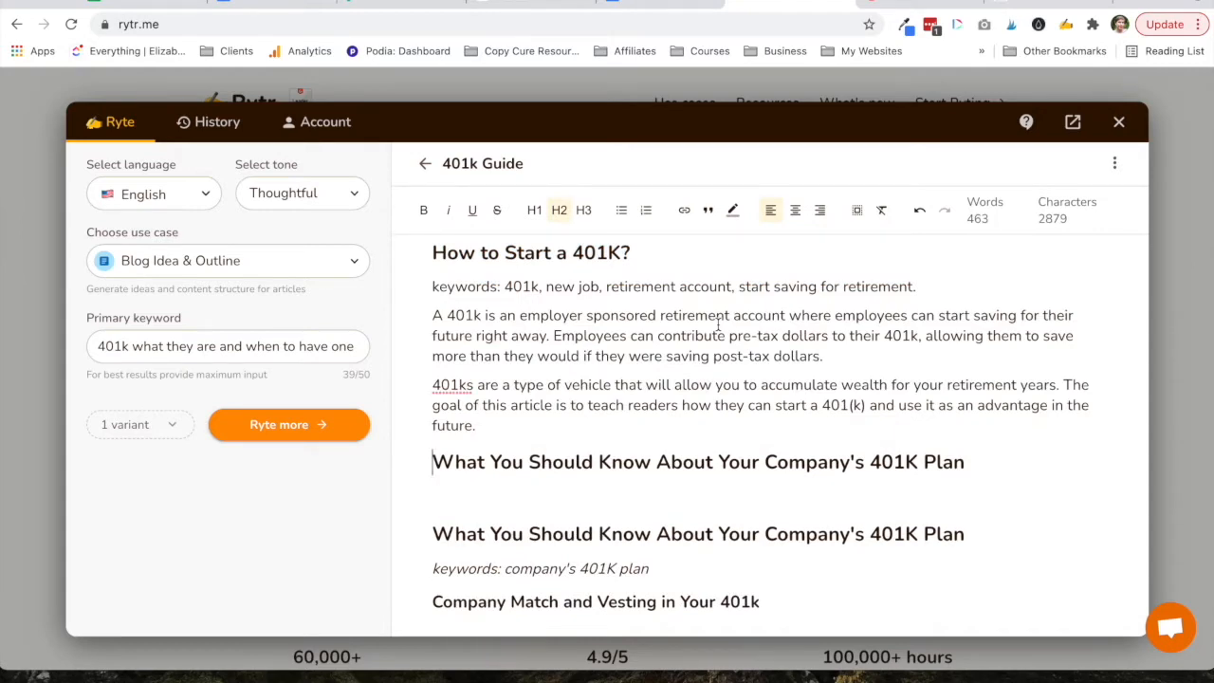
scroll(up, 3)
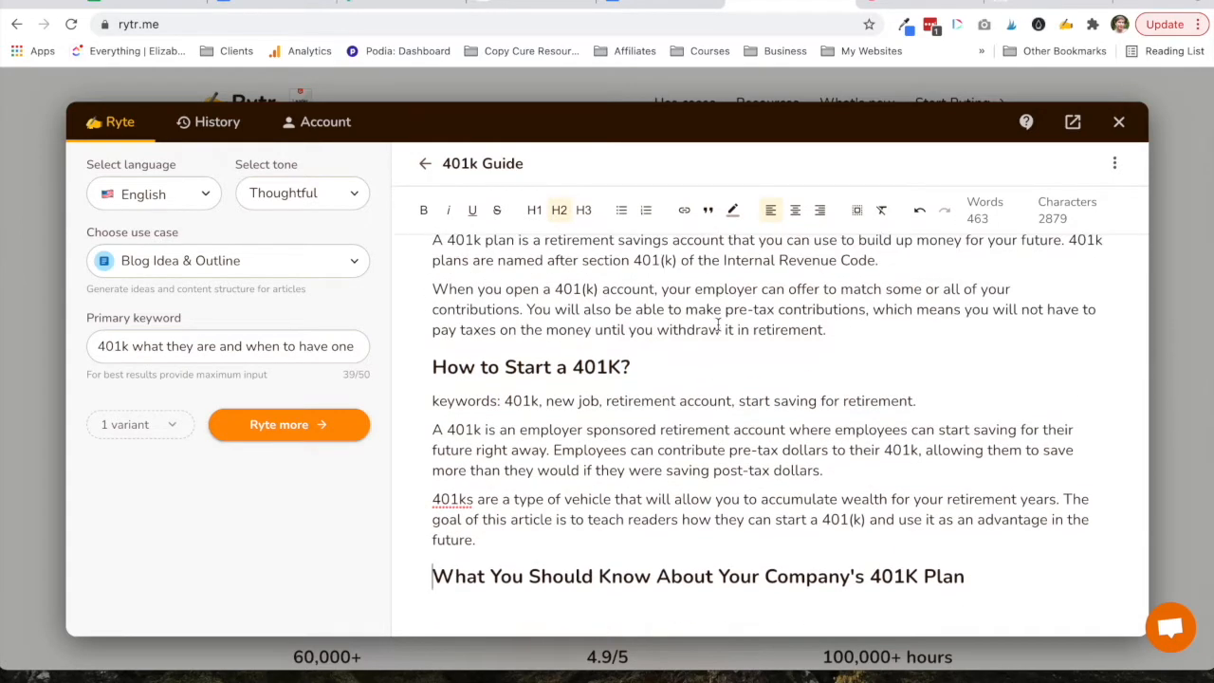
scroll(down, 3)
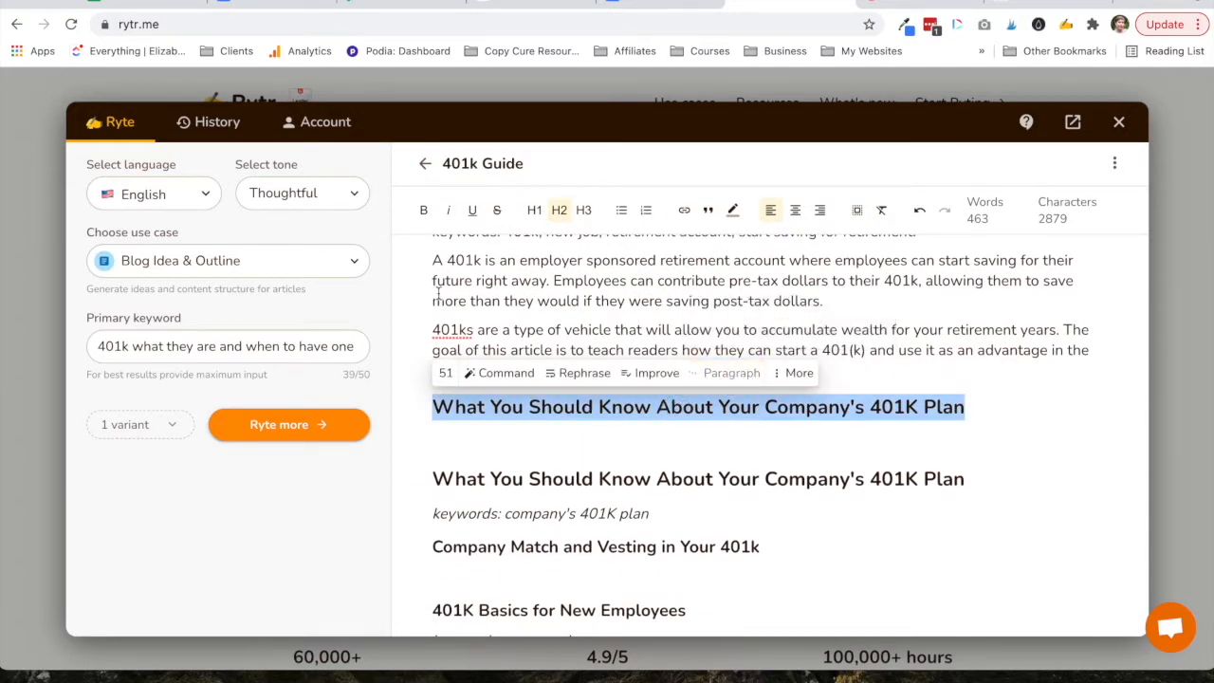
mouse_move(535, 415)
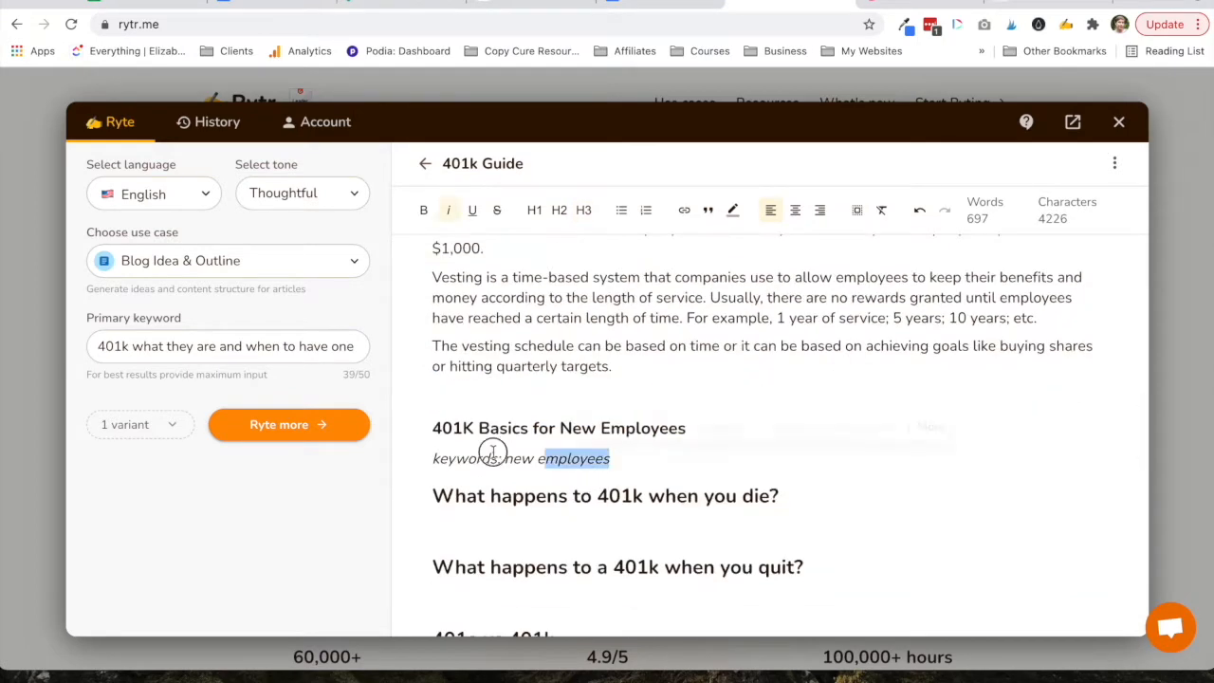
- Expand the death-beneficiary and quitting headings into full paragraphs
click(288, 425)
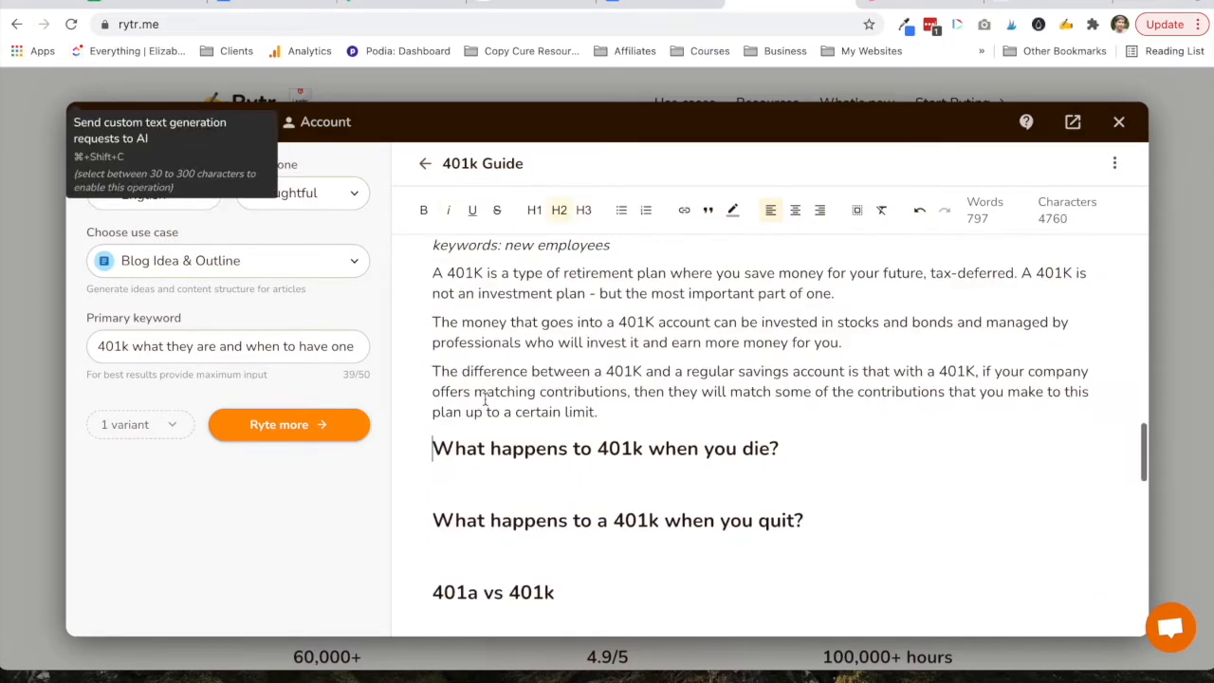
click(288, 425)
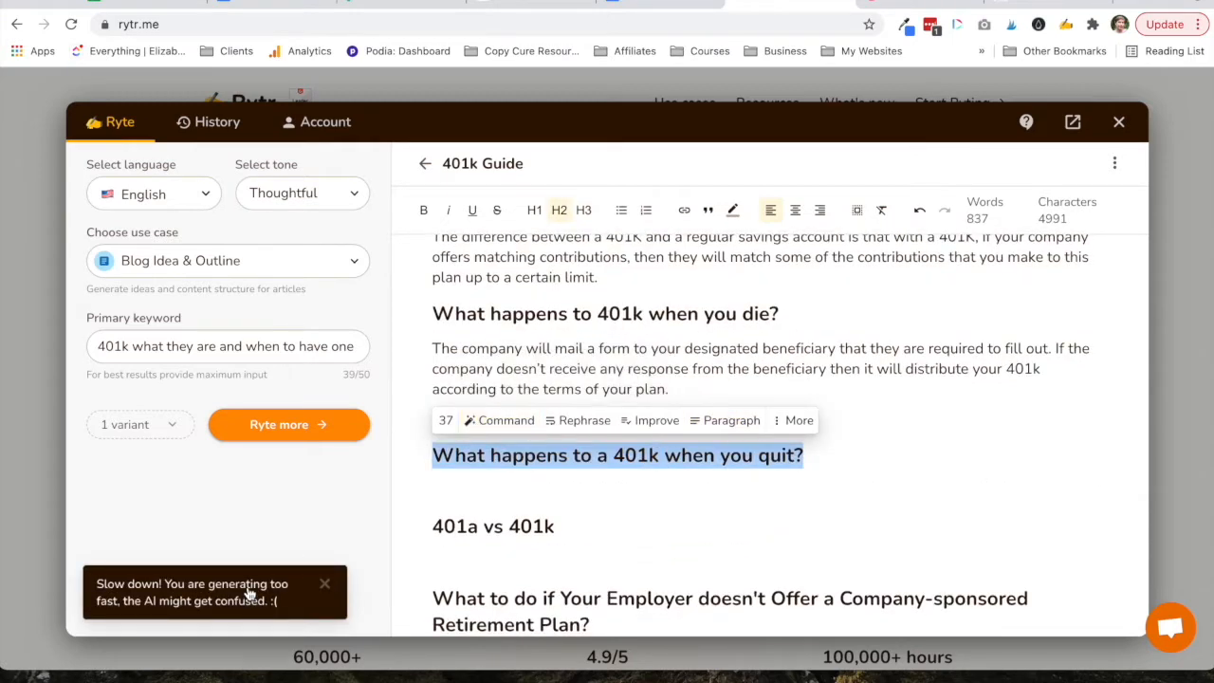
click(672, 417)
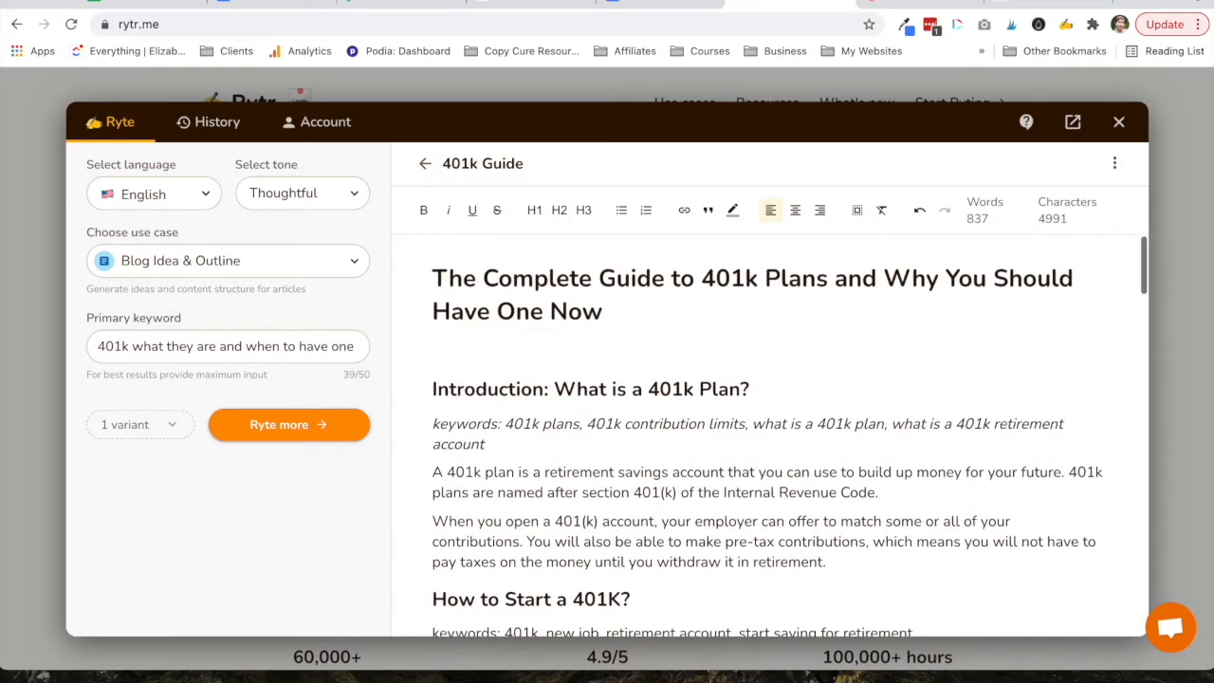
- Expand the next heading into paragraphs and select the Roth IRA paragraph with its stray fragment
scroll(down, 3)
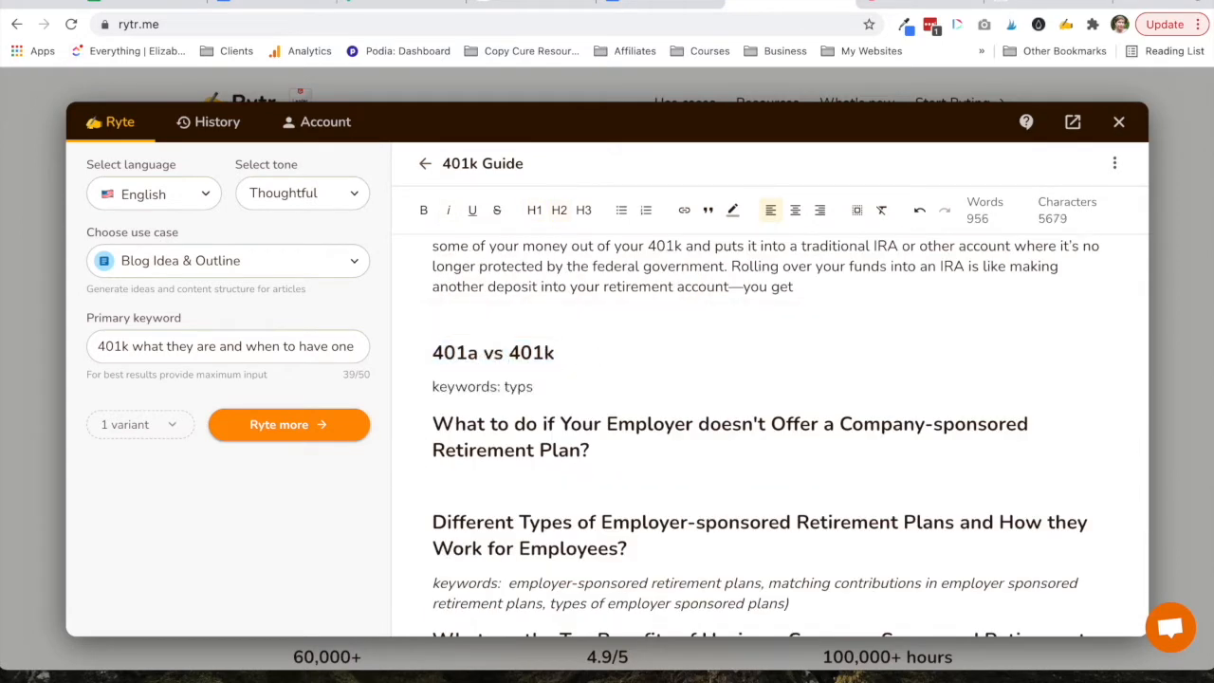
click(288, 425)
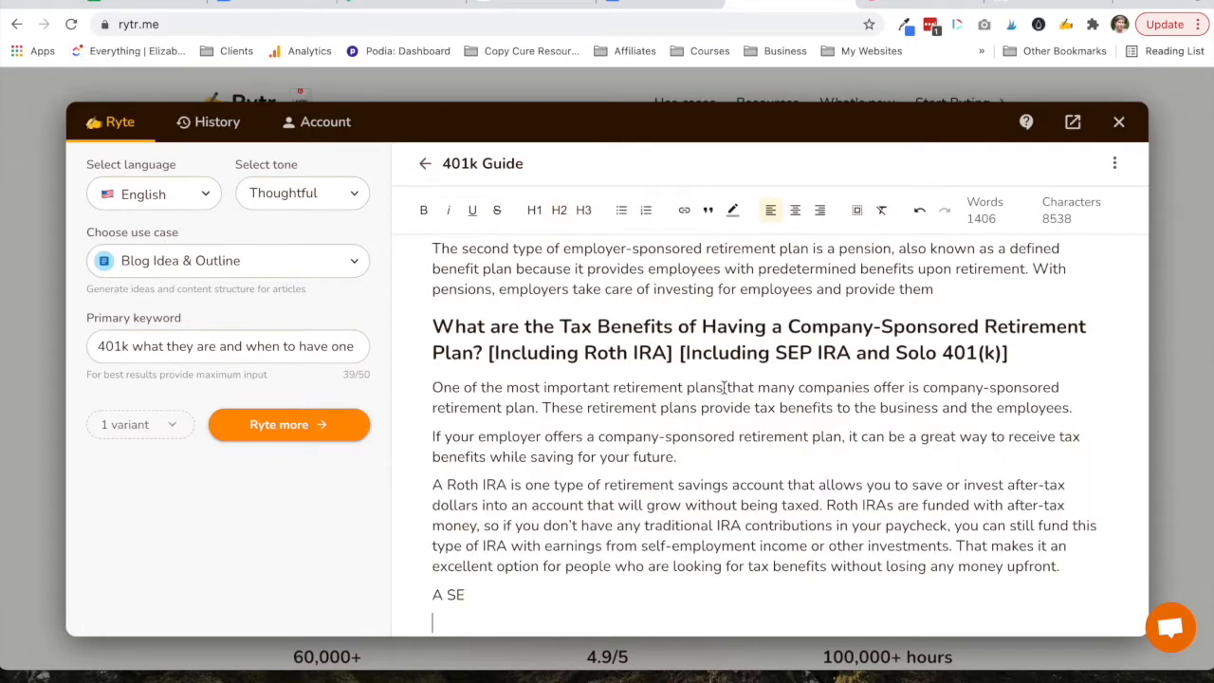
mouse_move(839, 334)
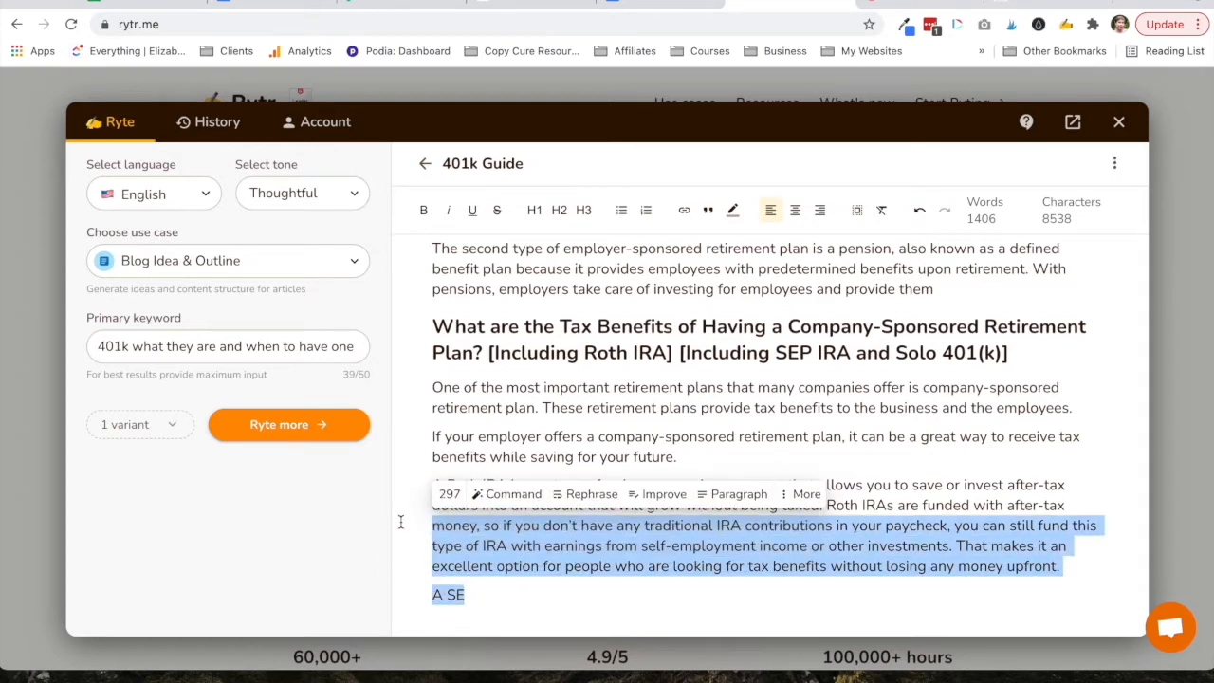
click(809, 493)
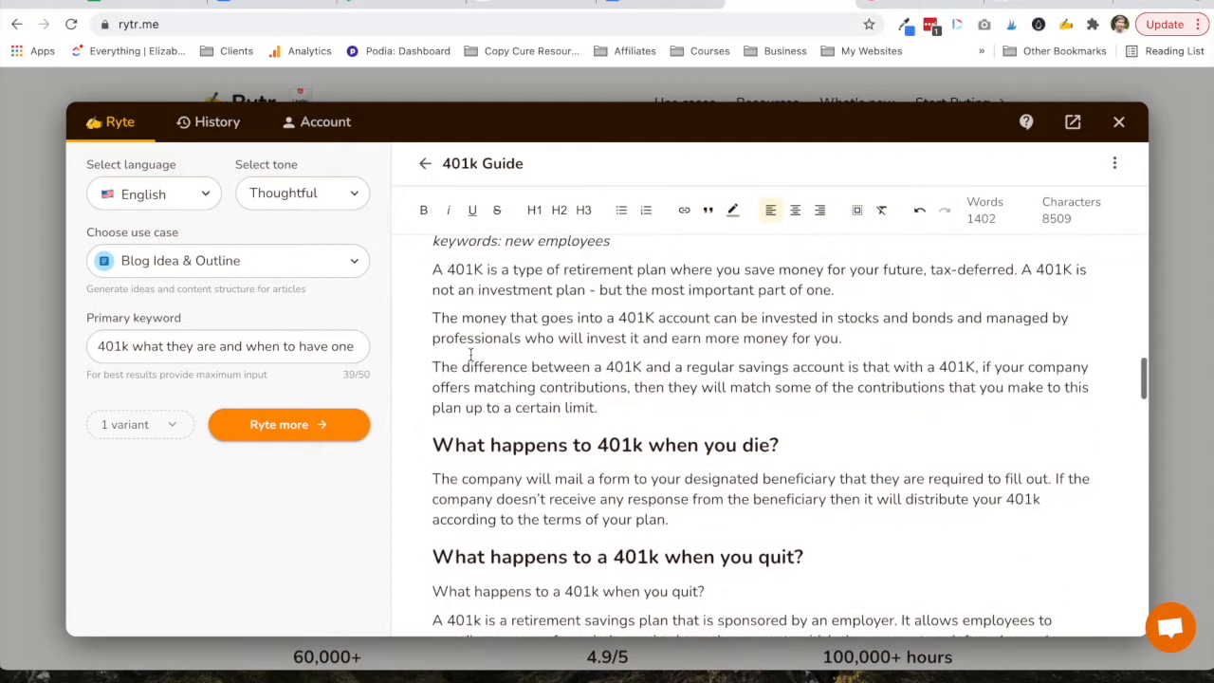
- Remove the leftover outline headings and tip from the end of the 401k Guide
scroll(up, 3)
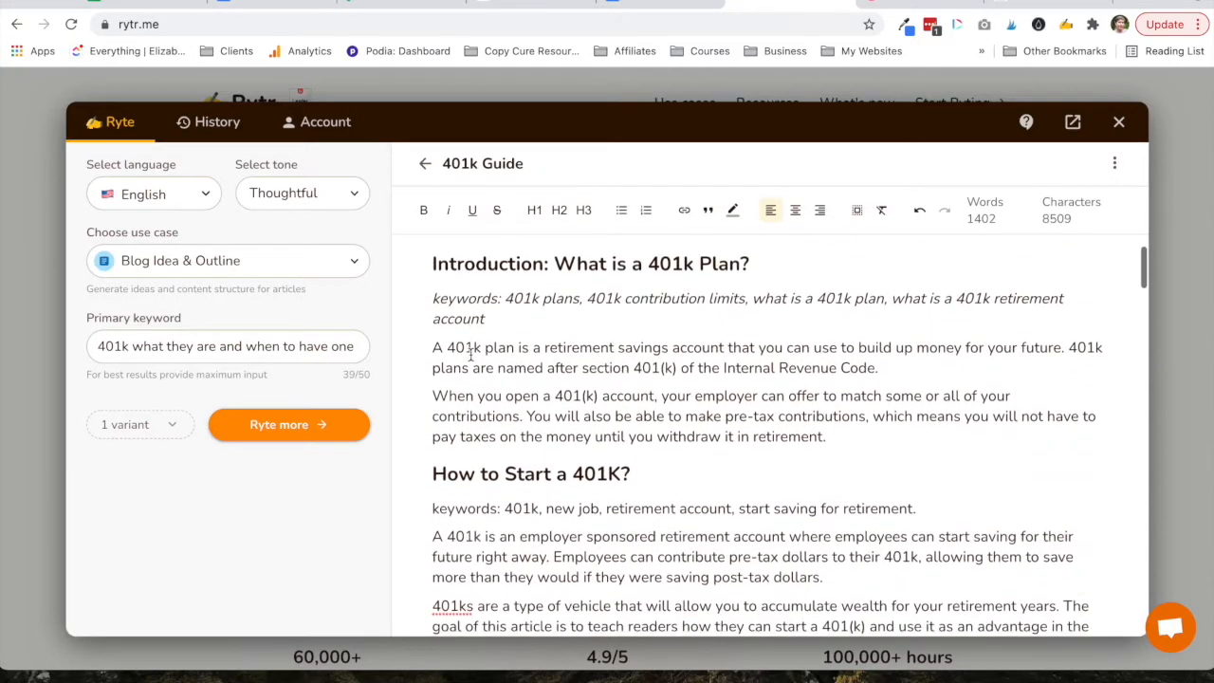
scroll(down, 3)
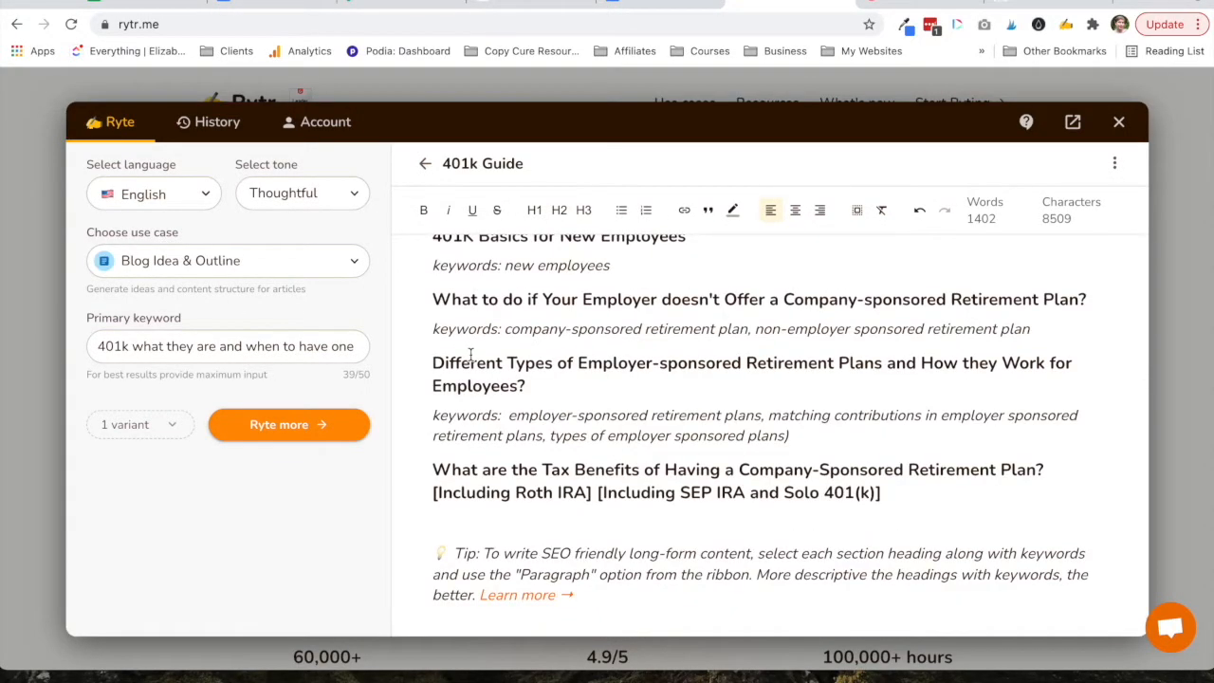
scroll(up, 3)
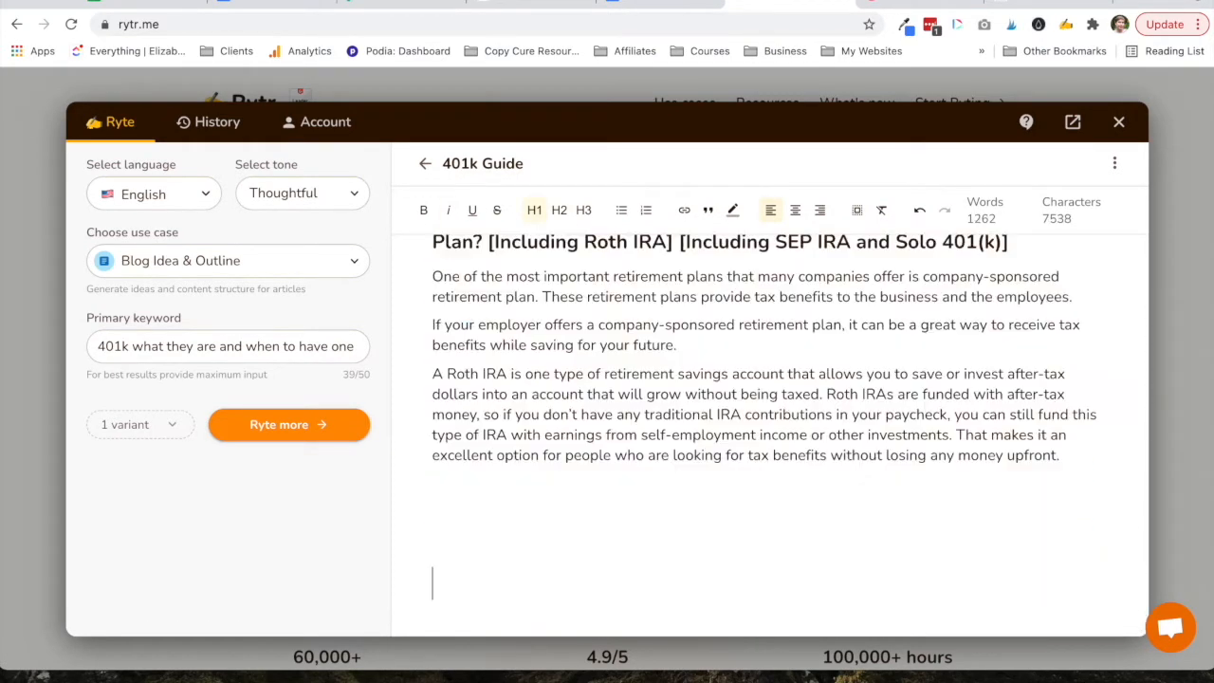
scroll(up, 3)
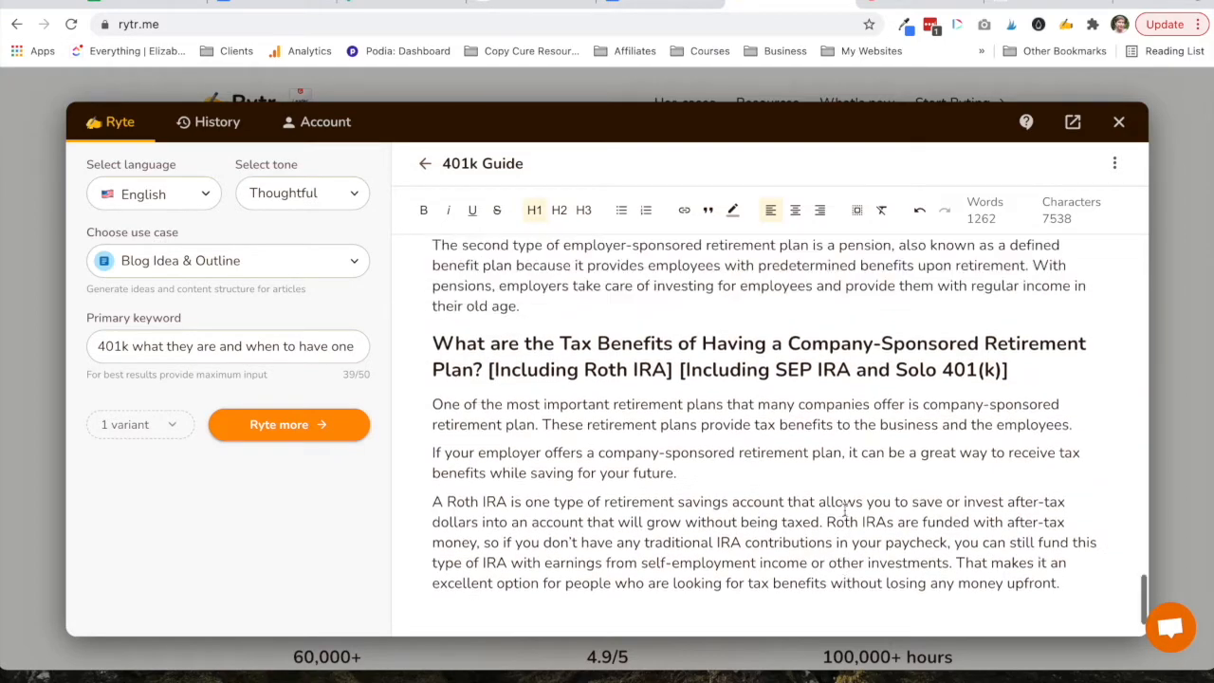
scroll(up, 3)
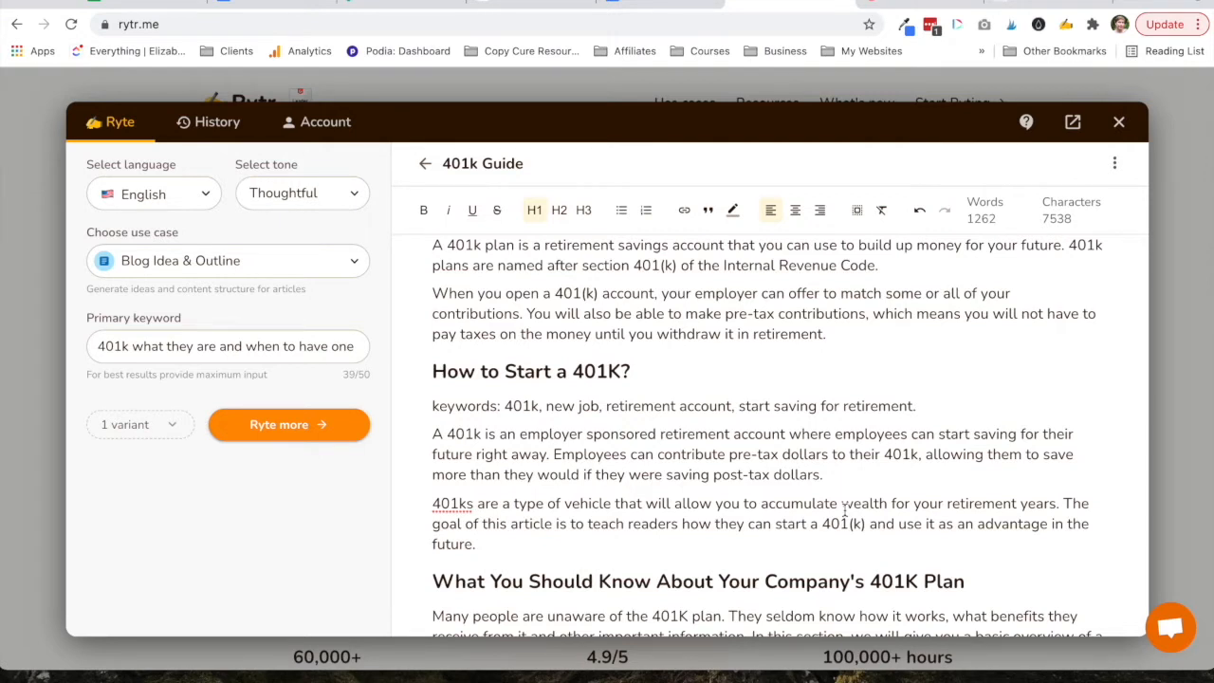
mouse_move(379, 267)
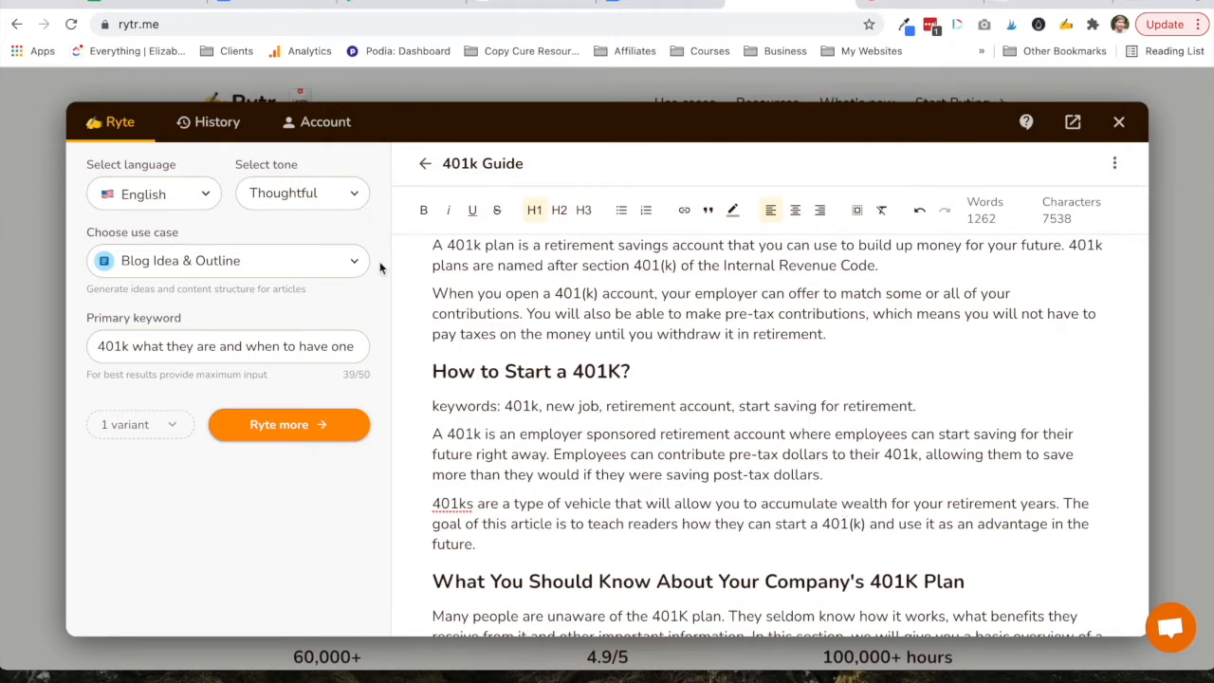
- Browse the list of writing use cases in the Choose use case dropdown
click(228, 260)
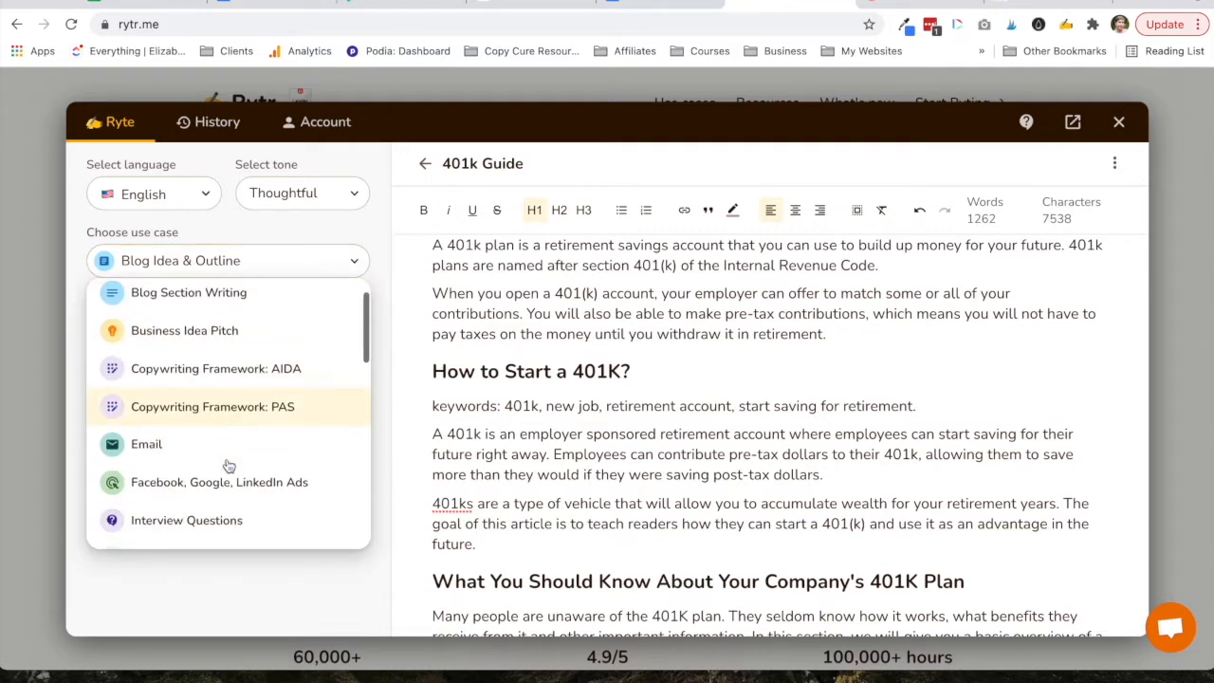
scroll(down, 3)
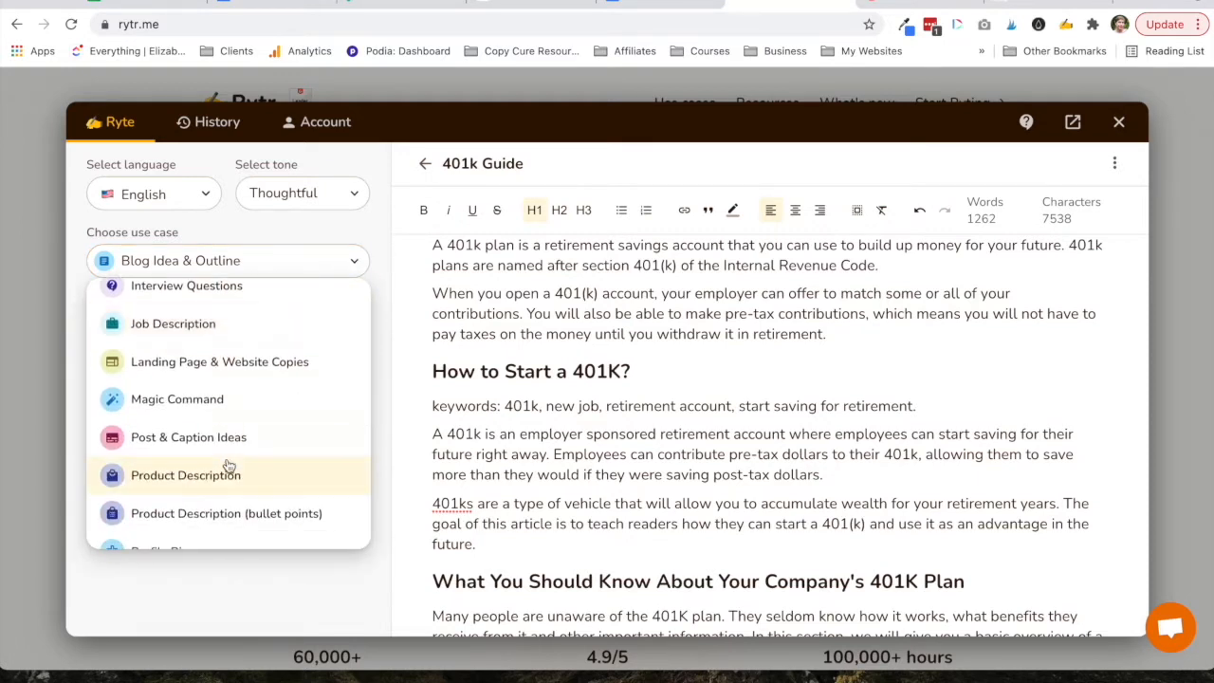
scroll(down, 3)
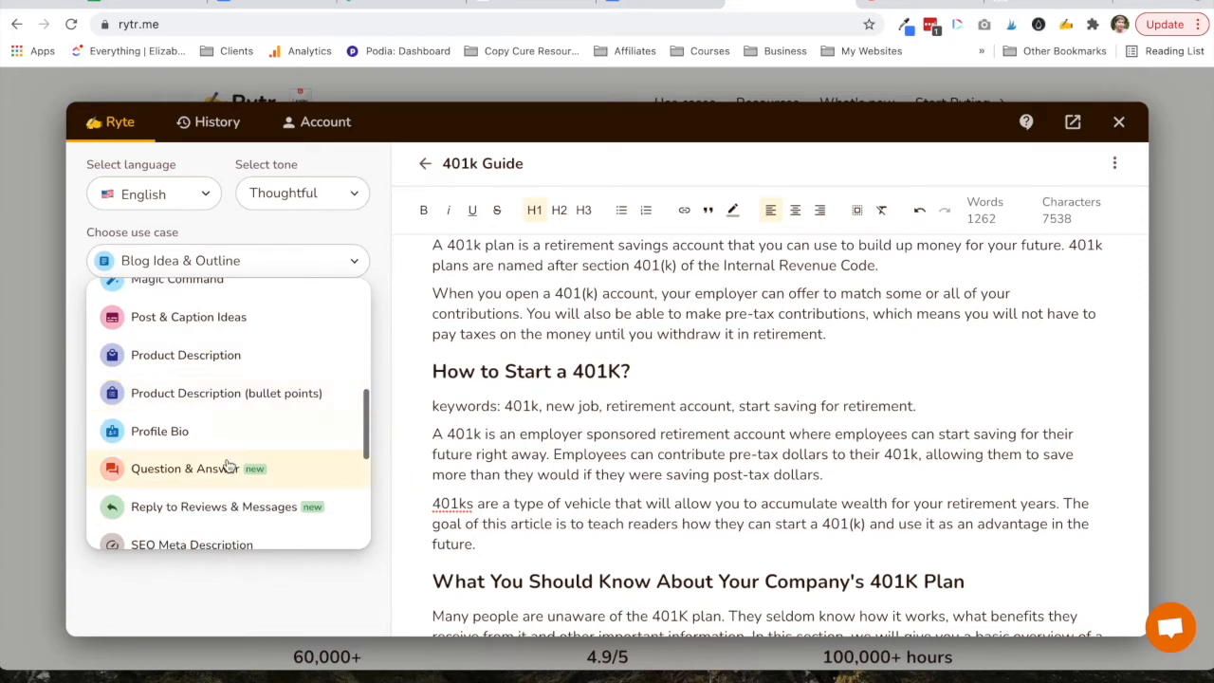
scroll(down, 3)
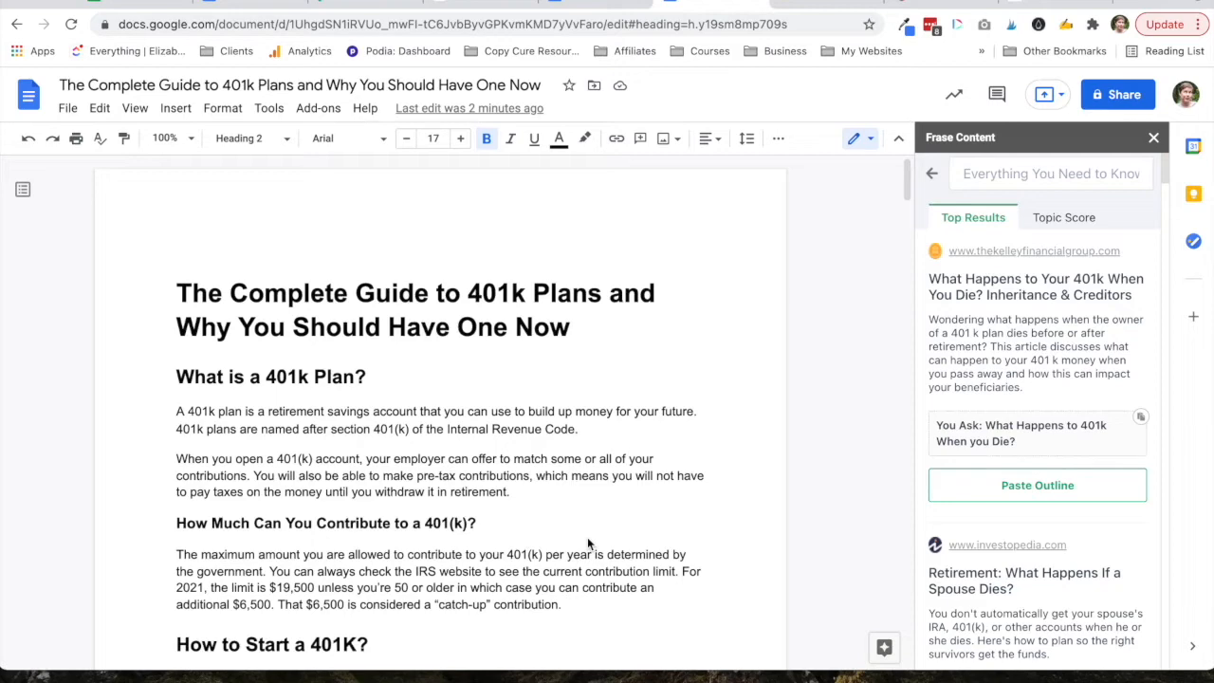
mouse_move(729, 309)
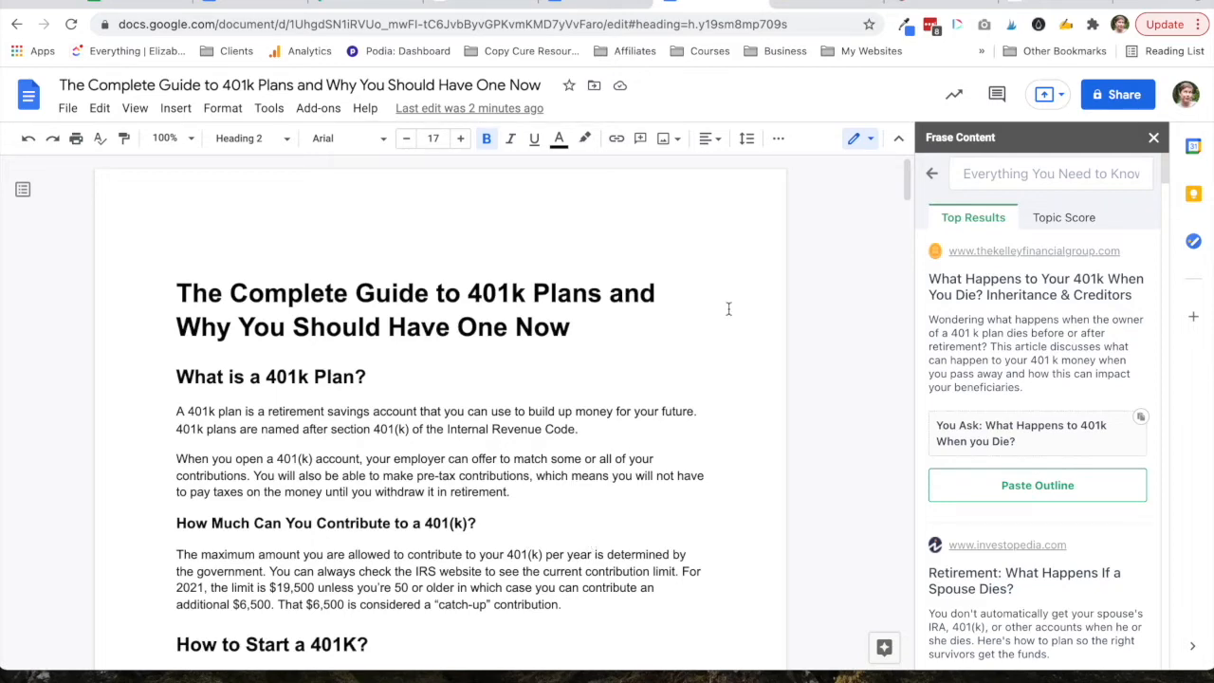
scroll(down, 3)
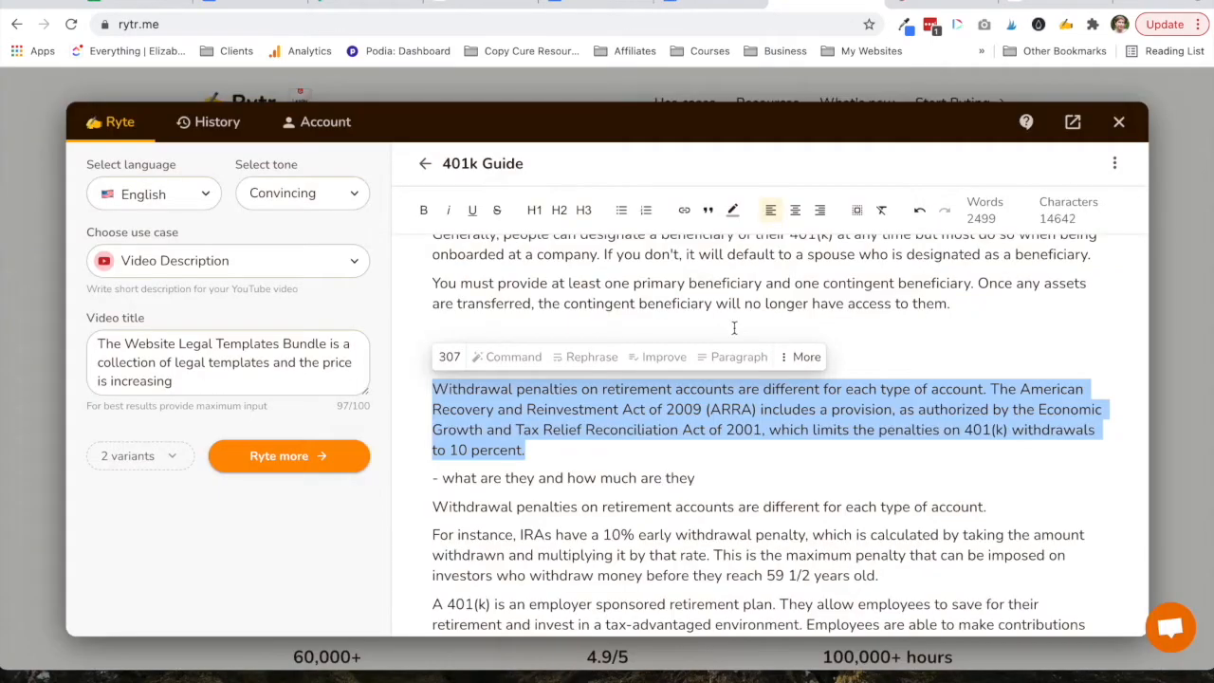
scroll(up, 3)
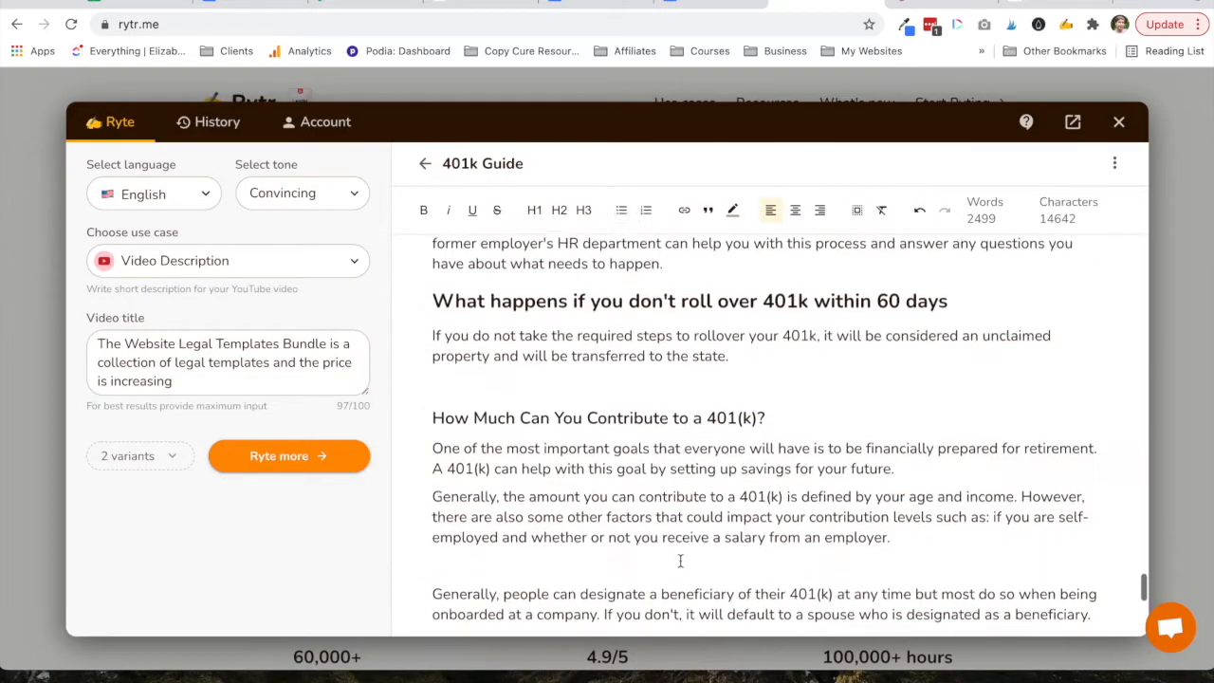
scroll(down, 3)
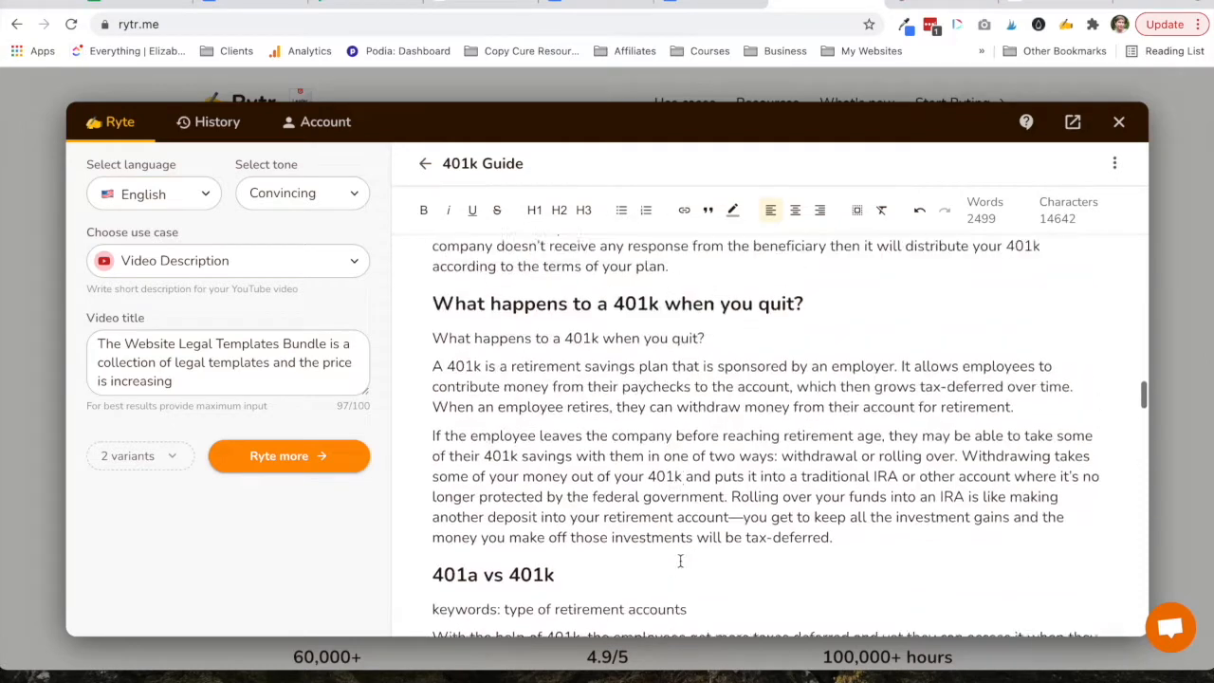
scroll(up, 3)
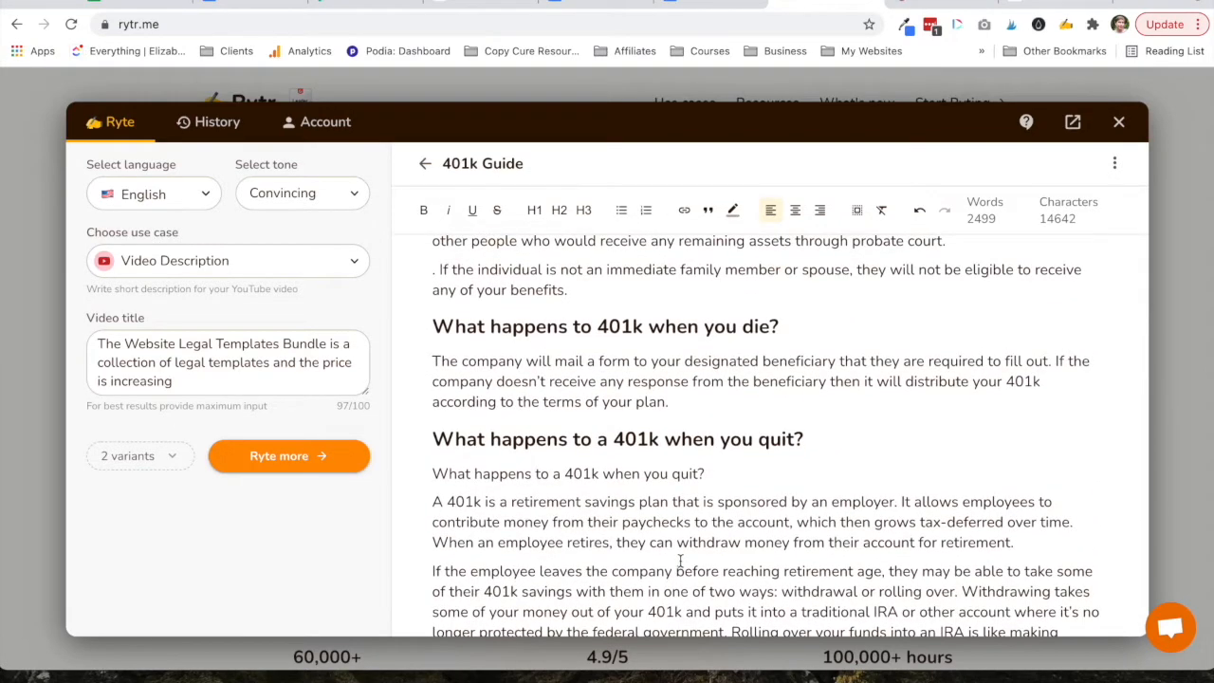
click(704, 8)
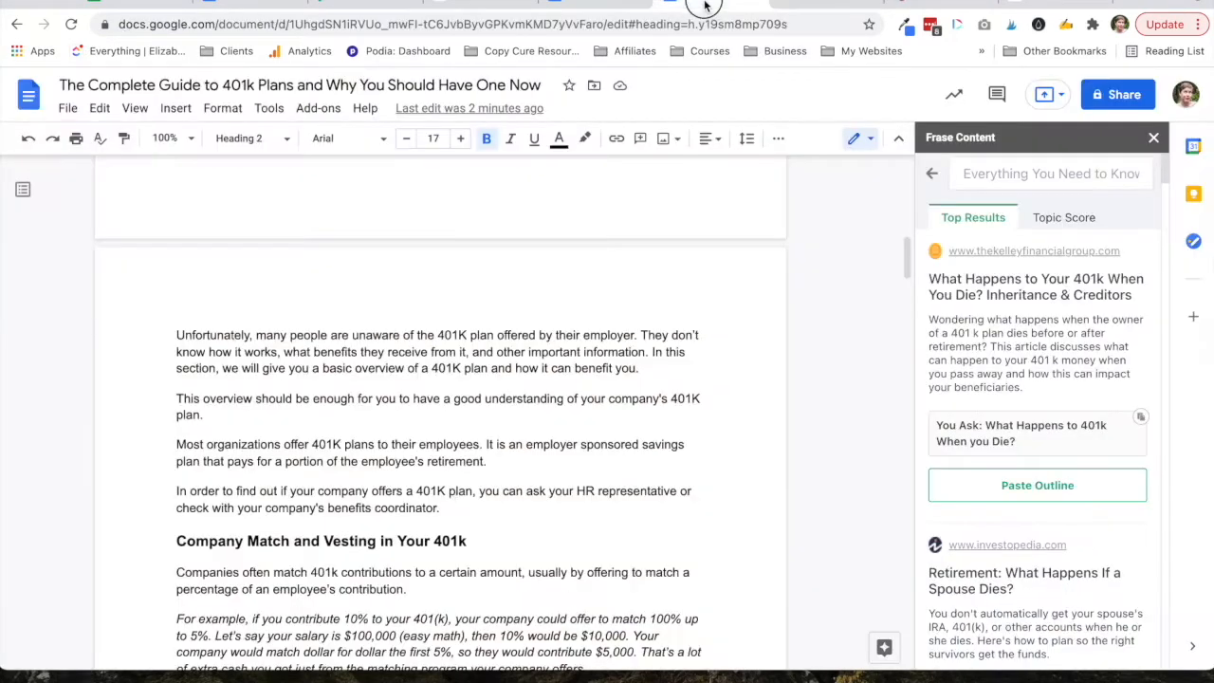
scroll(up, 3)
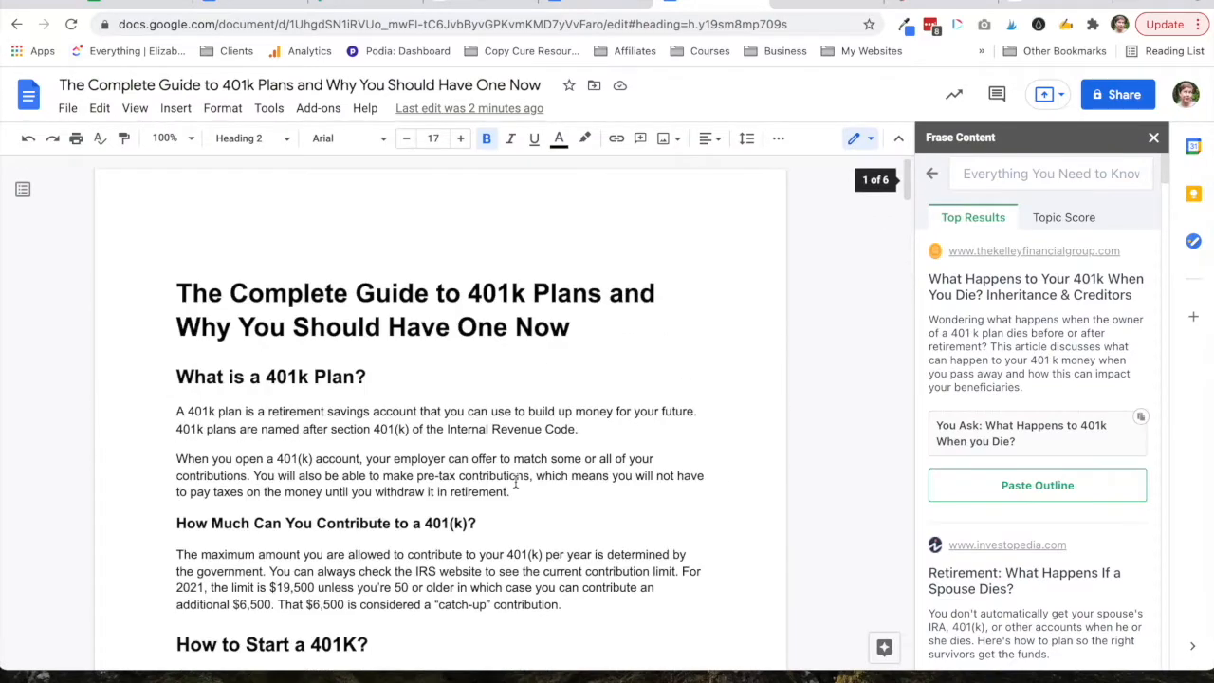
scroll(down, 3)
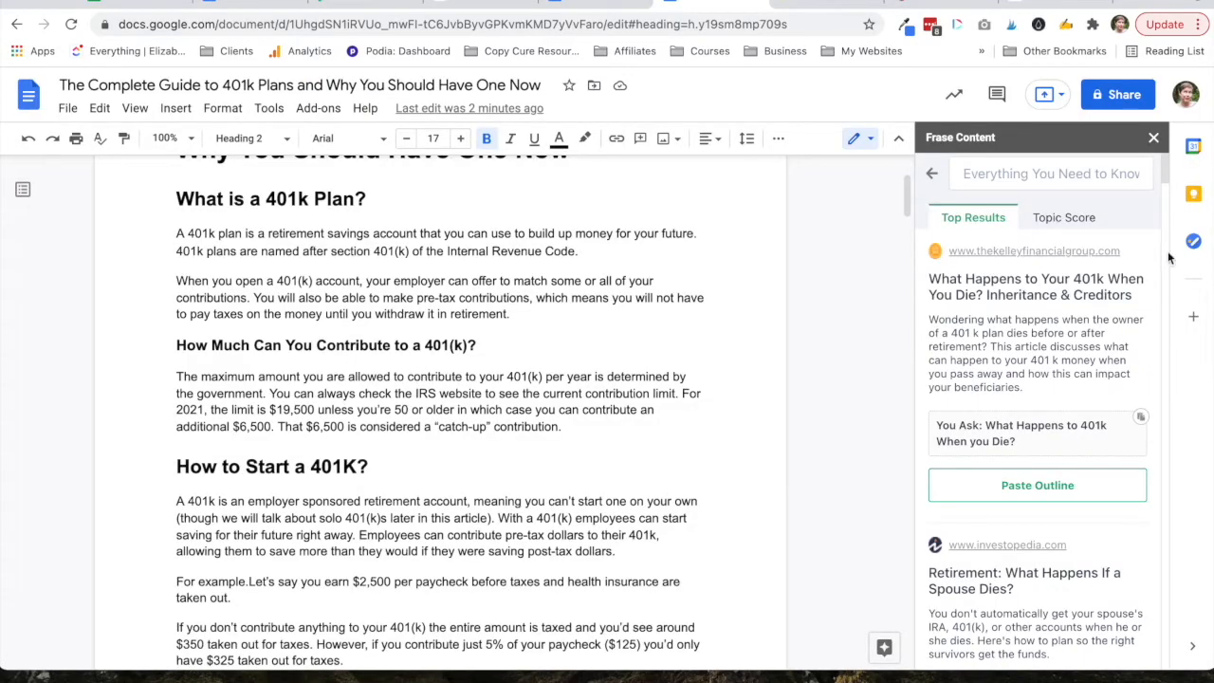
mouse_move(804, 171)
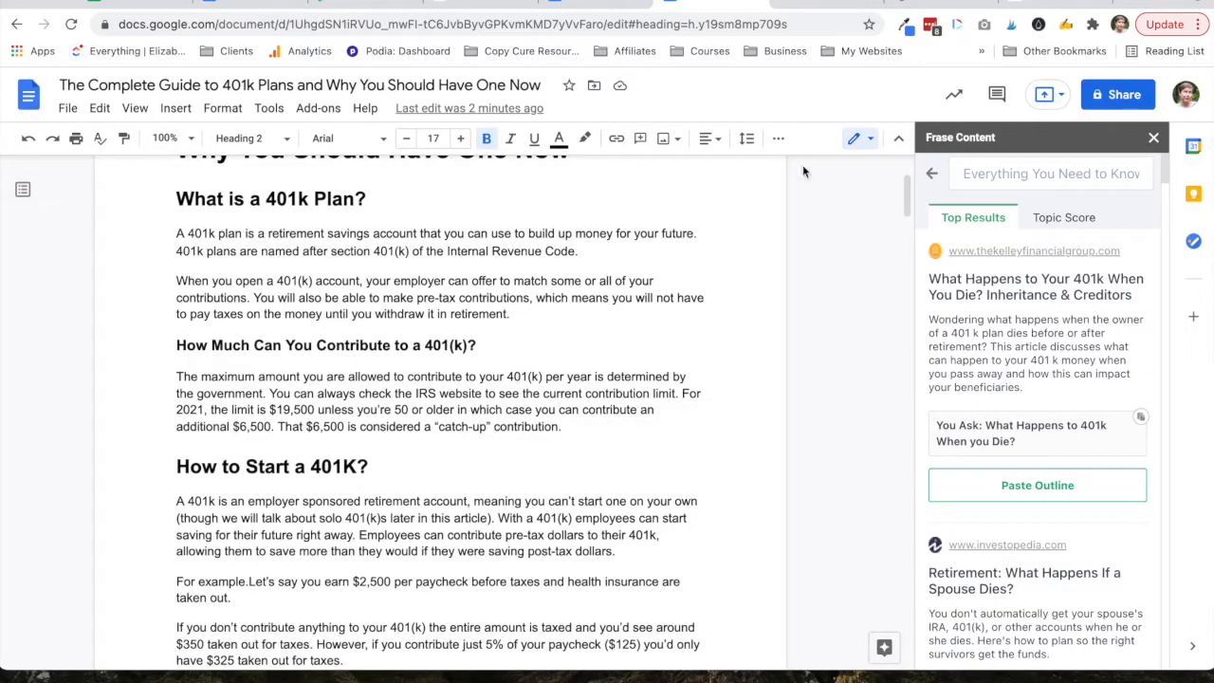
mouse_move(1089, 226)
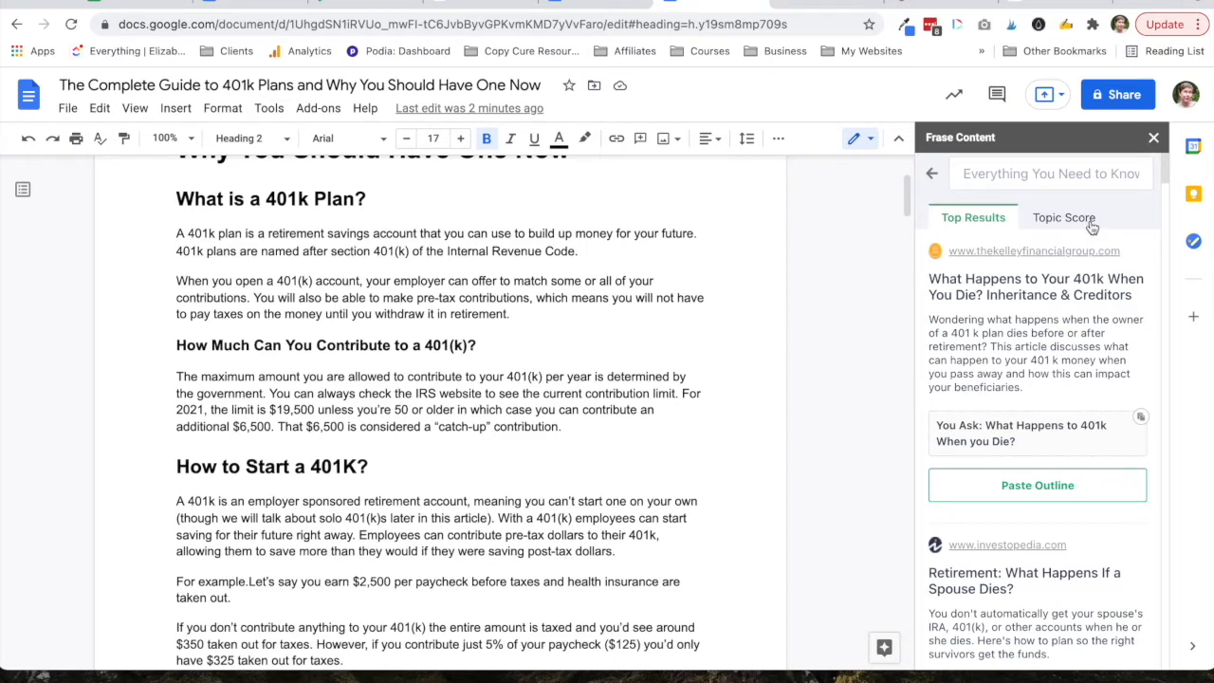
- Show the Frase Topic Score of 59.2% and scroll the Long Tail topic coverage counts
click(1064, 216)
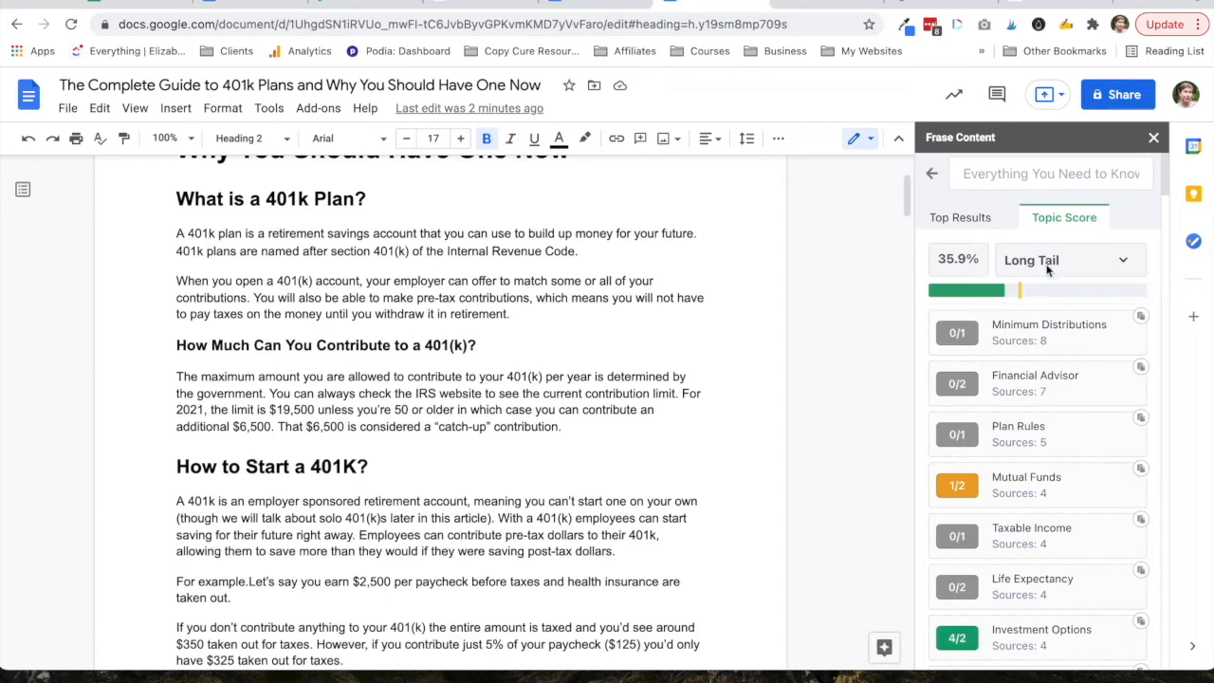
scroll(down, 3)
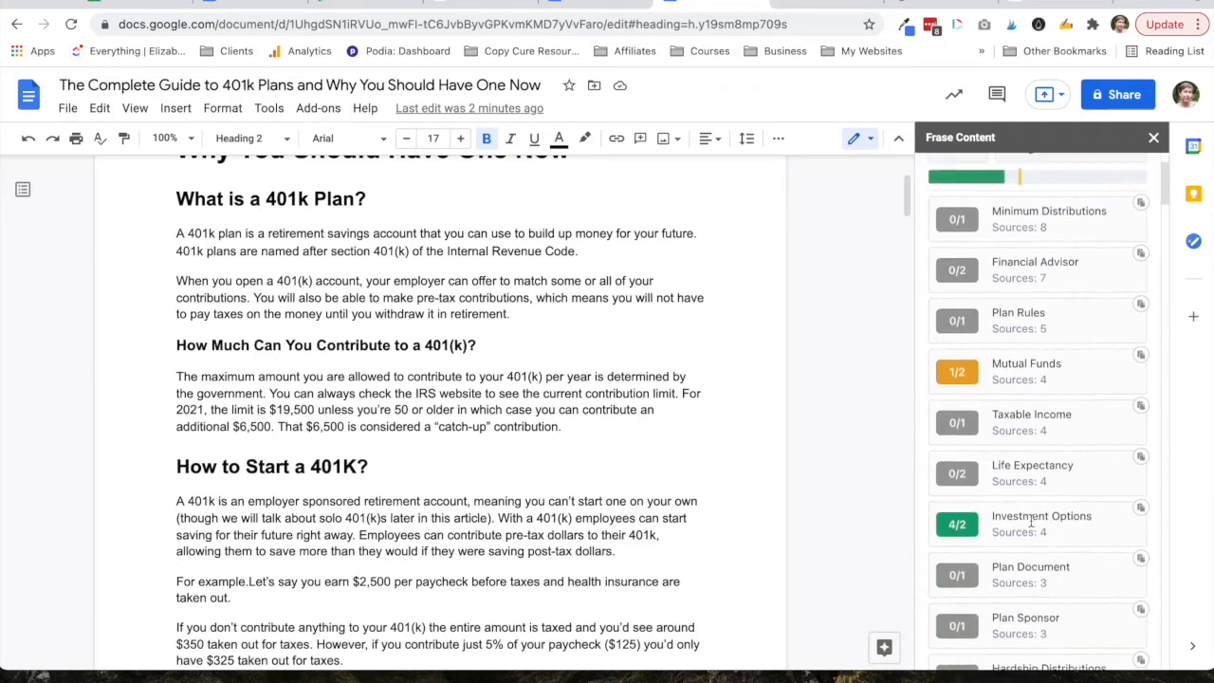
scroll(down, 3)
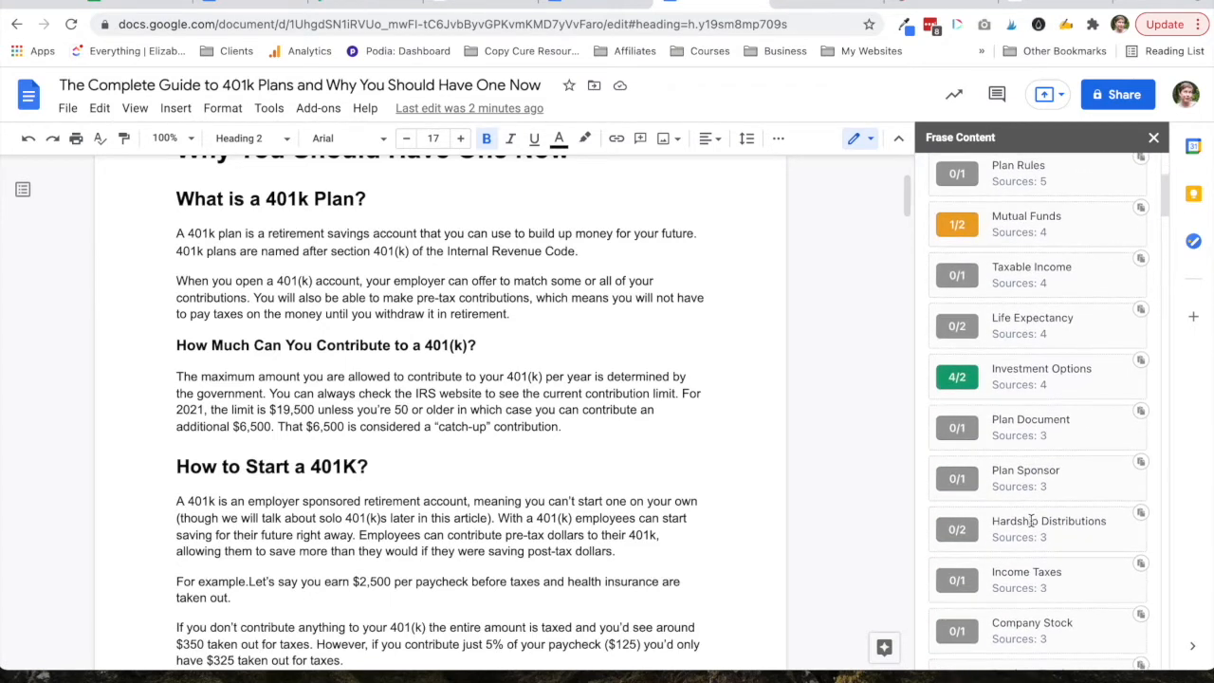
scroll(down, 3)
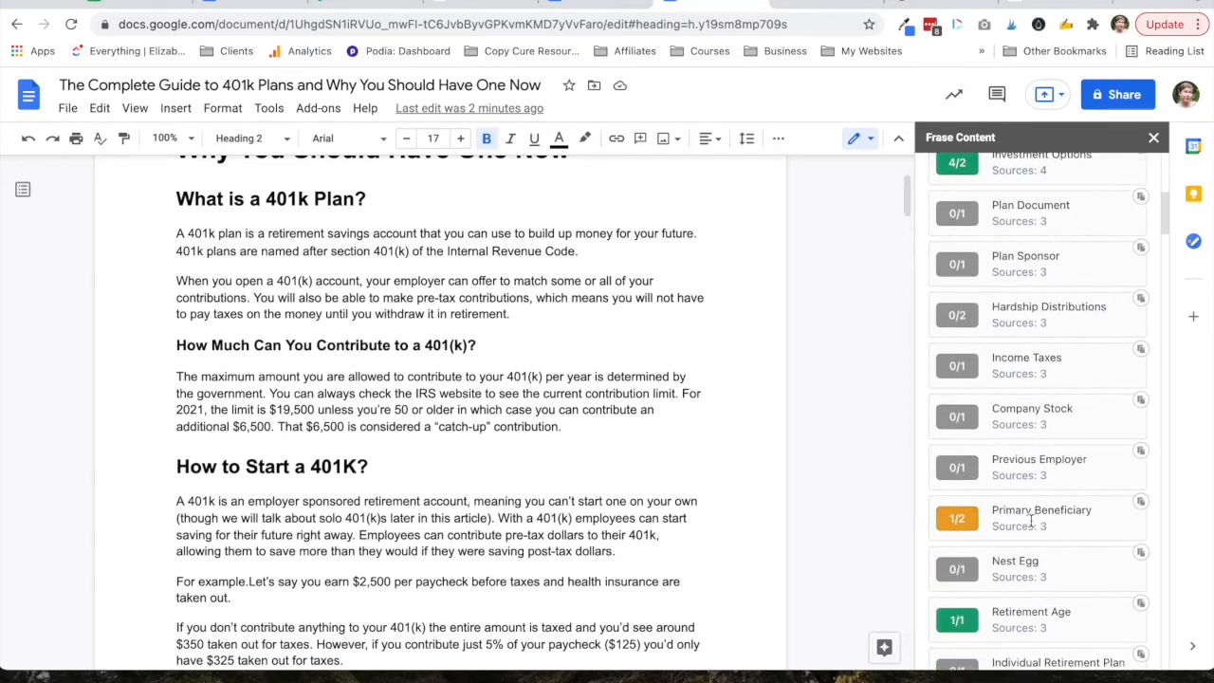
scroll(down, 3)
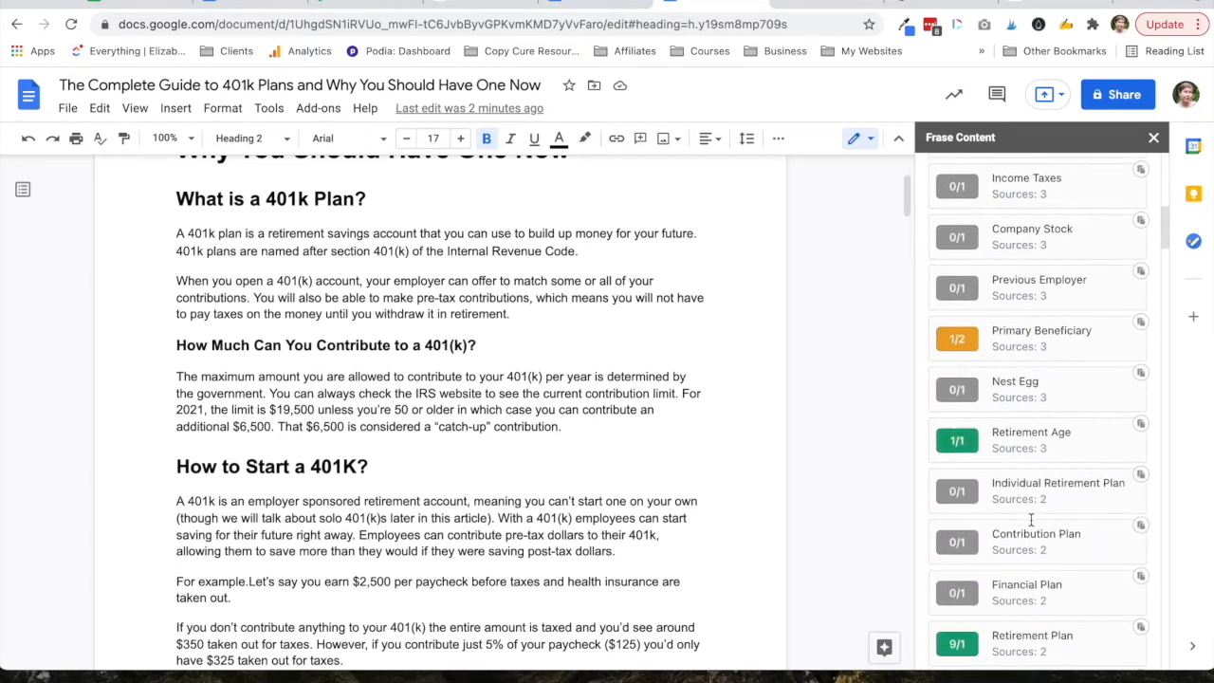
scroll(down, 3)
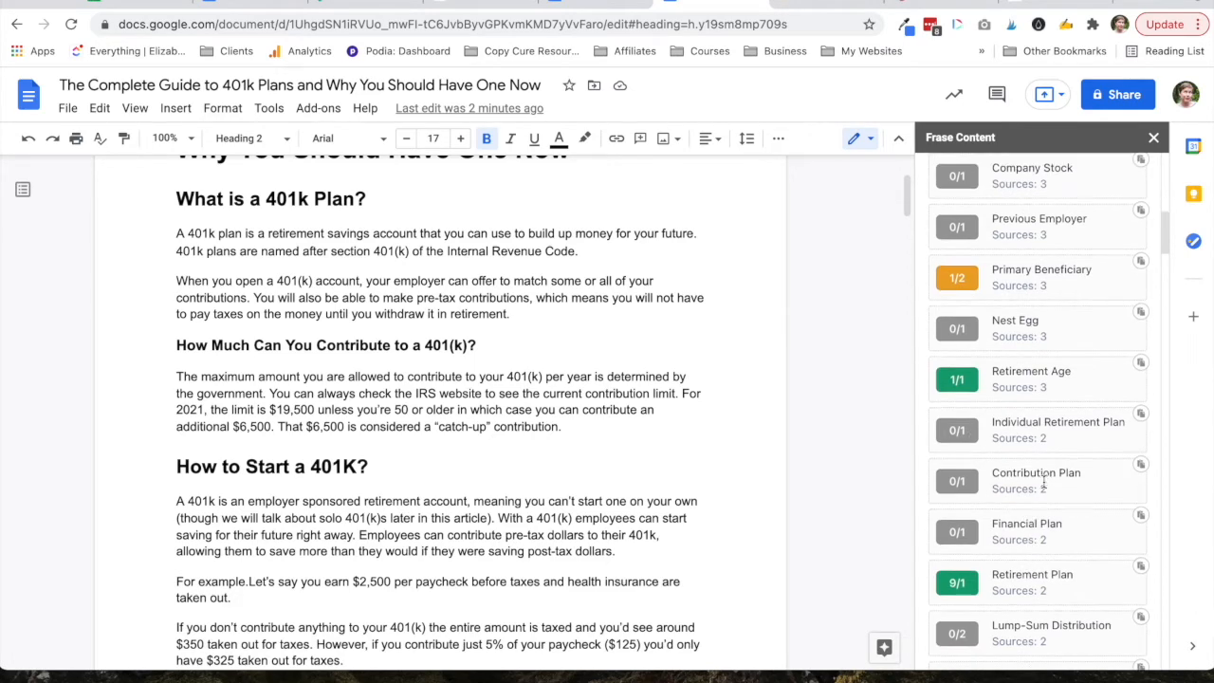
scroll(down, 3)
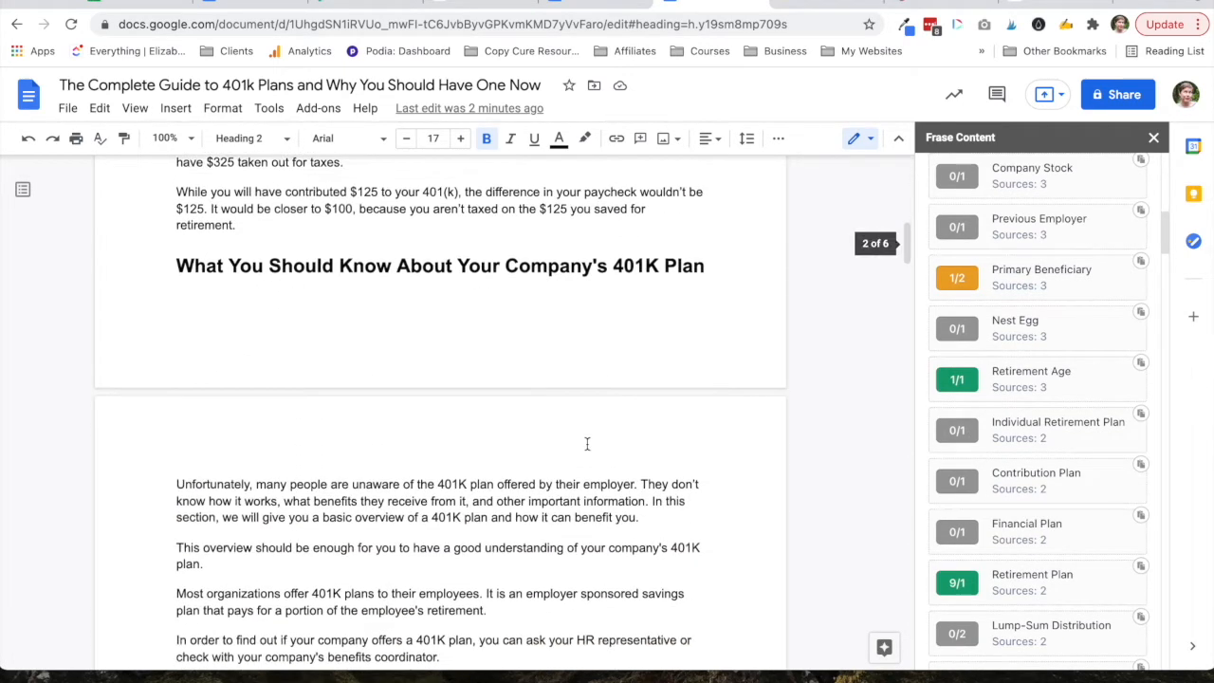
scroll(down, 3)
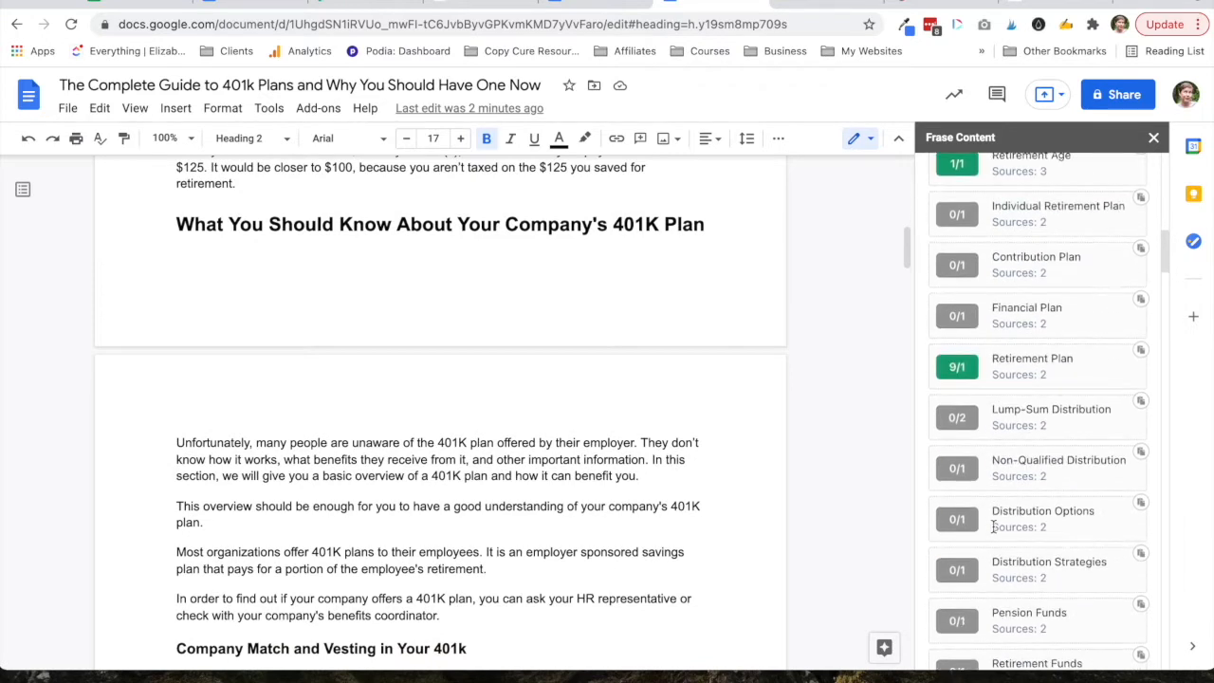
scroll(down, 3)
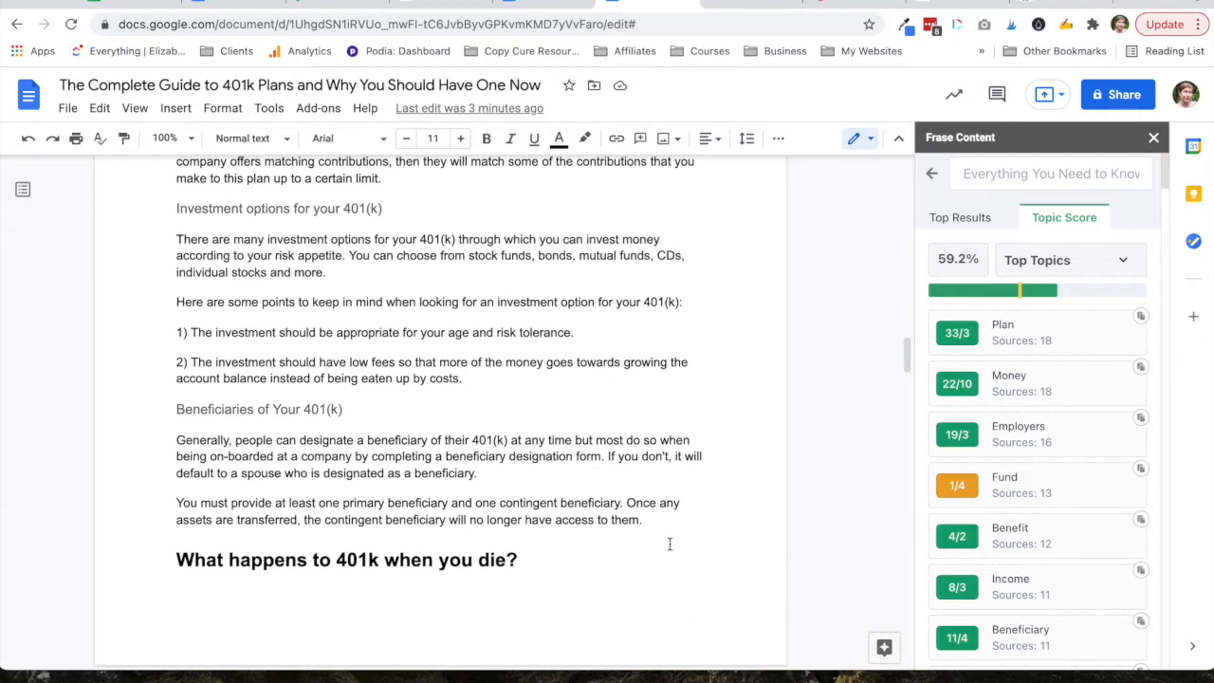
mouse_move(1097, 213)
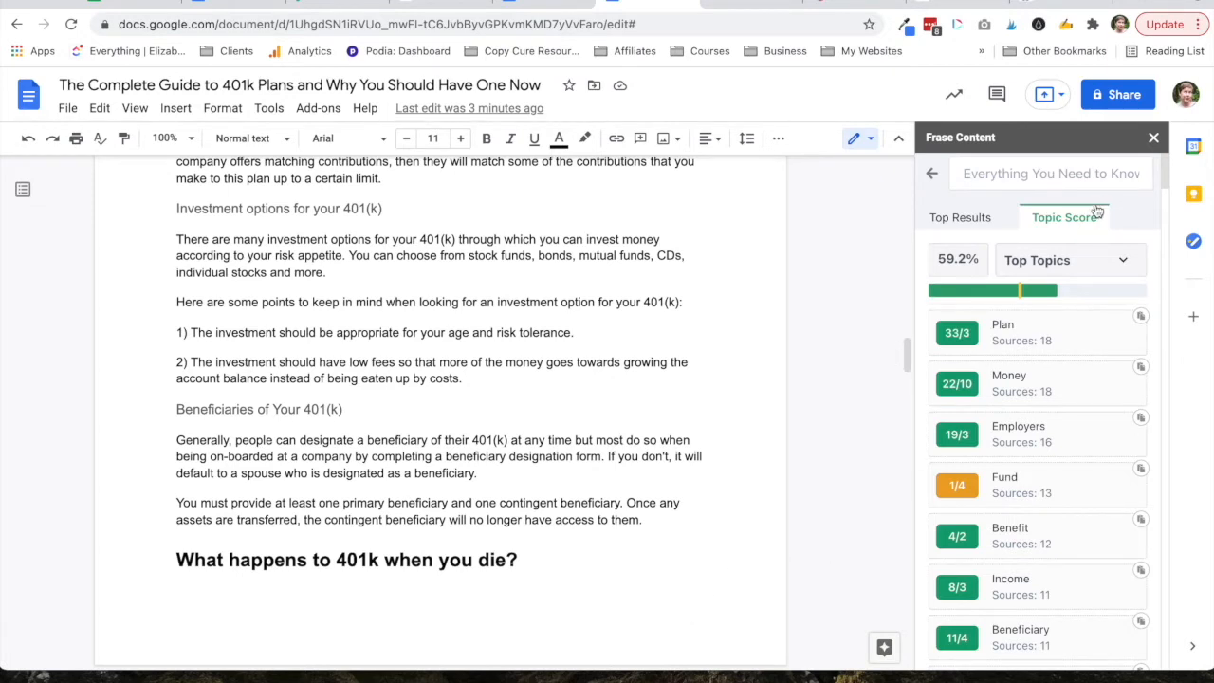
mouse_move(976, 262)
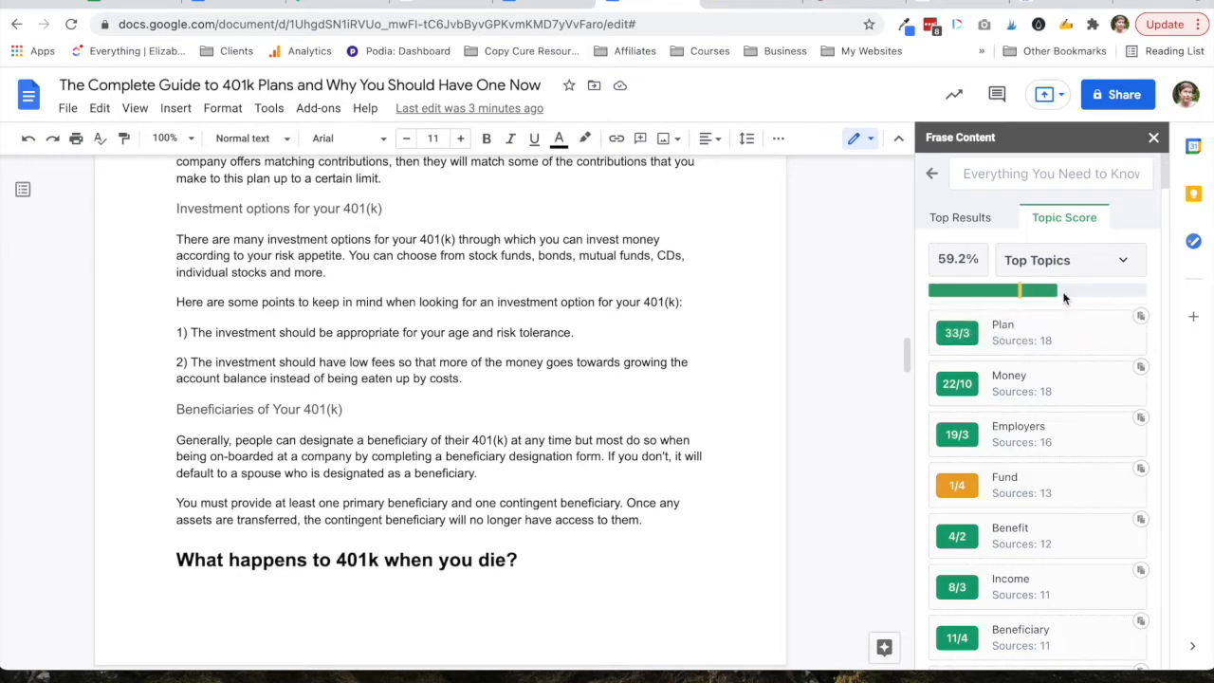
mouse_move(1070, 300)
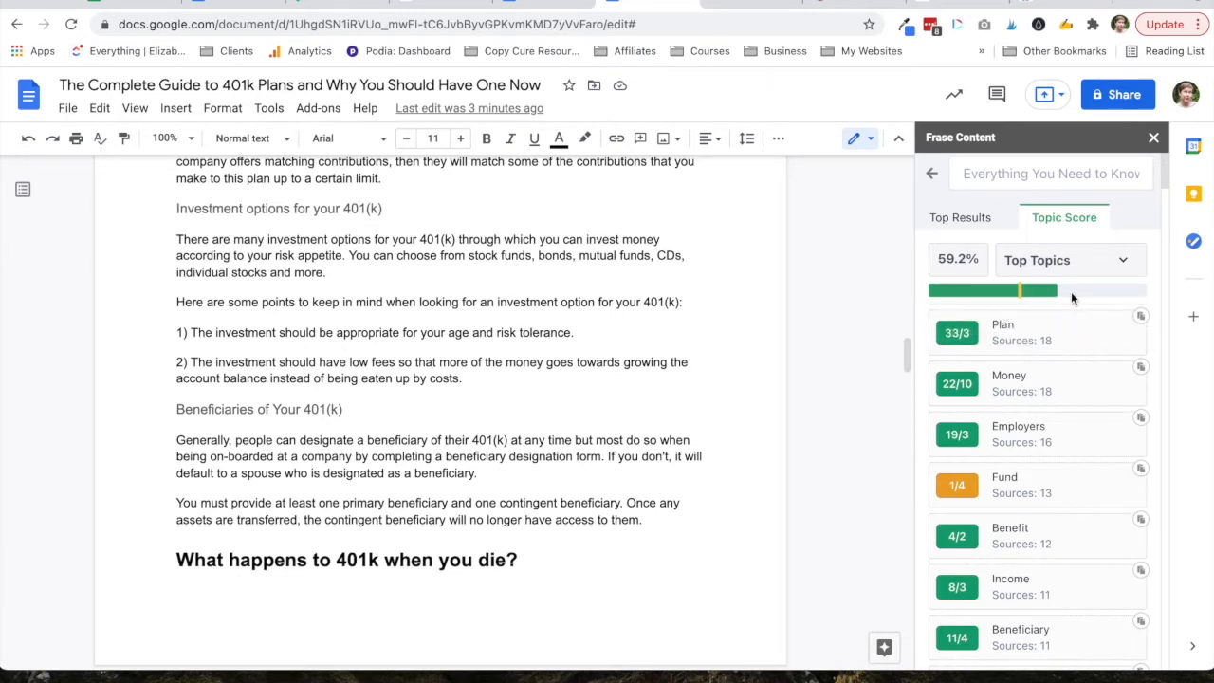
- View Top Topics, then switch to the Long Tail topic list
scroll(down, 3)
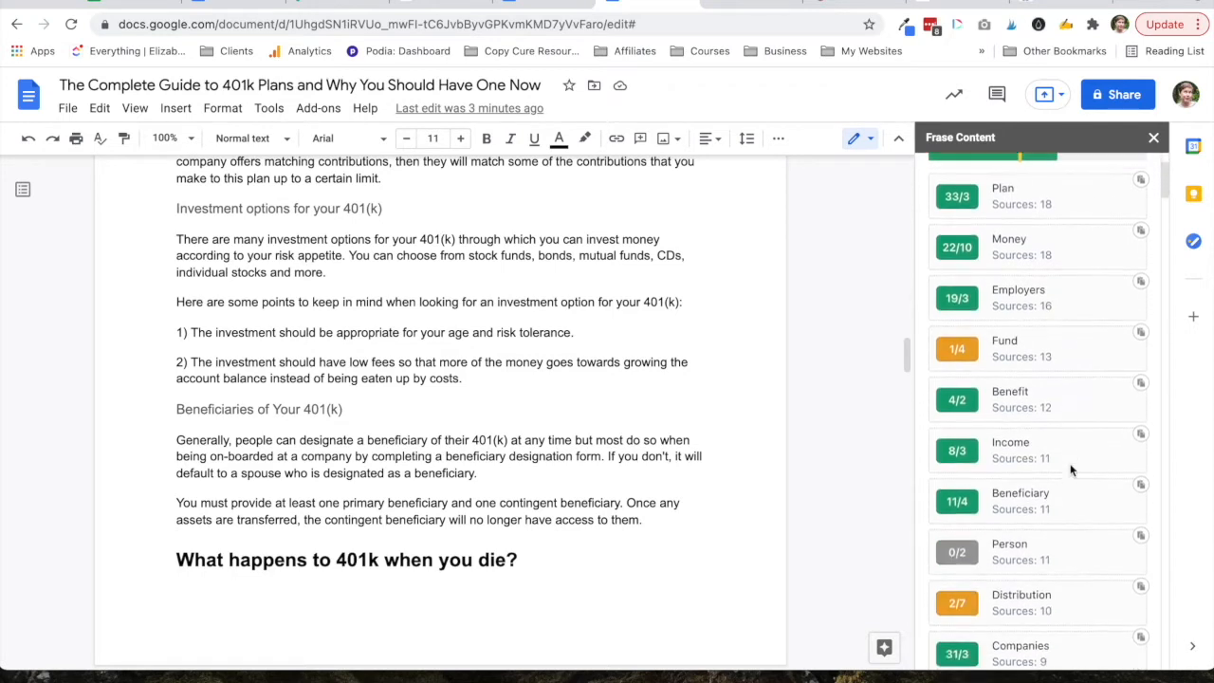
click(1065, 216)
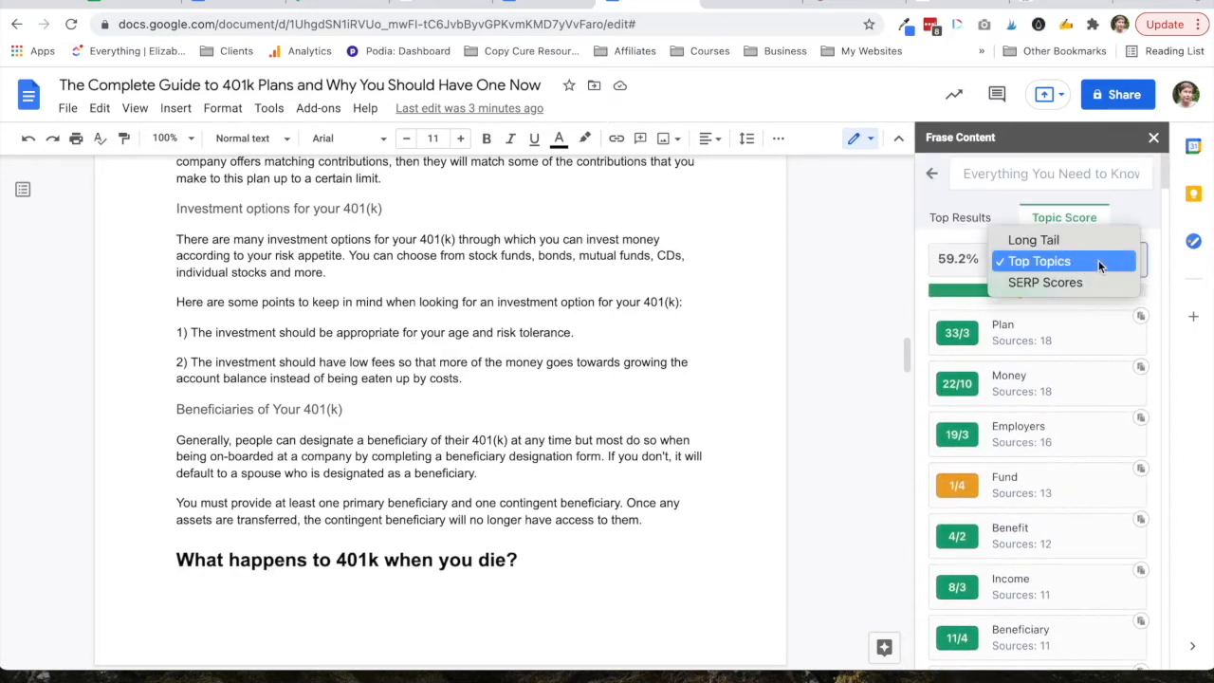
click(1040, 262)
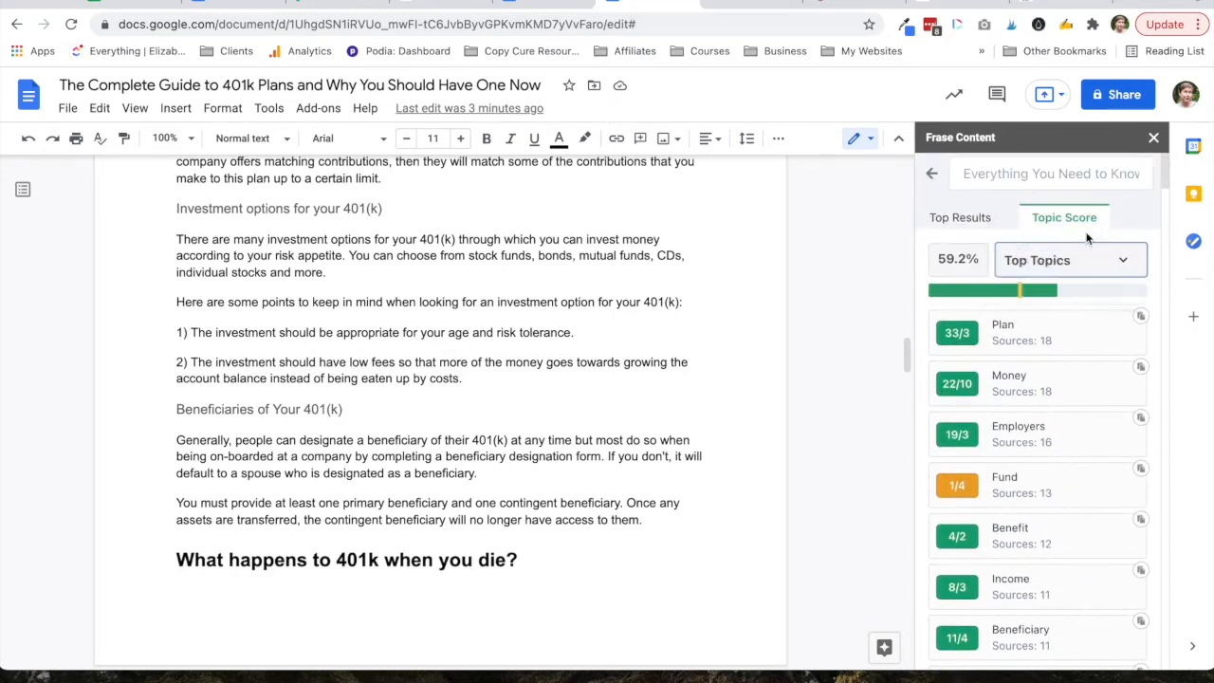
click(1070, 260)
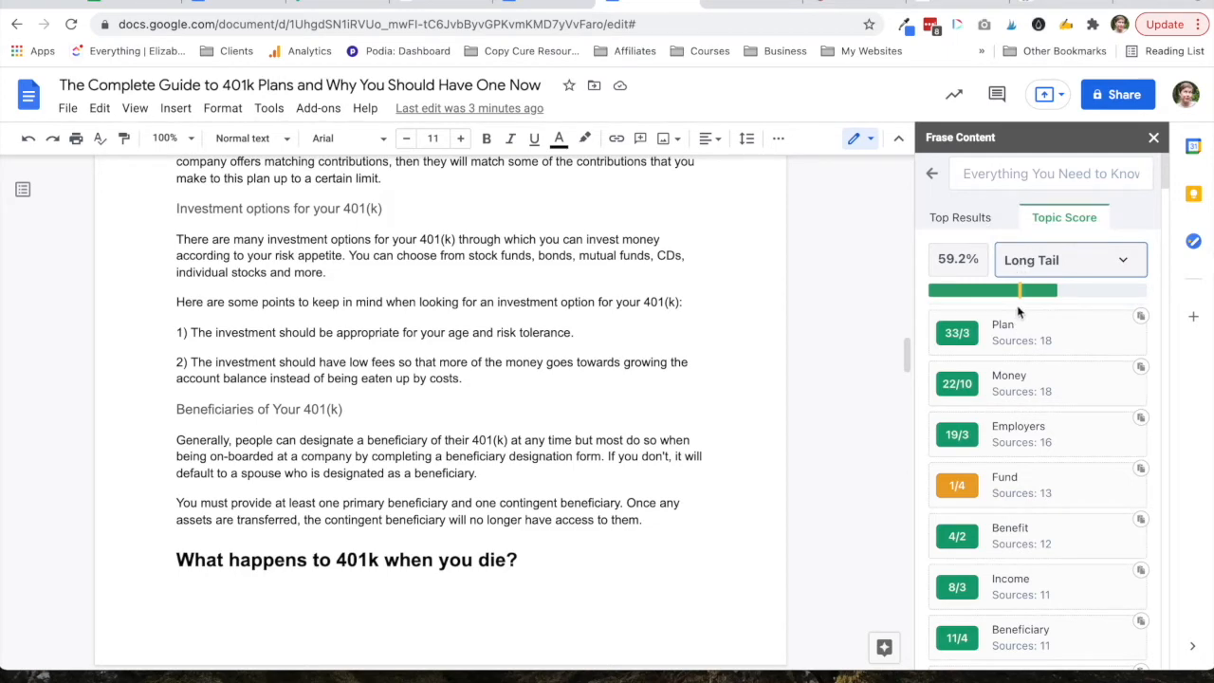
scroll(down, 3)
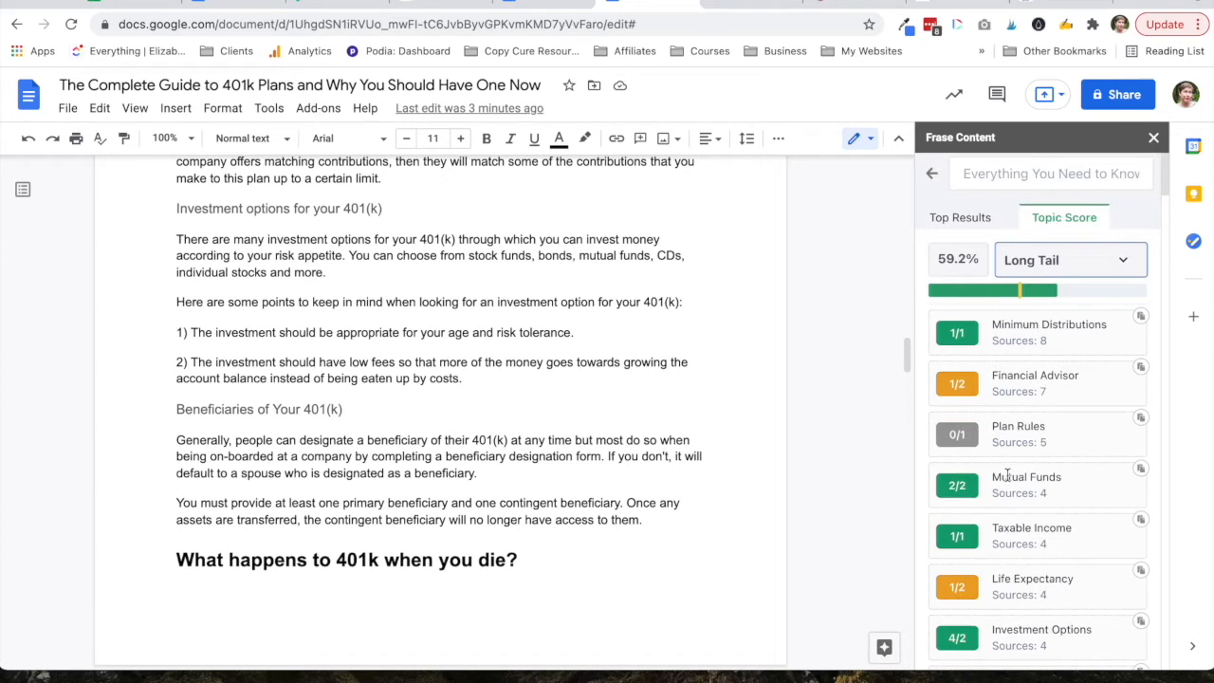
- Check competitors' SERP Scores, then return to the Long Tail view
click(1071, 258)
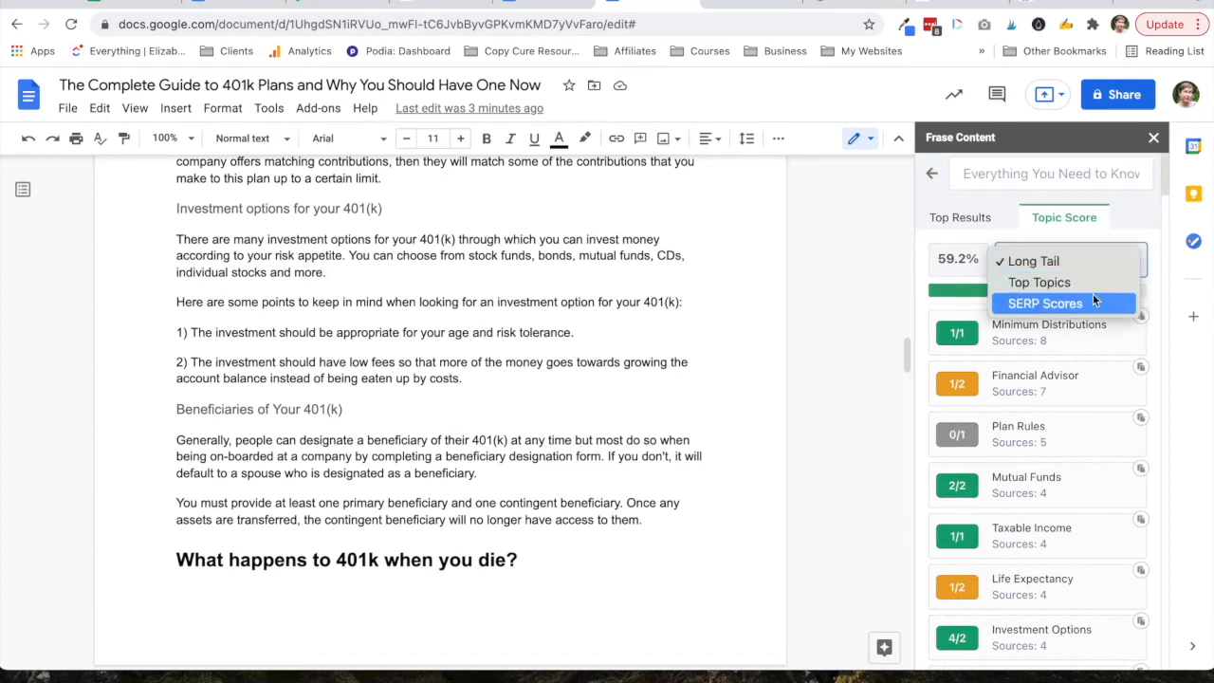
click(1045, 303)
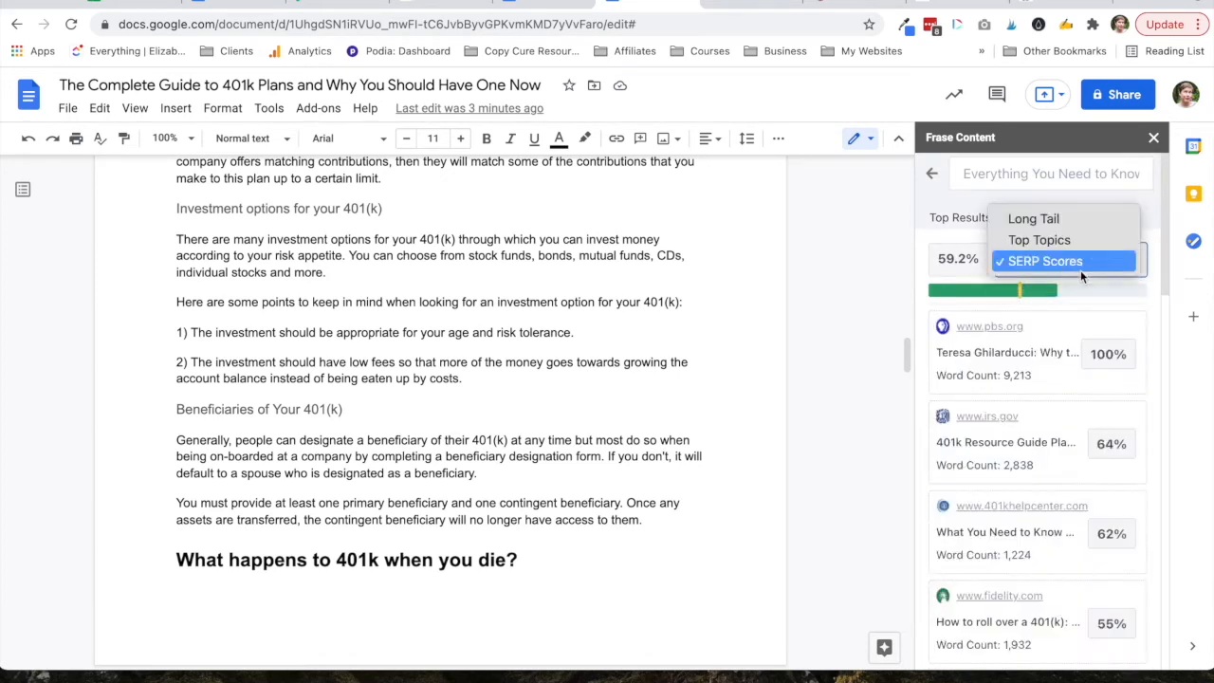
click(1032, 218)
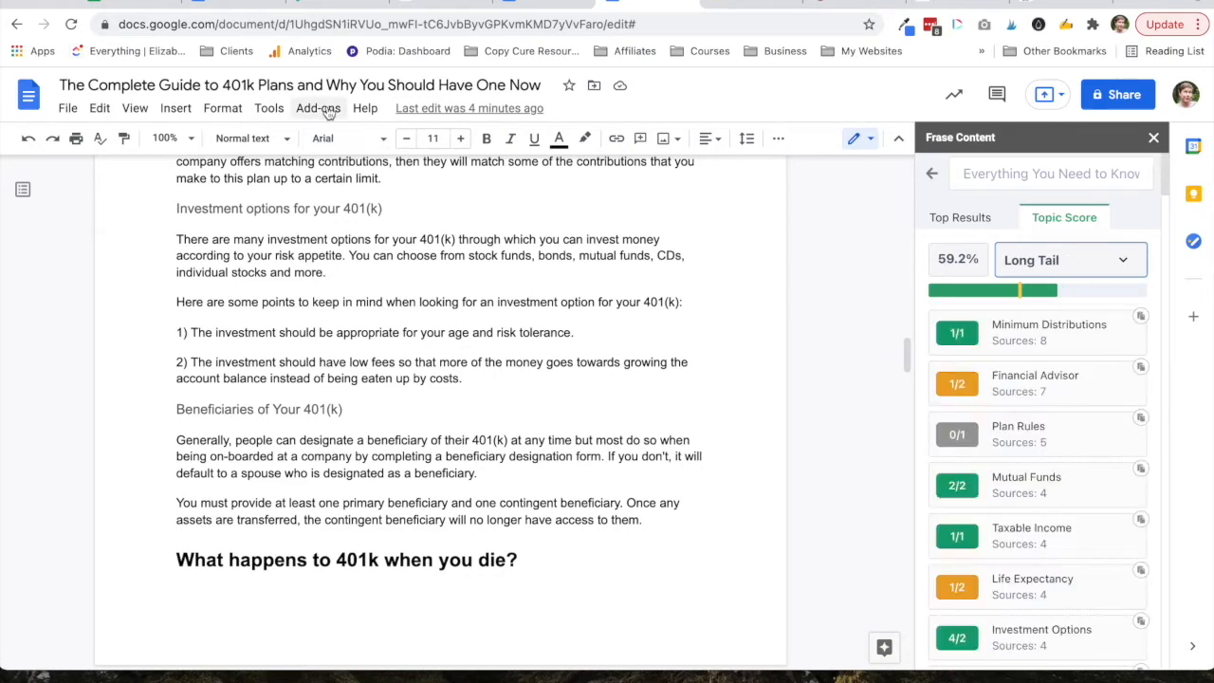
click(319, 106)
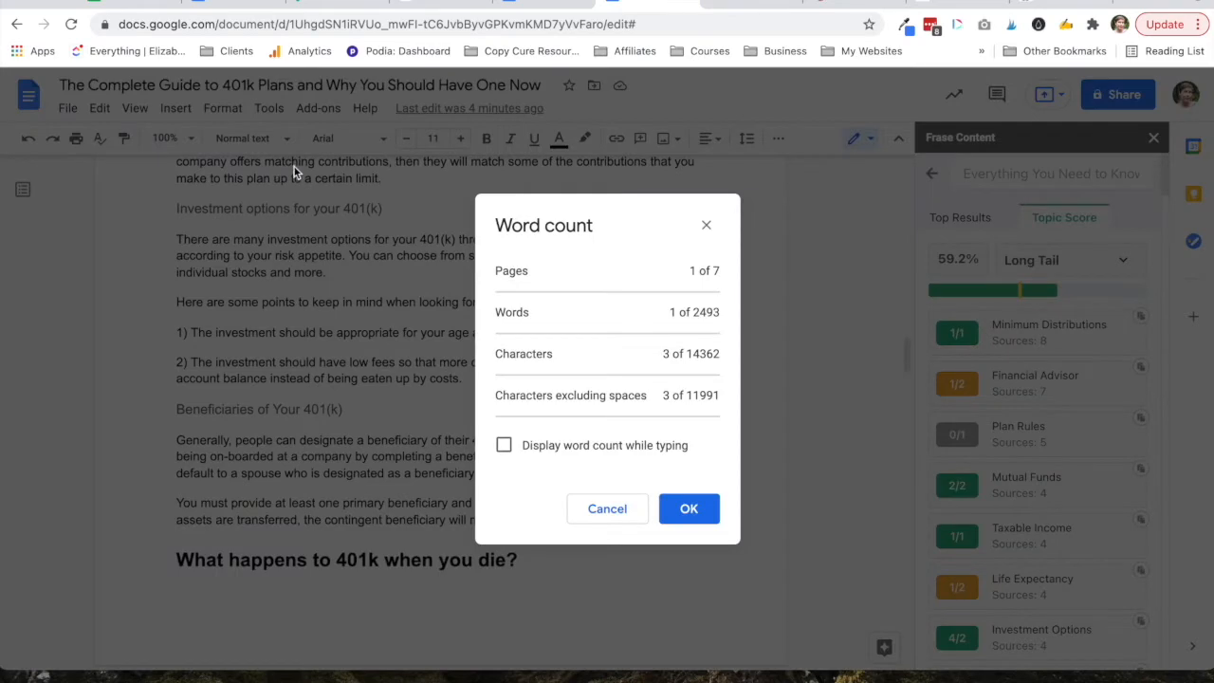
mouse_move(689, 509)
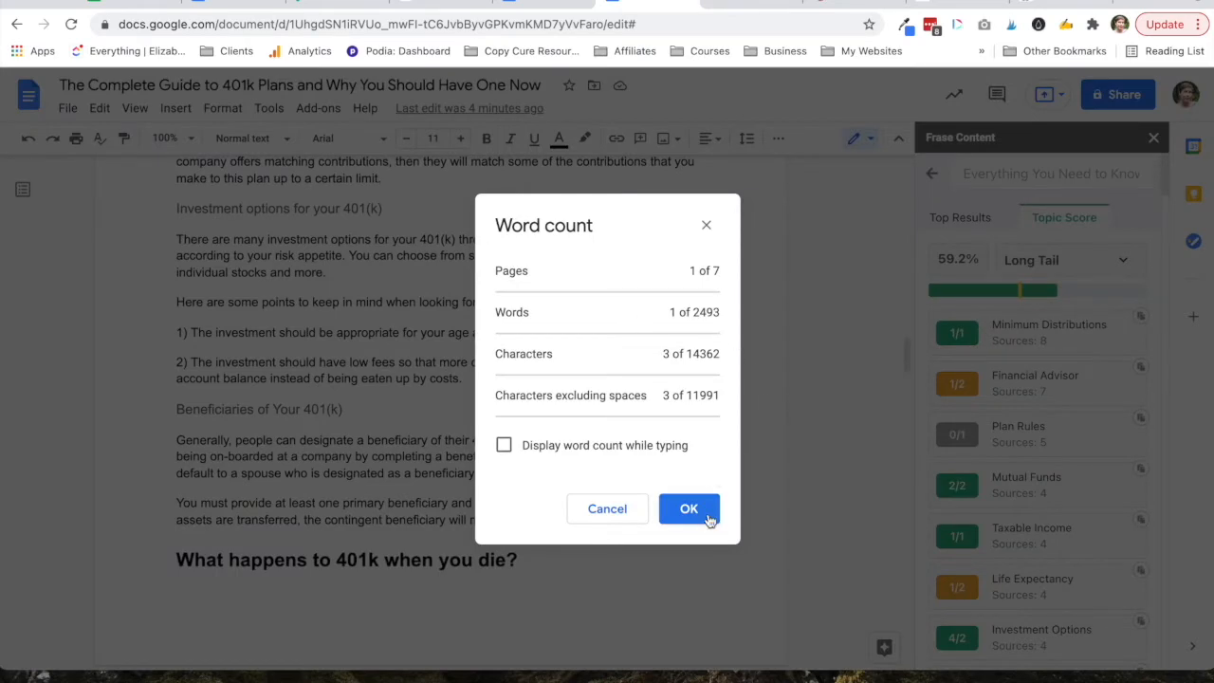
click(689, 509)
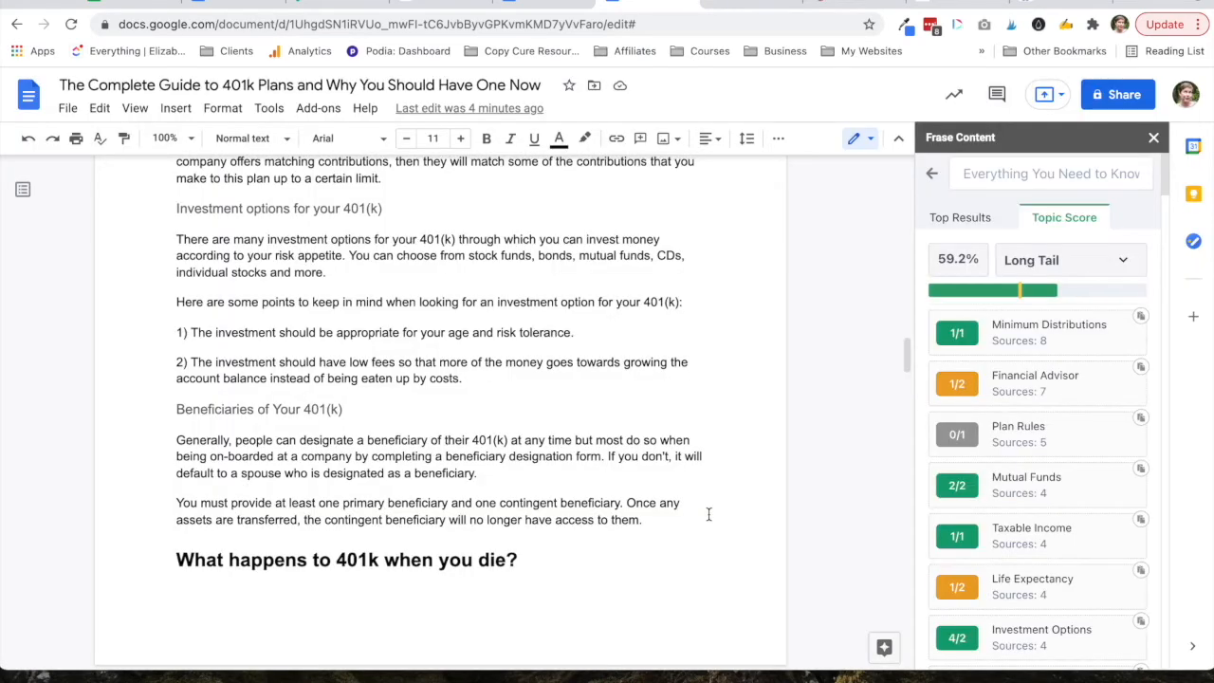
mouse_move(691, 413)
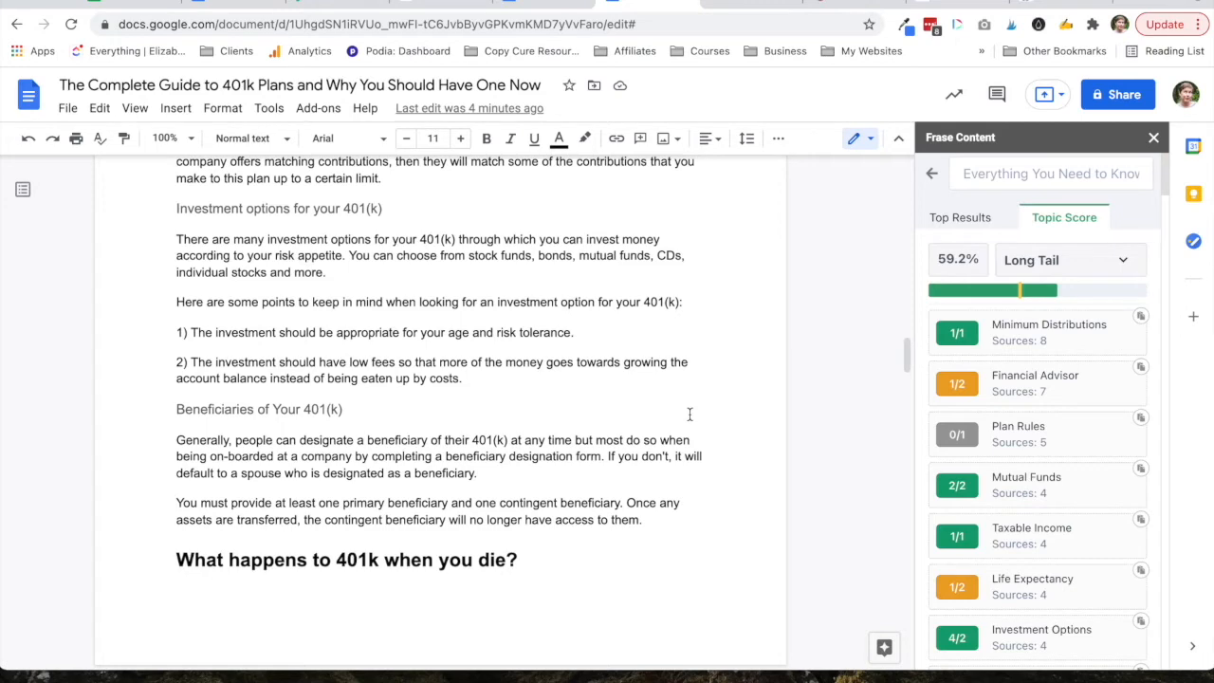
scroll(down, 3)
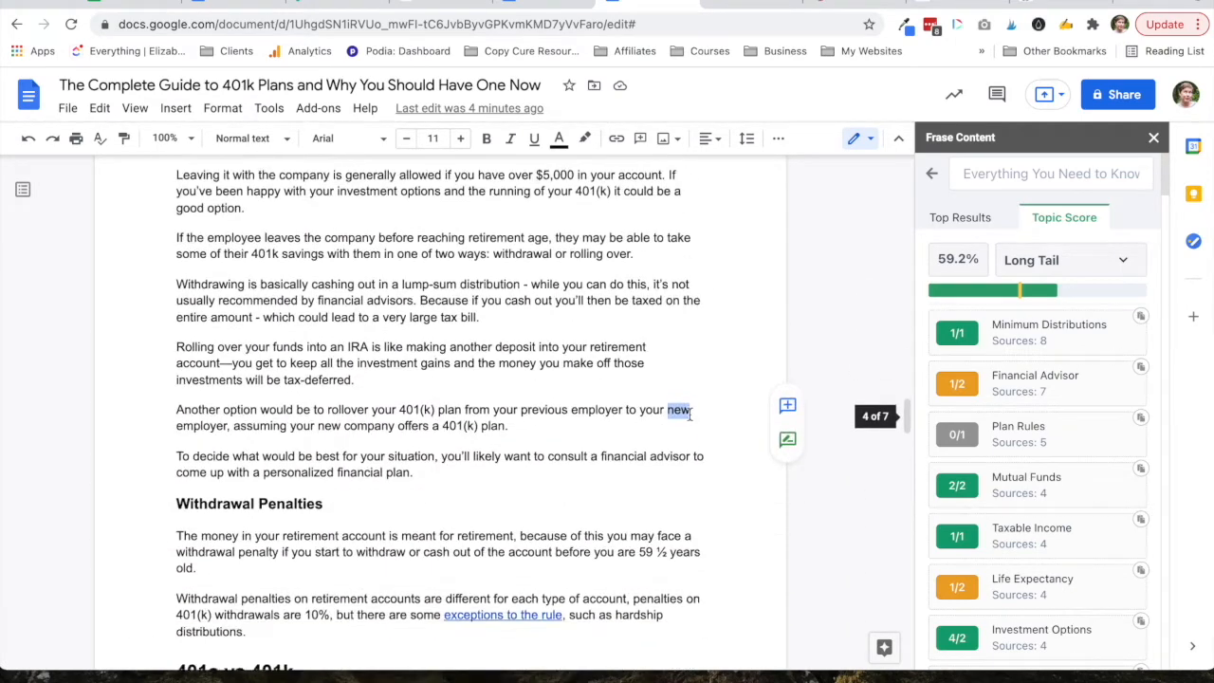
scroll(down, 3)
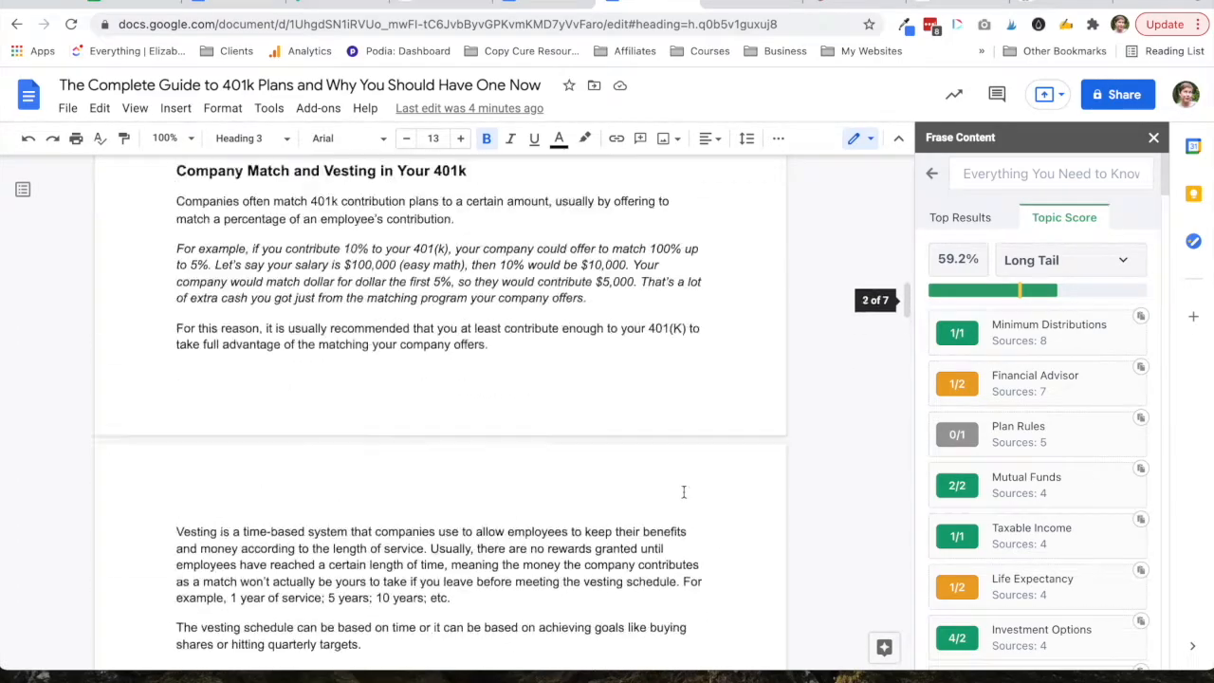
scroll(up, 3)
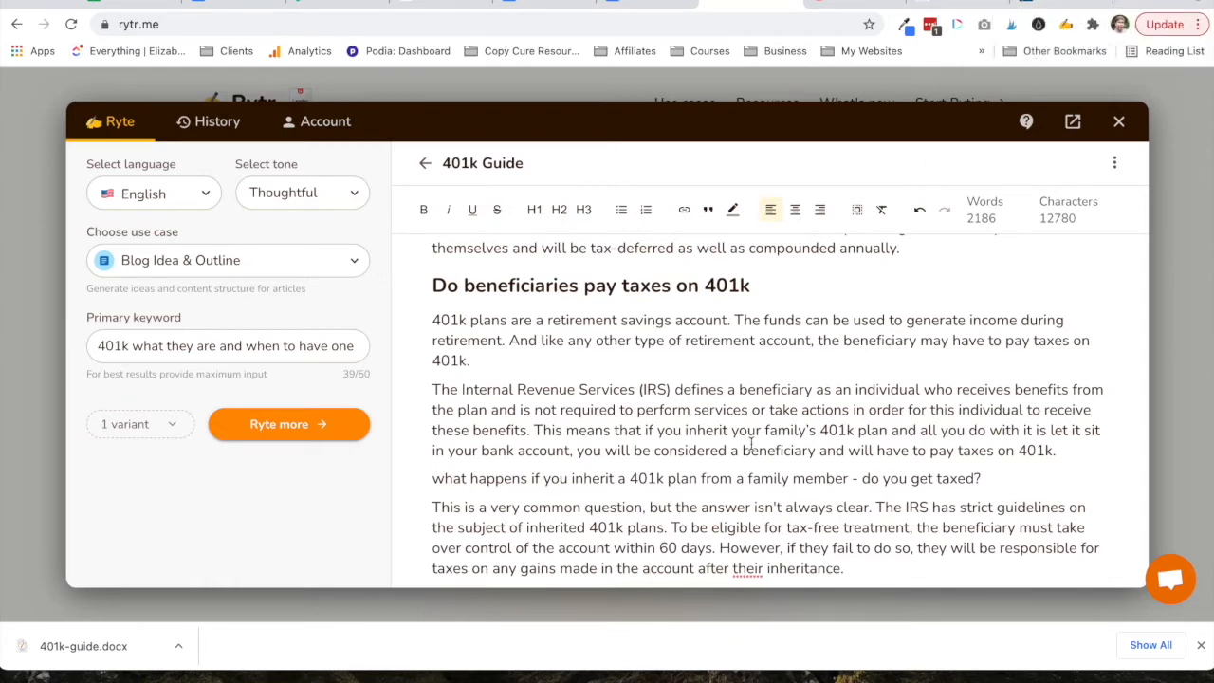
- Scroll through the 401k Guide draft and return to the top of the Google Docs article
scroll(down, 3)
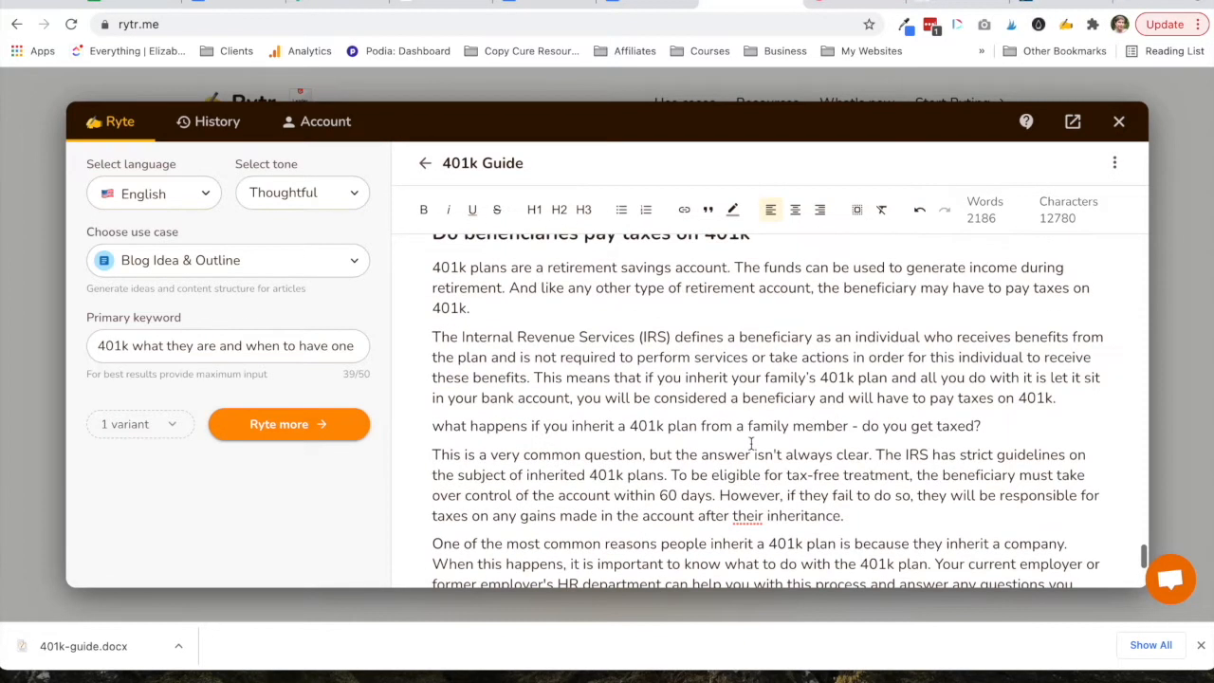
scroll(up, 3)
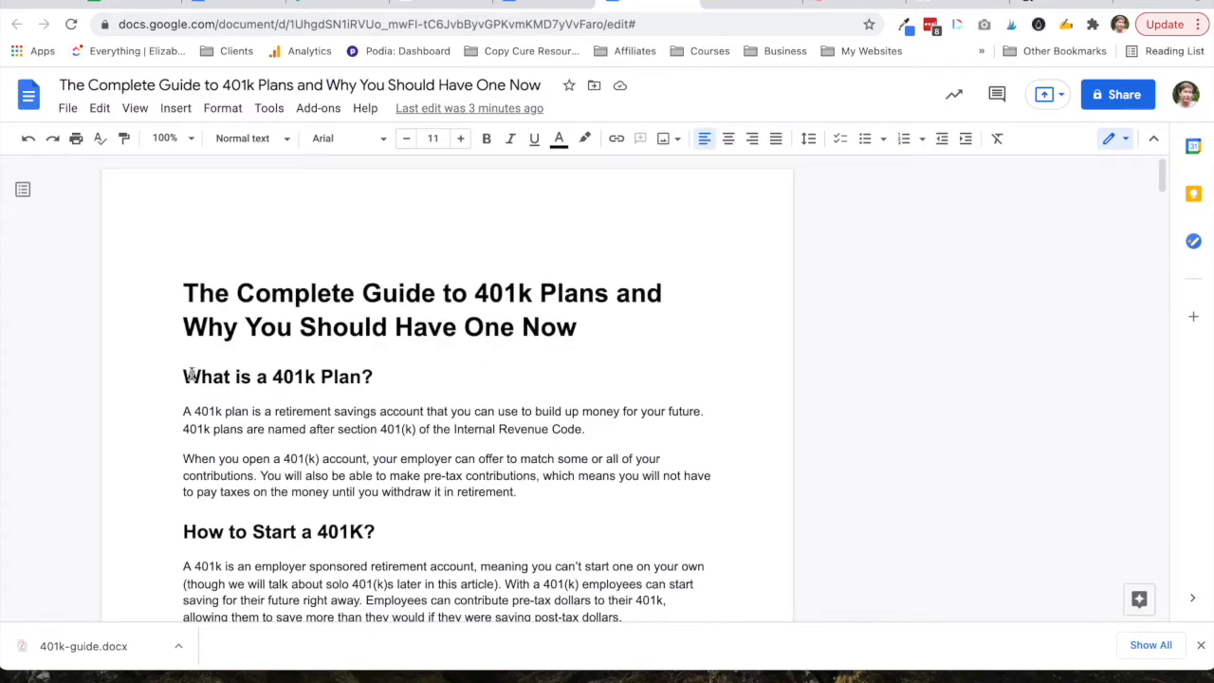
scroll(down, 3)
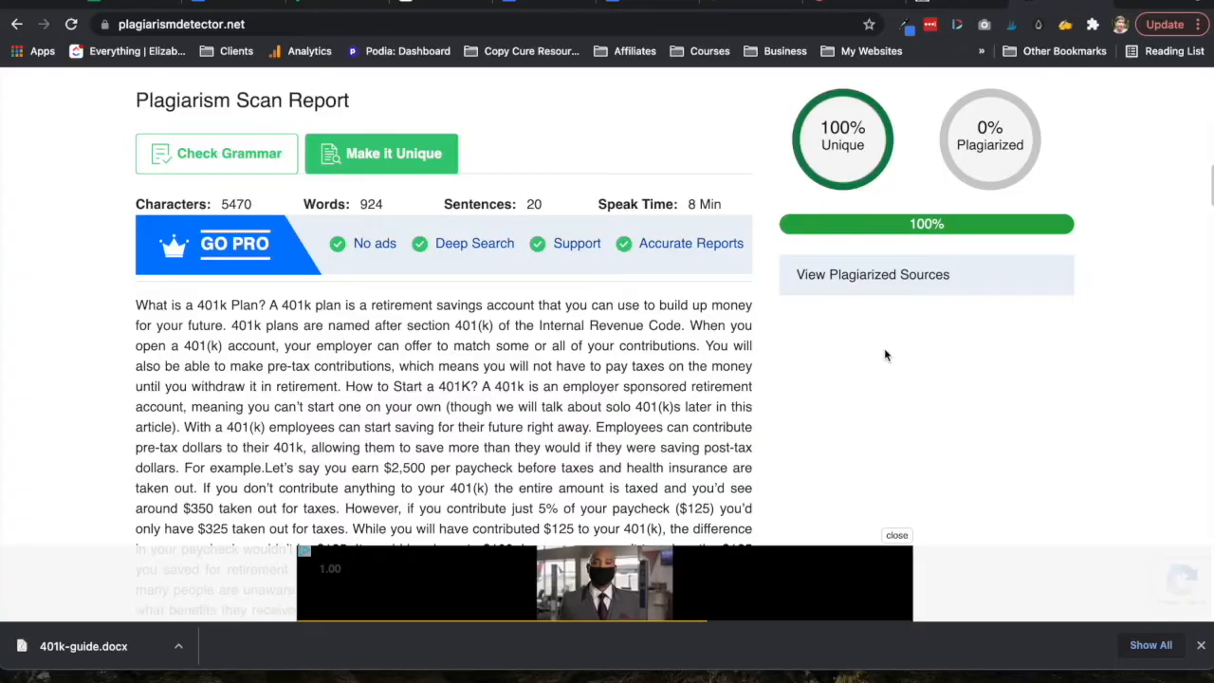
- Review the 100% unique report and select the article's remaining text through the final section
scroll(down, 3)
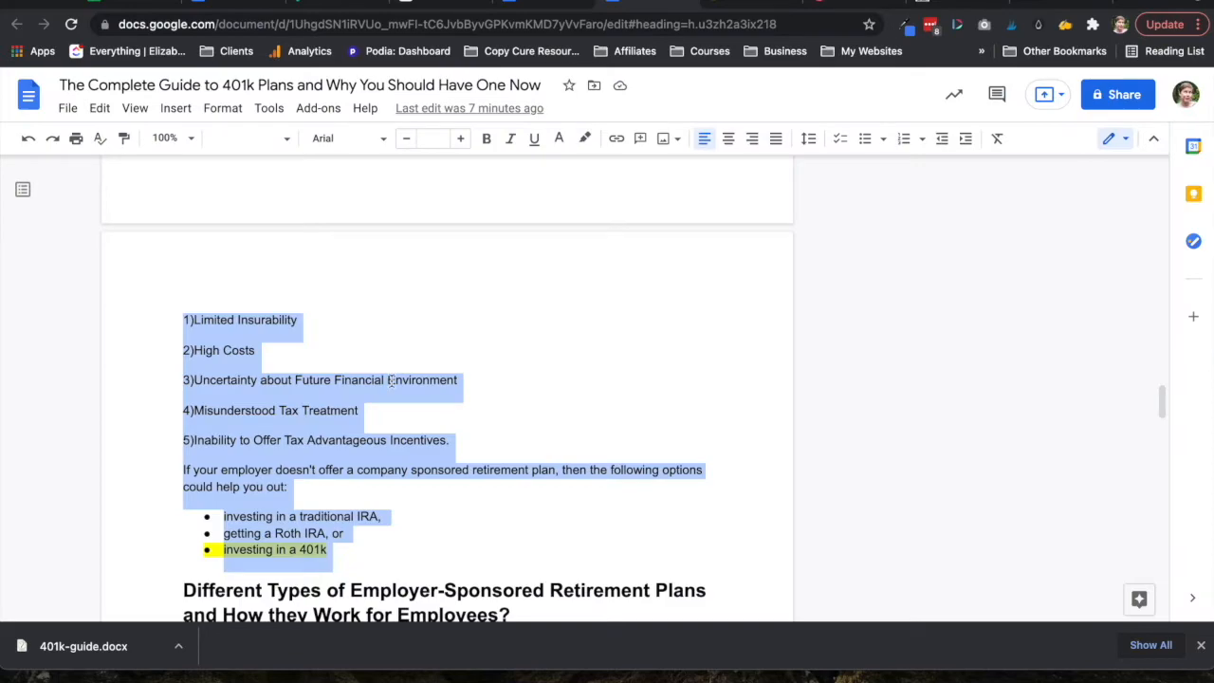
scroll(up, 3)
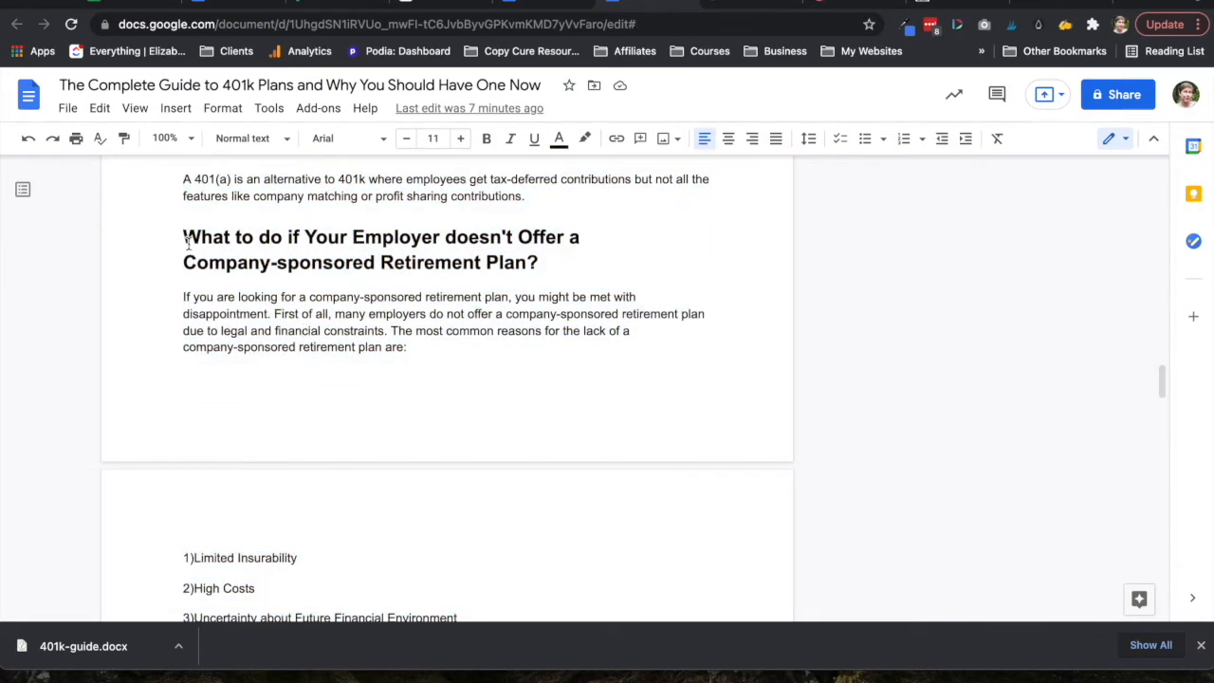
scroll(down, 3)
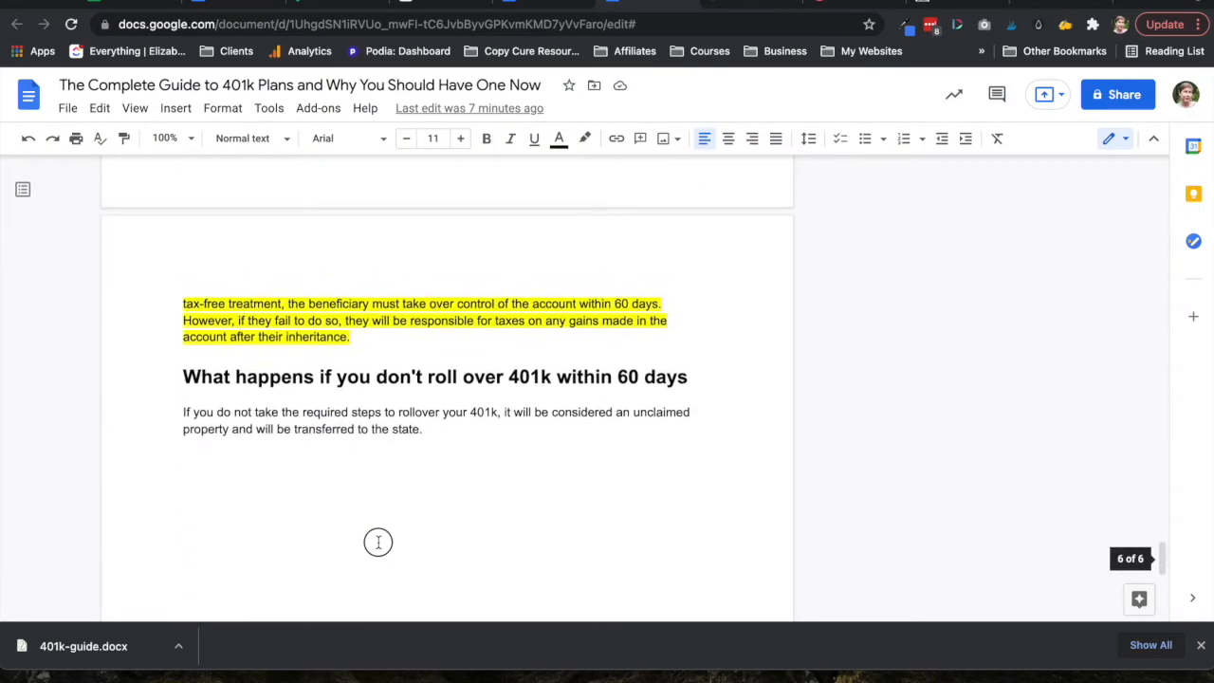
drag(182, 303, 421, 429)
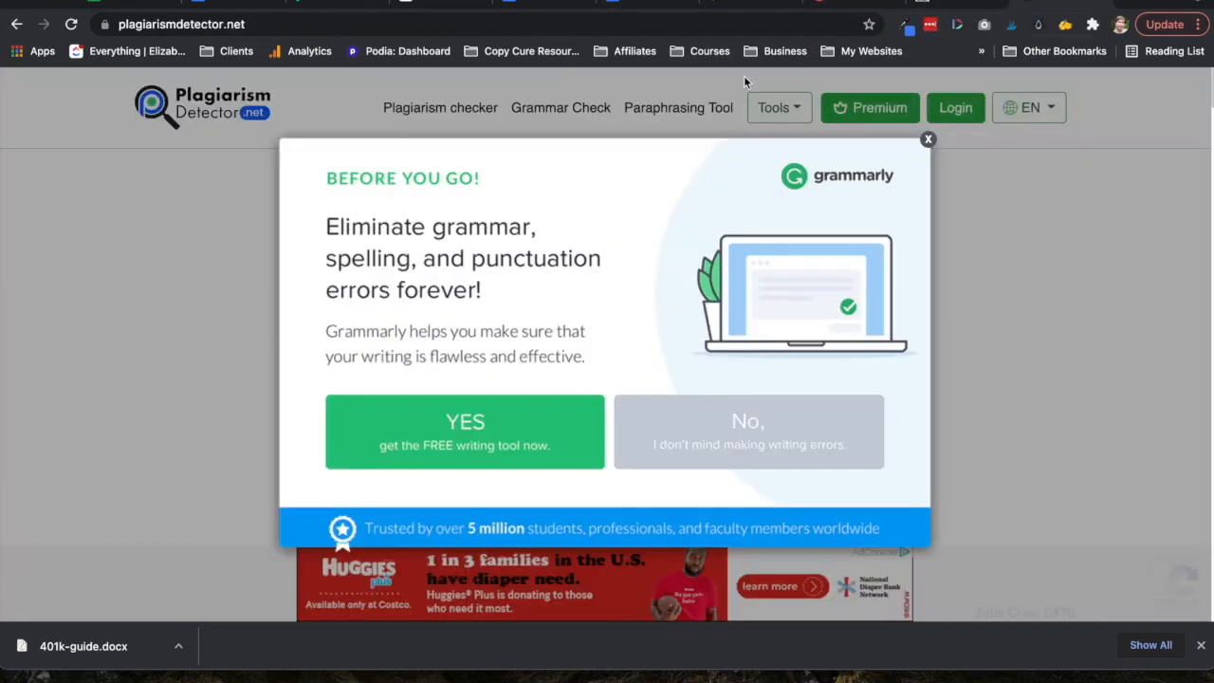
- Dismiss the Grammarly prompt and run a second scan on the remaining 837 words, returning 95% unique
click(928, 140)
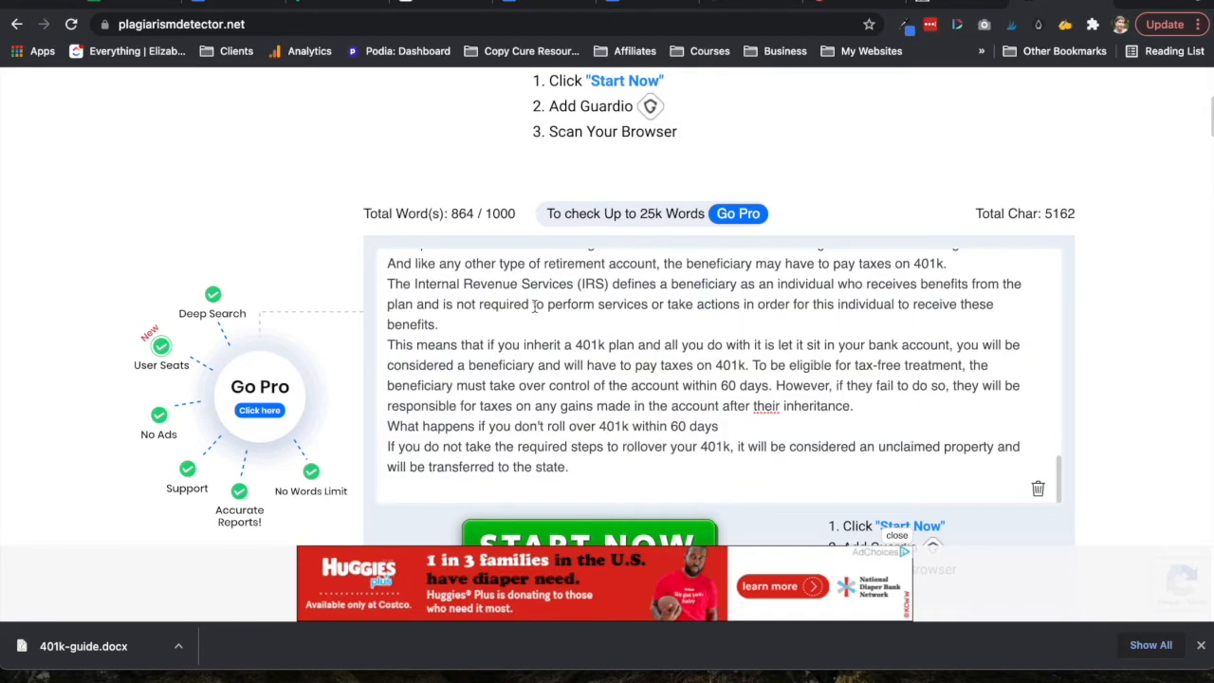
scroll(up, 3)
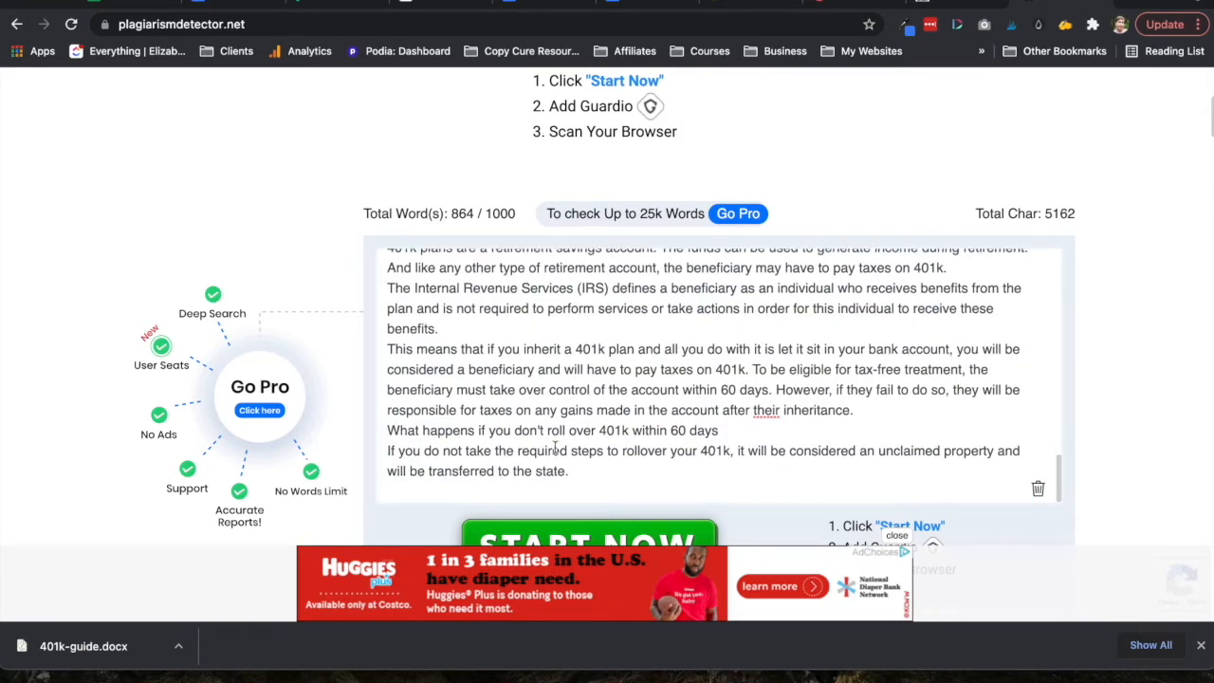
scroll(up, 3)
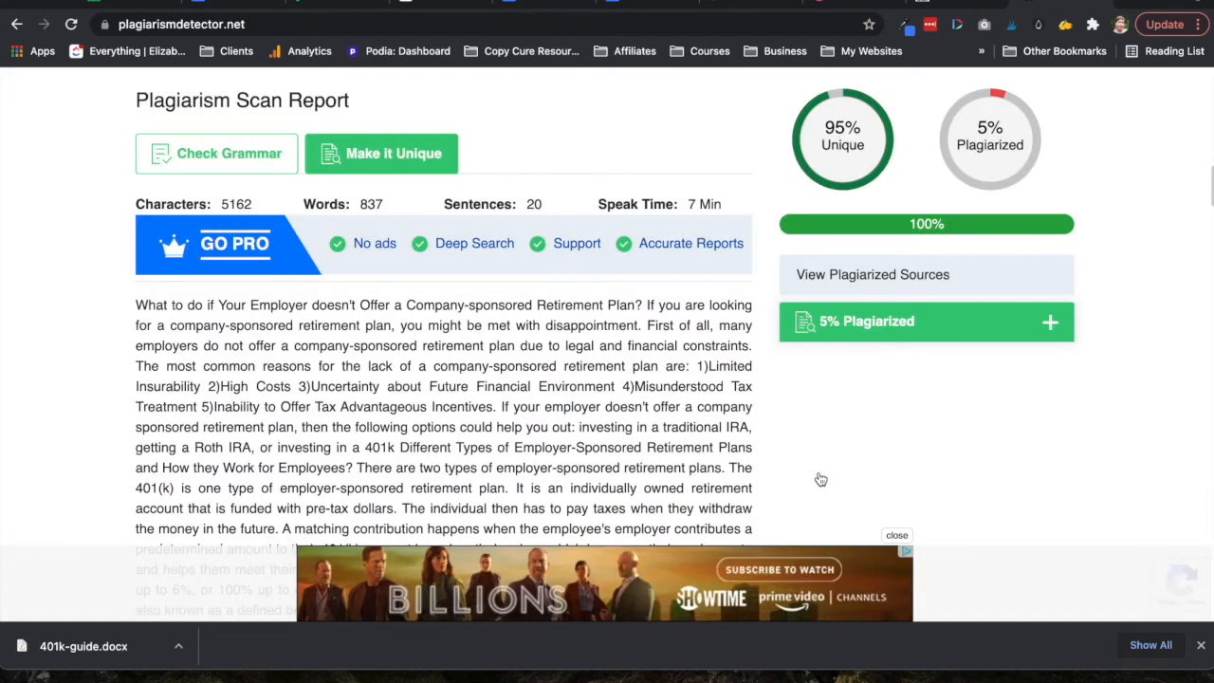
- Reveal the source URL behind the 5% flagged part and locate the red 60-day rollover heading in the report
click(1051, 323)
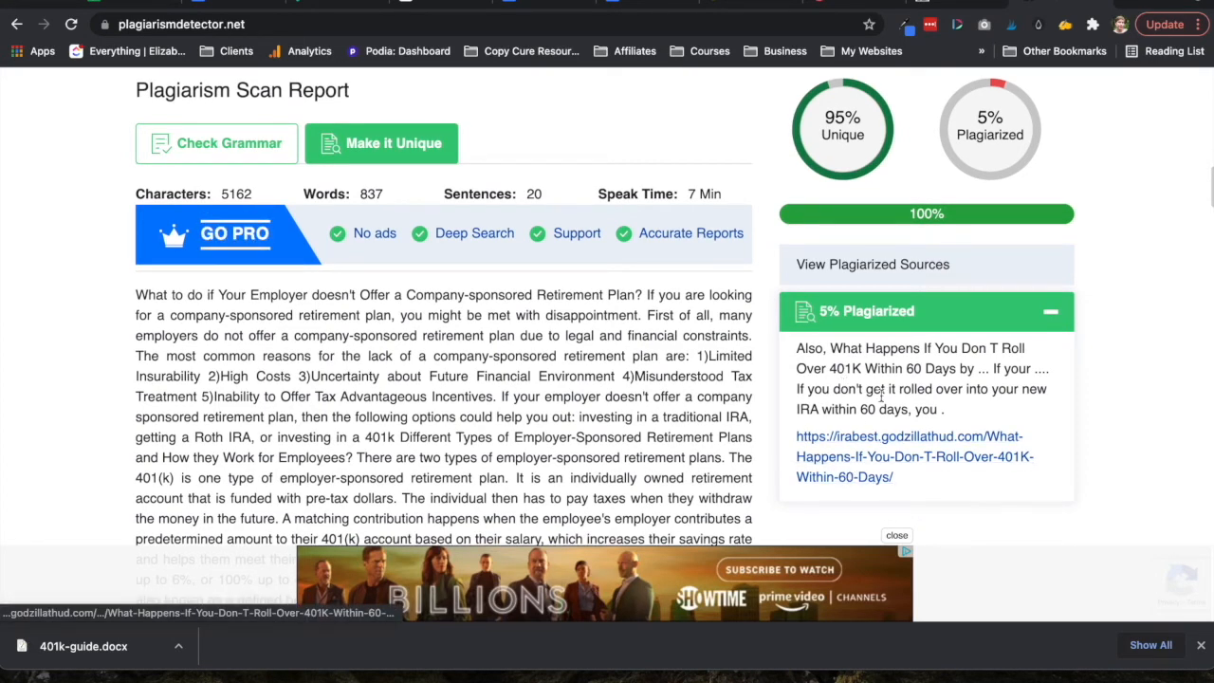
scroll(down, 3)
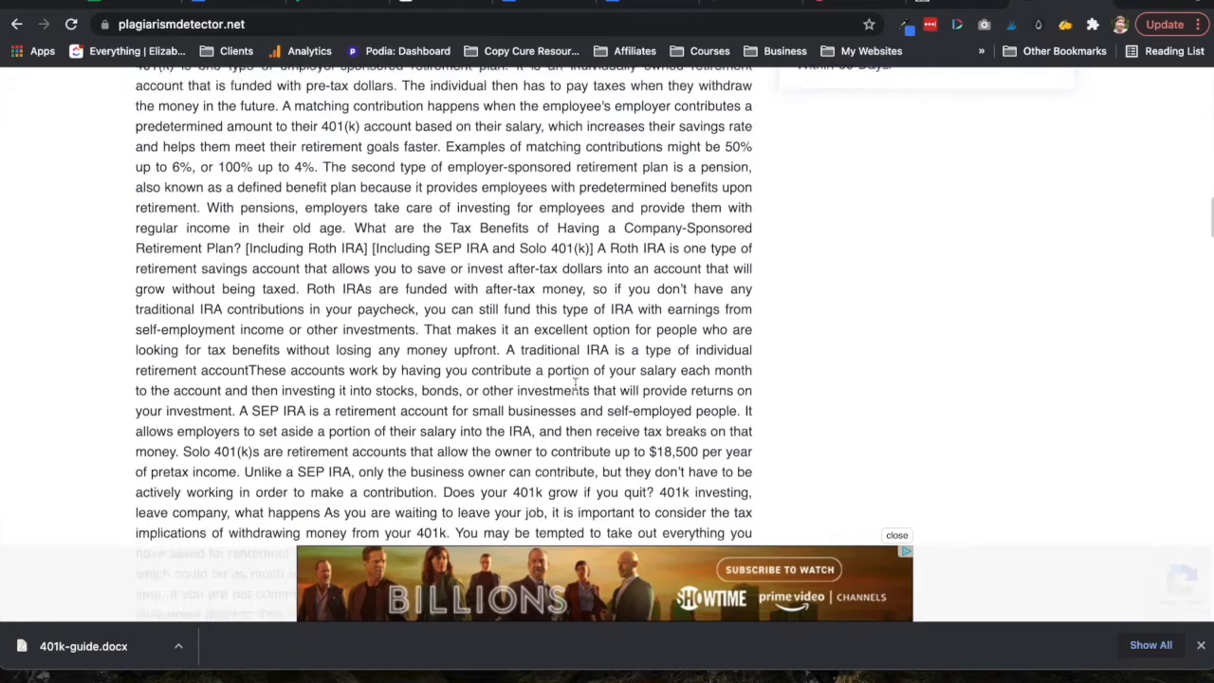
scroll(down, 3)
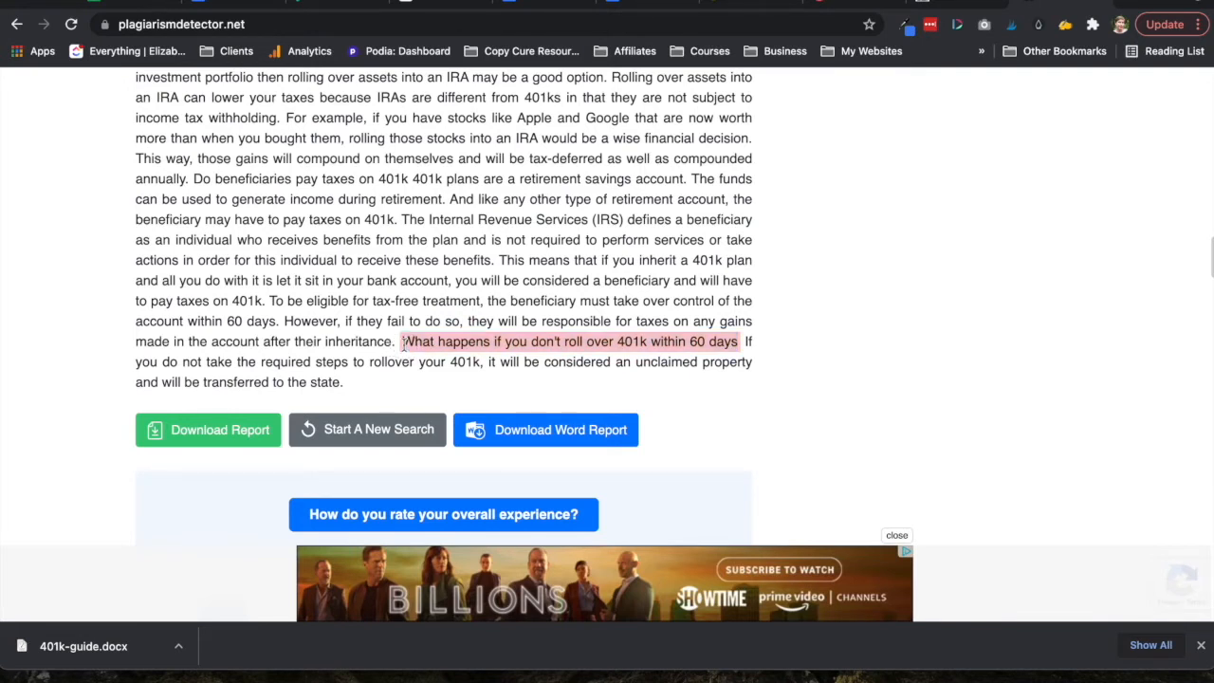
mouse_move(678, 429)
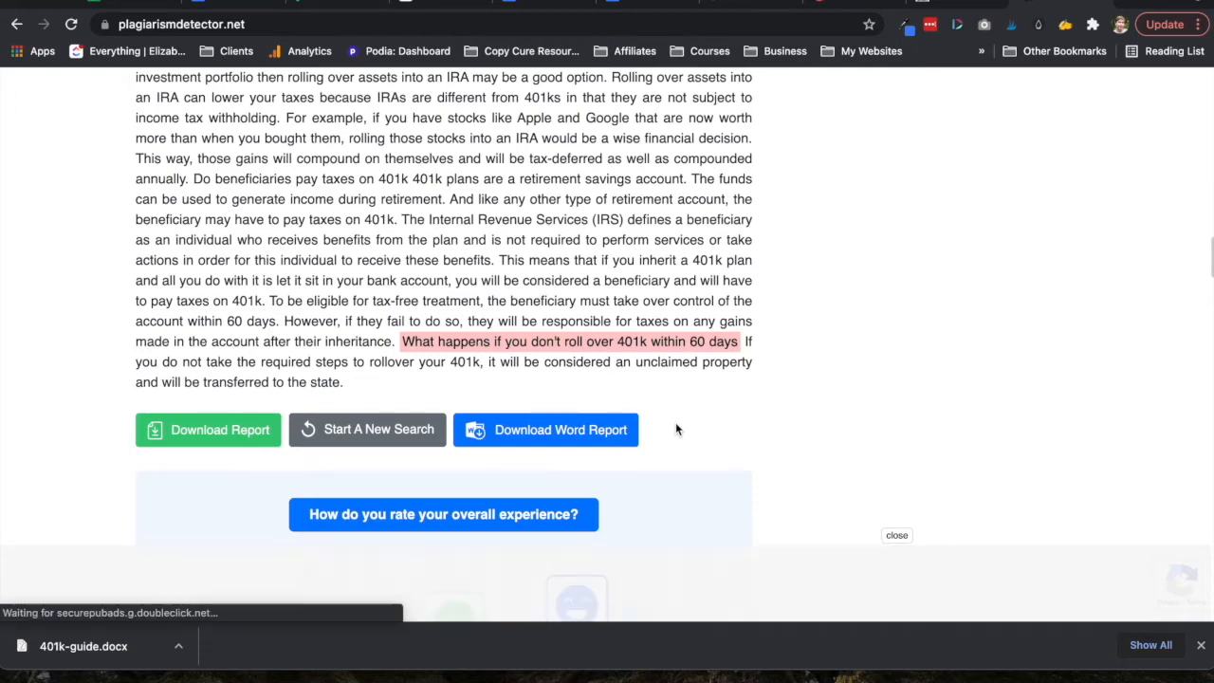
scroll(up, 3)
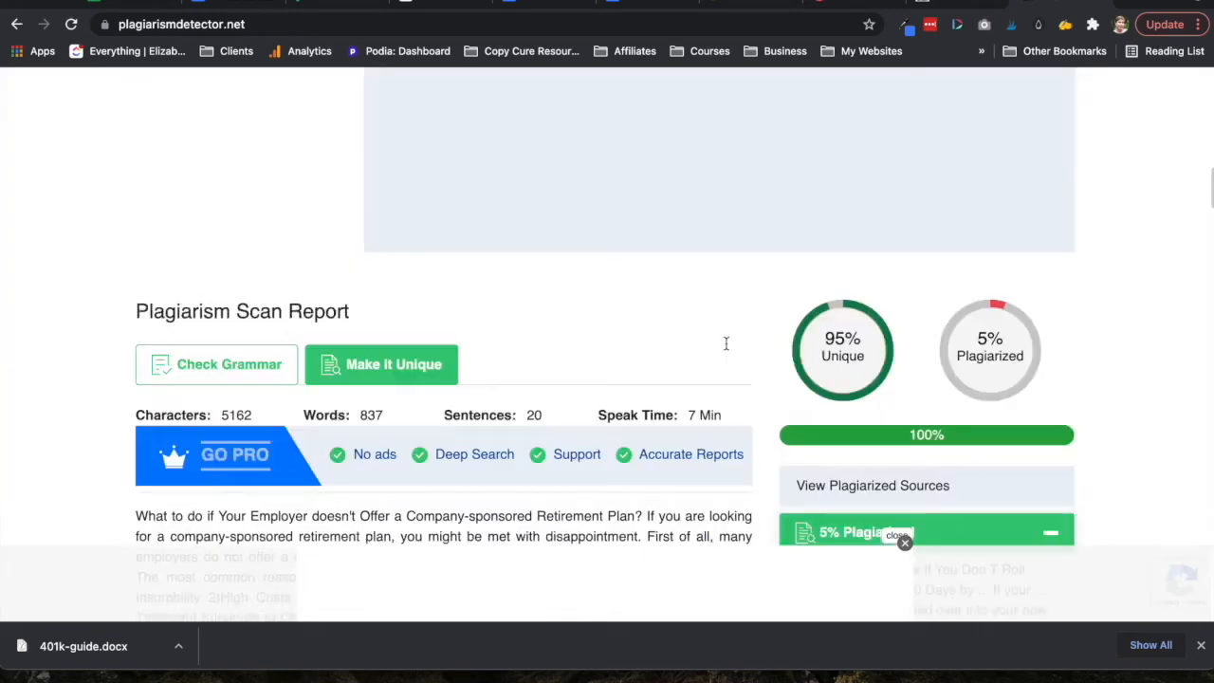
scroll(down, 3)
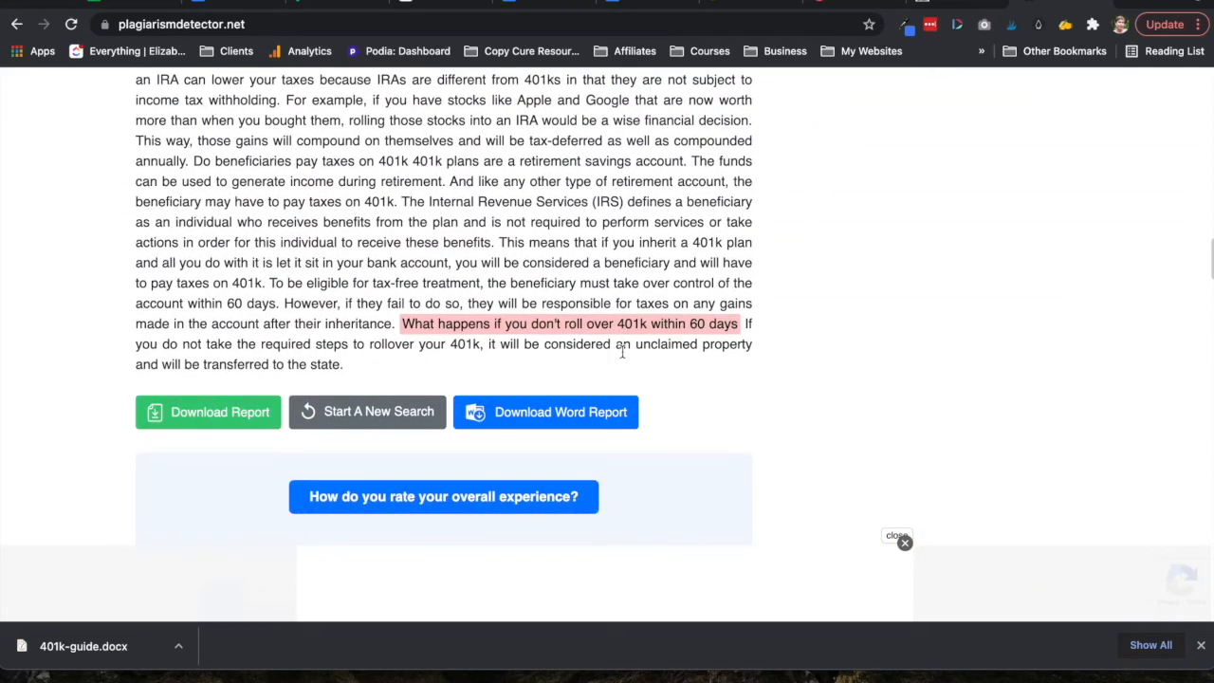
scroll(up, 3)
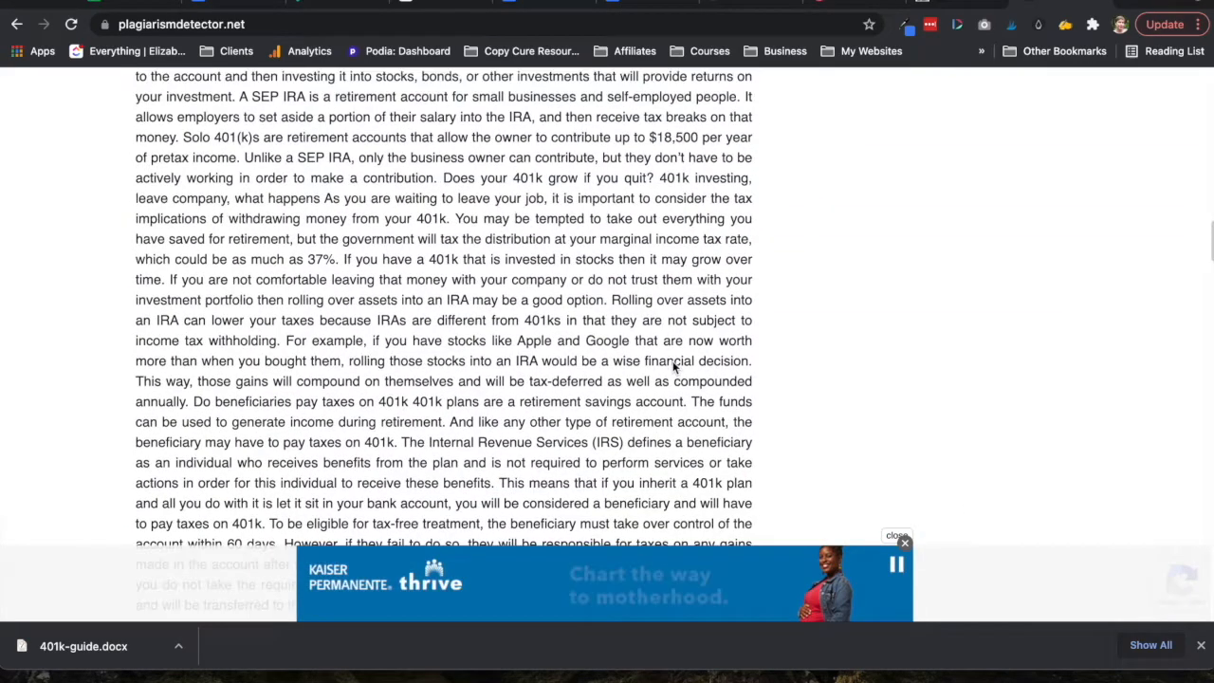
scroll(up, 3)
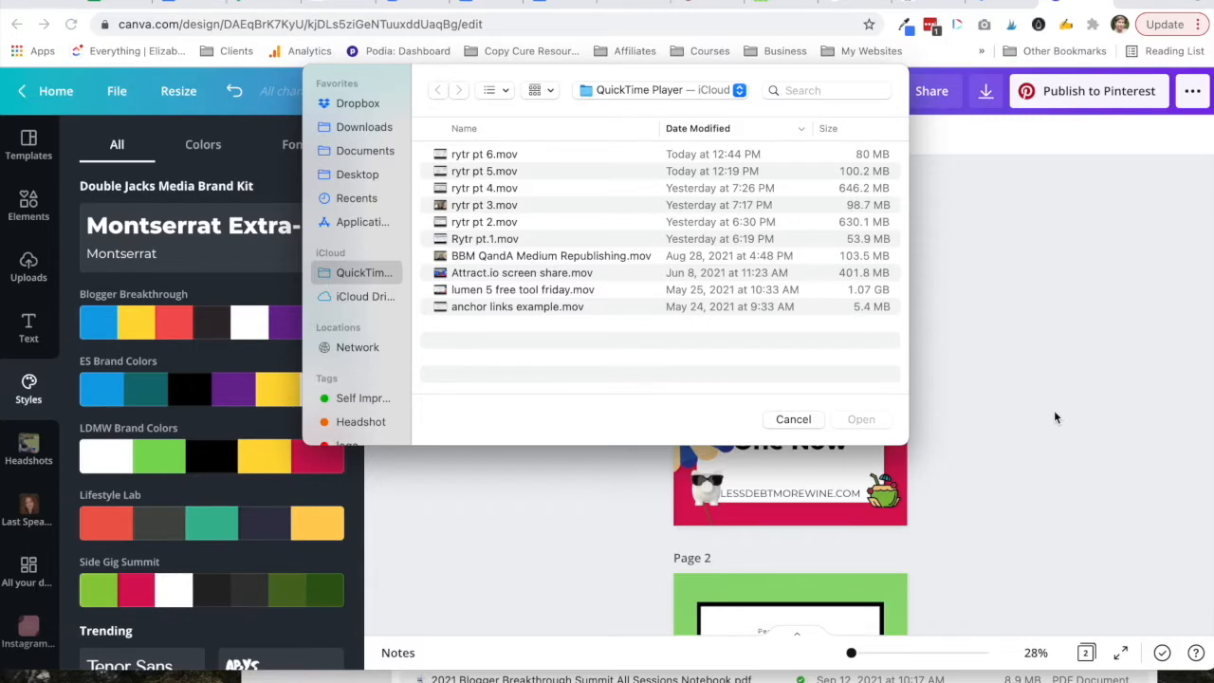
- Return to the WordPress post editor and reach the Social Rocket Pinterest Image setting
click(794, 420)
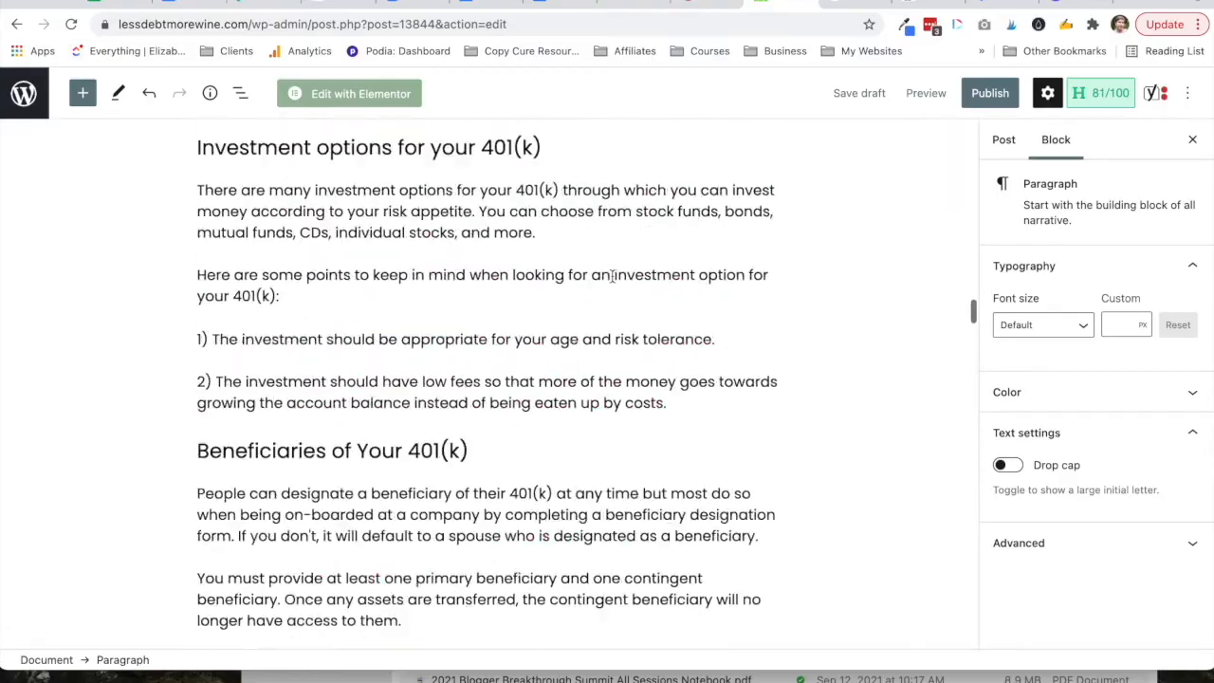
scroll(up, 3)
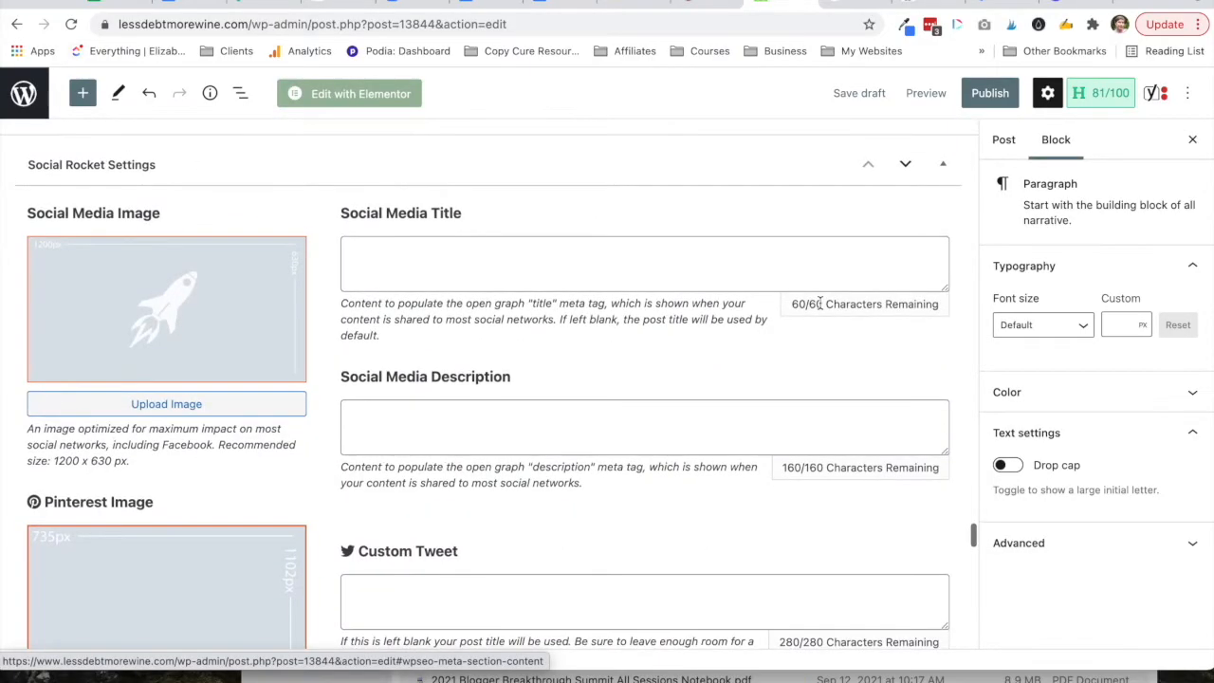
scroll(down, 3)
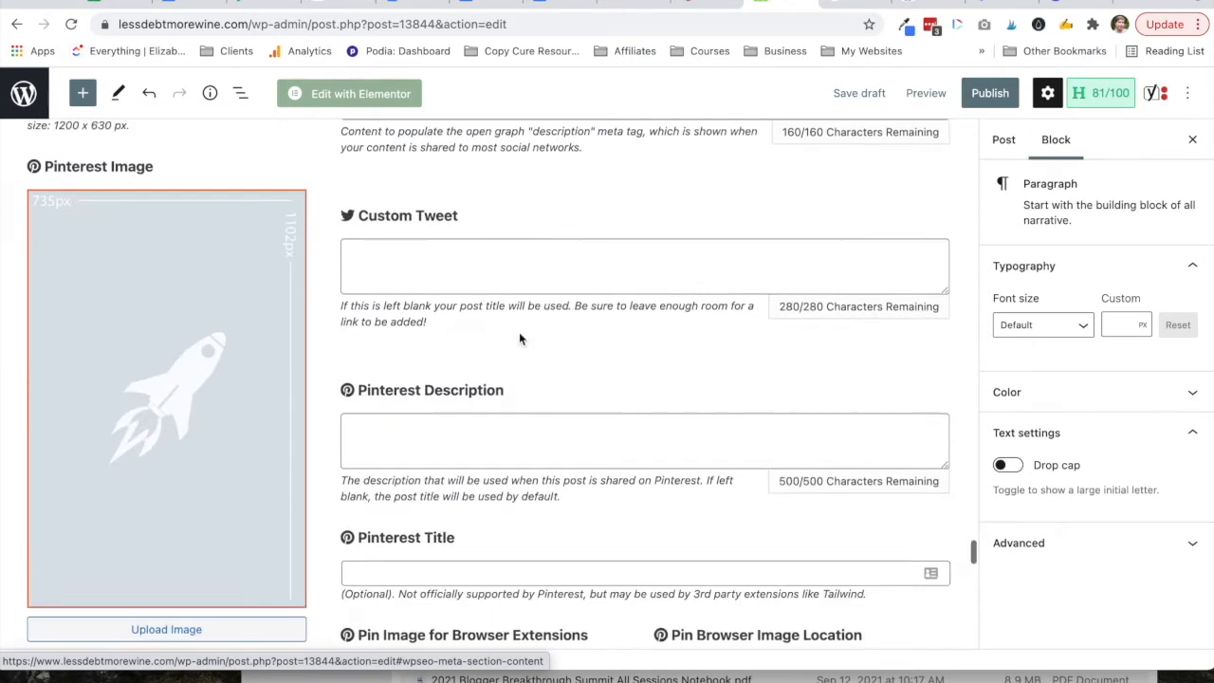
scroll(down, 3)
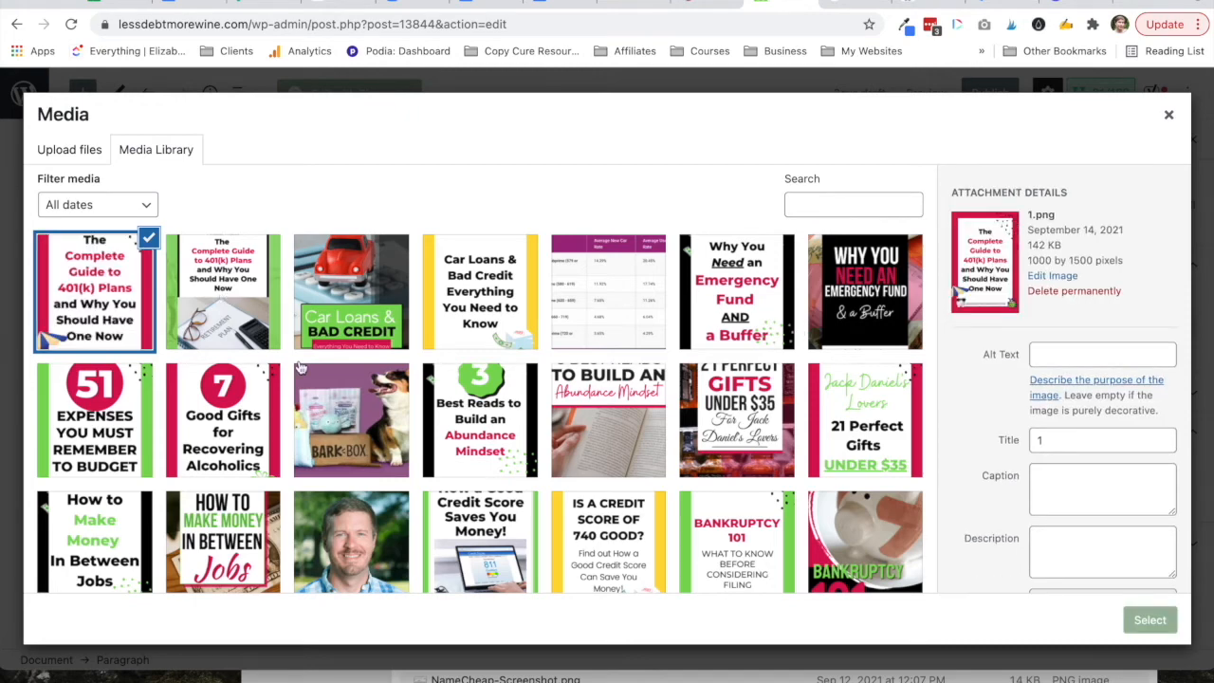
- Set the 401(k) guide graphic as the Pinterest image and move down to the Yoast SEO slug field
click(1149, 619)
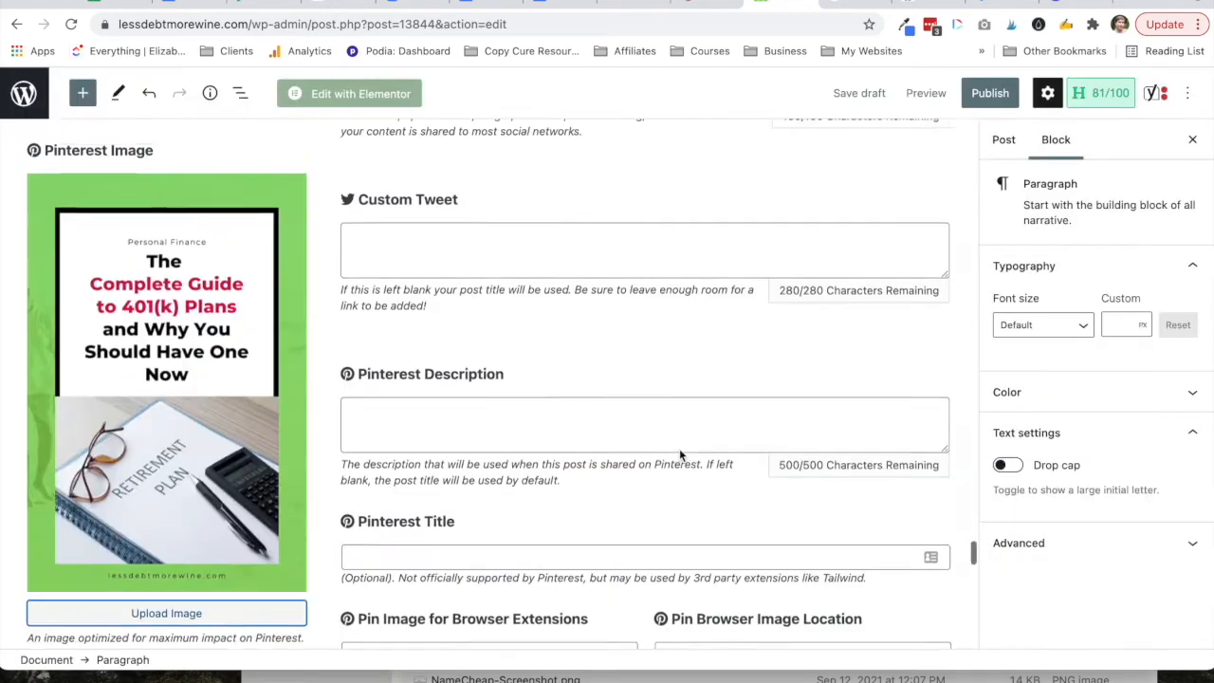
scroll(up, 3)
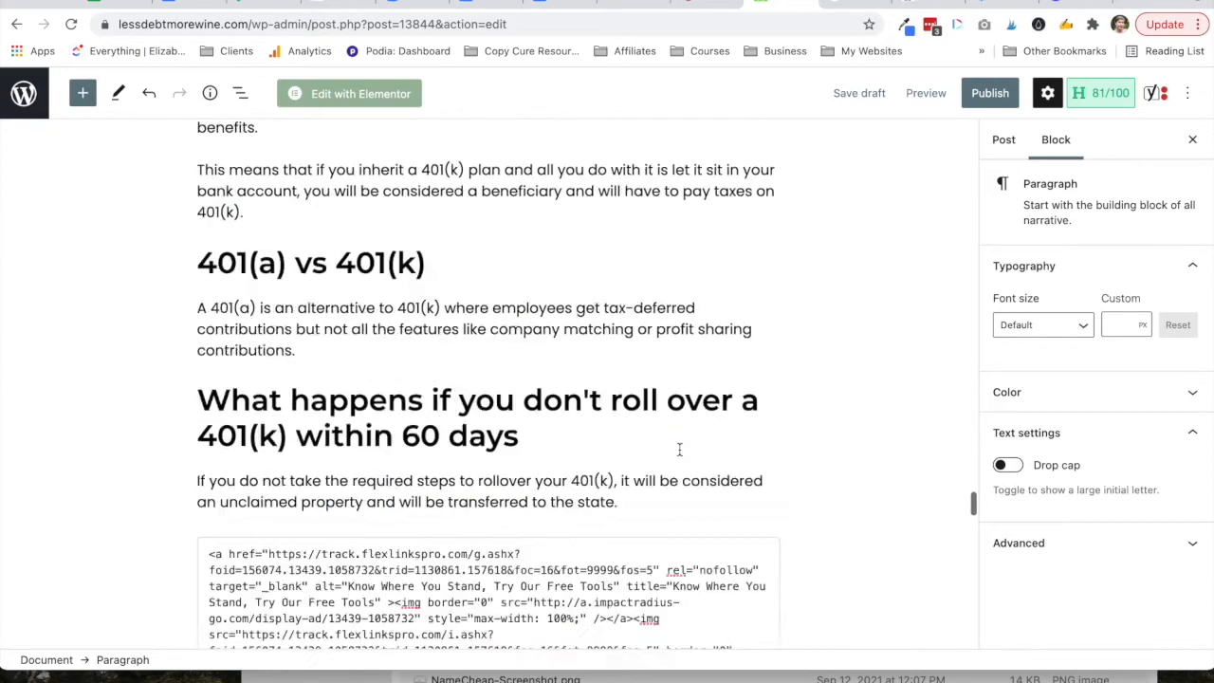
scroll(down, 3)
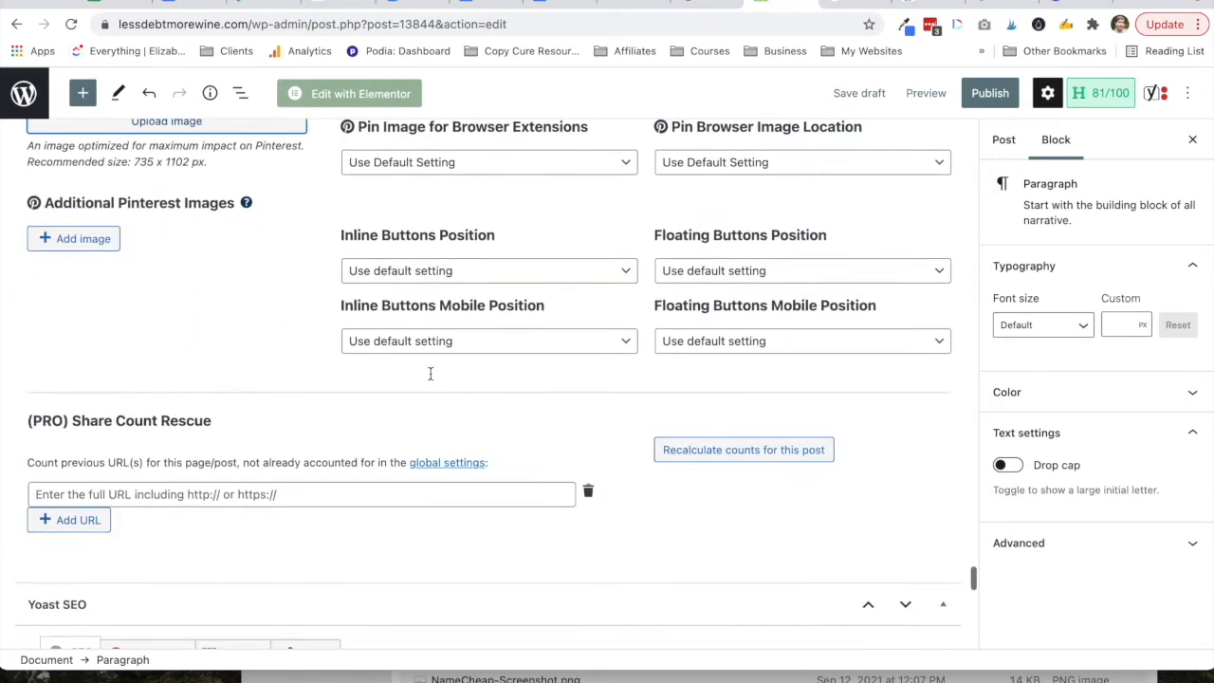
scroll(down, 3)
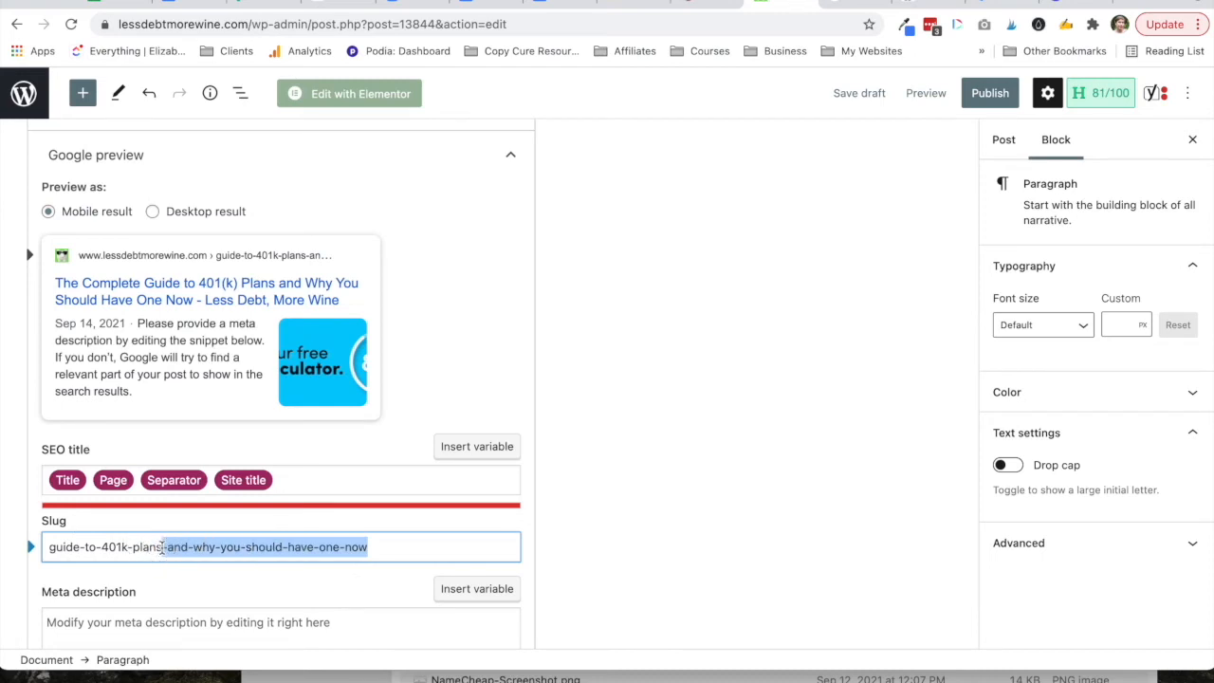
scroll(down, 3)
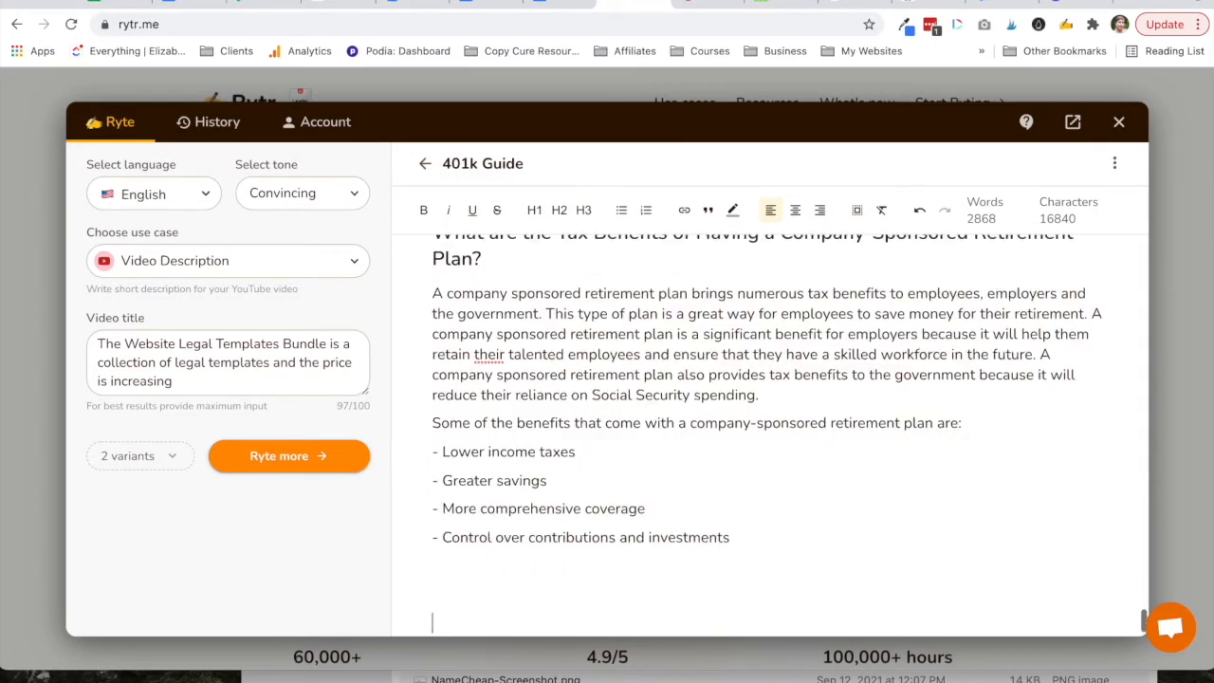
- Choose the SEO Meta Description use case from Rytr's writing use cases
click(228, 260)
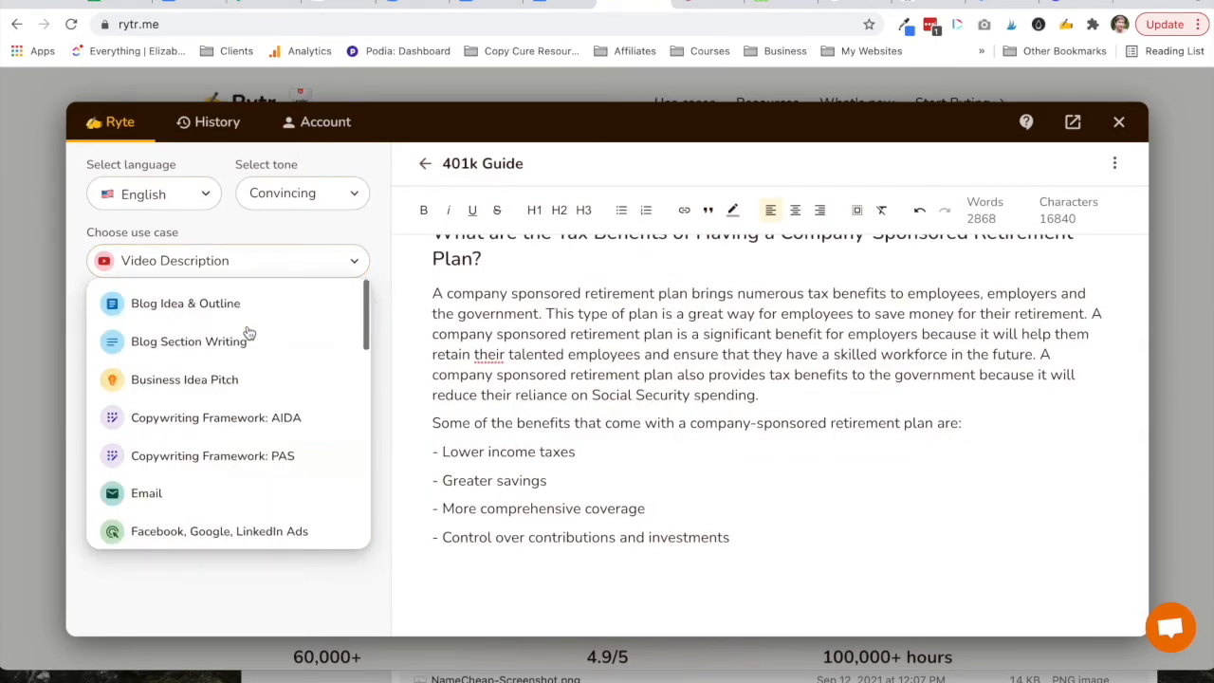
mouse_move(277, 494)
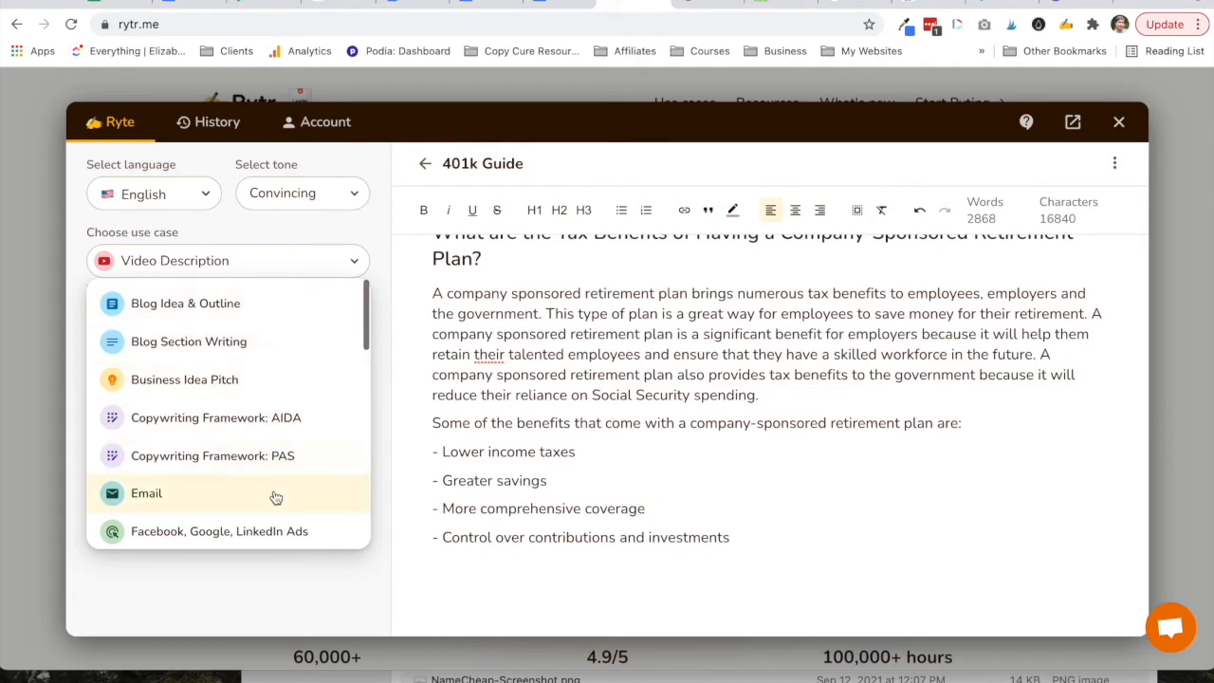
scroll(down, 3)
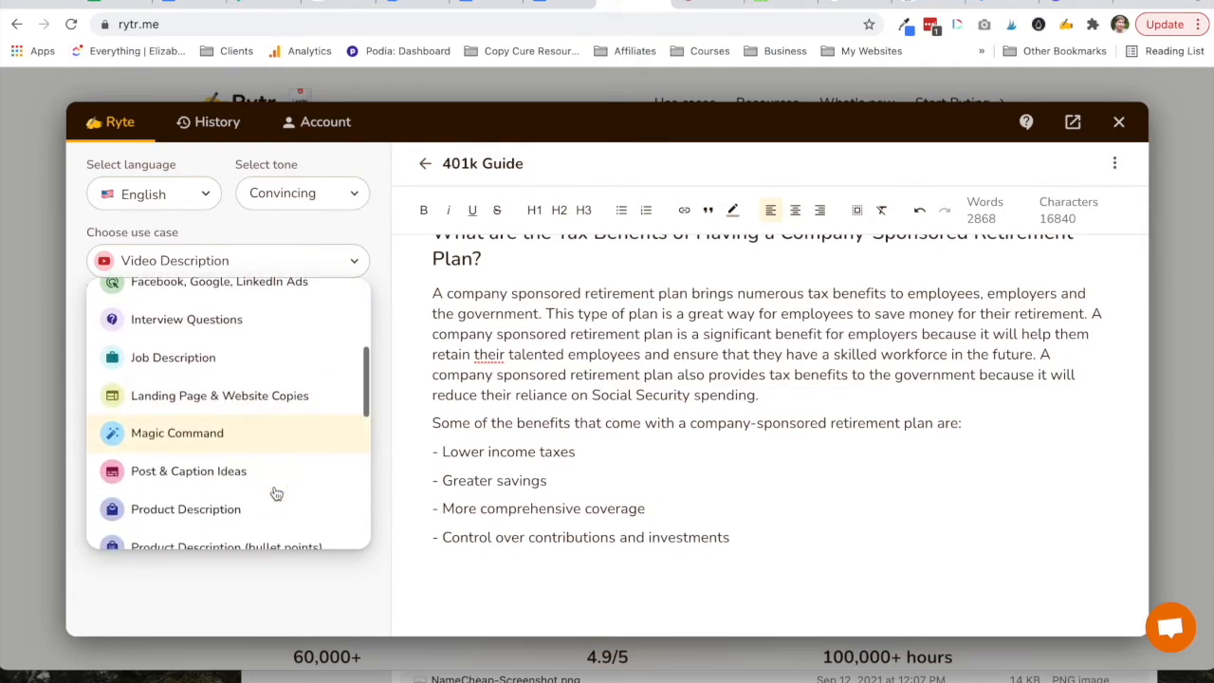
scroll(down, 3)
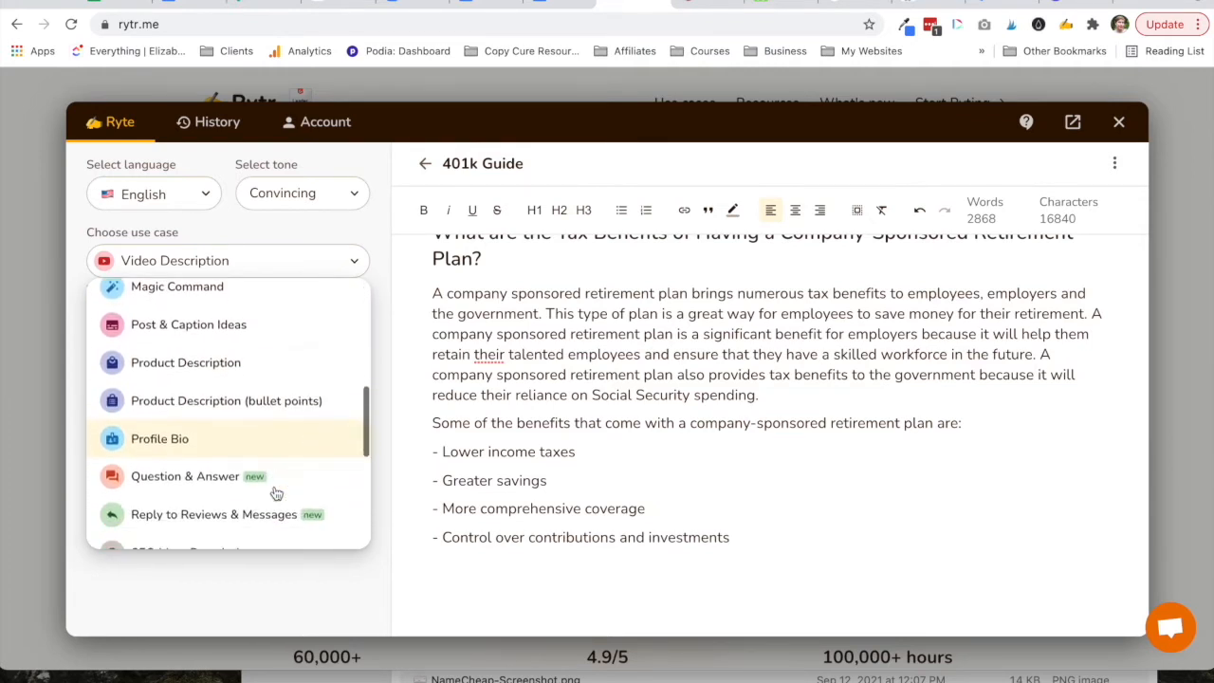
scroll(down, 3)
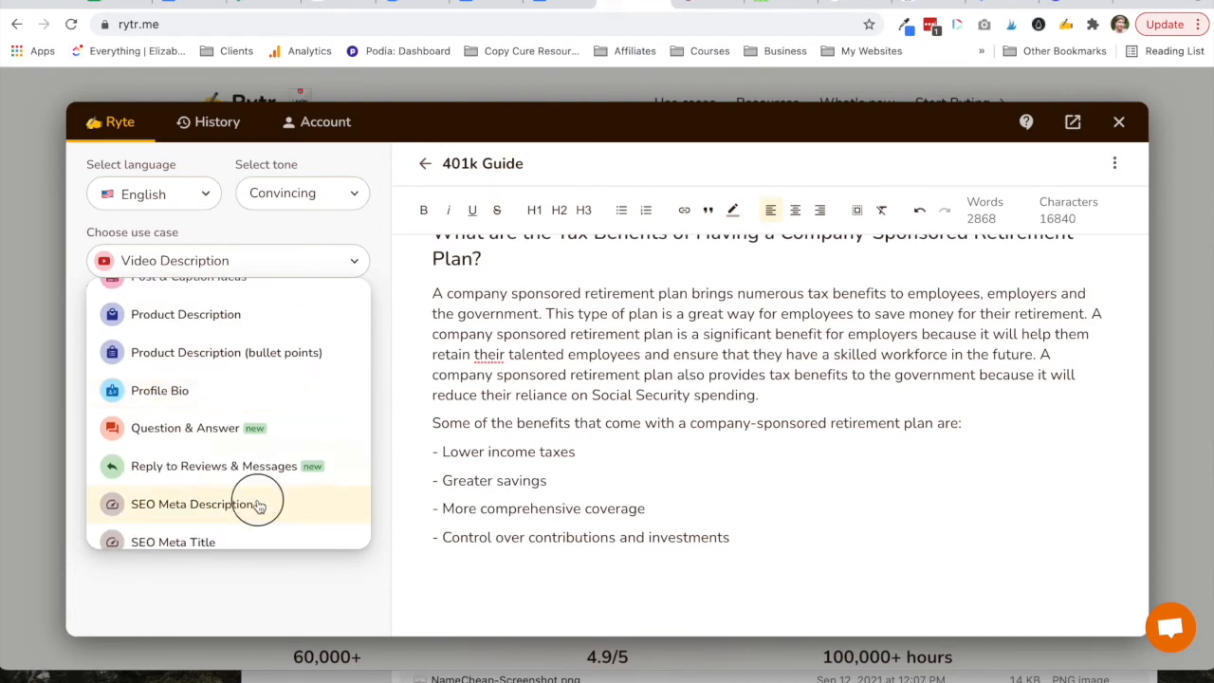
click(193, 504)
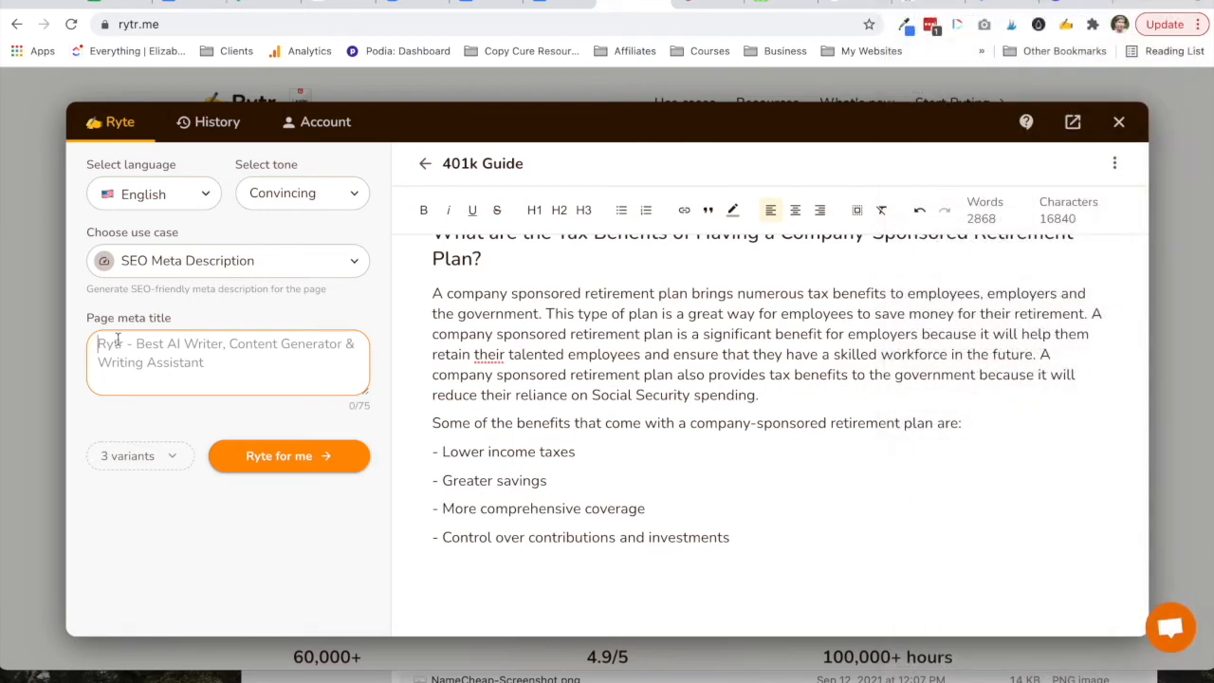
- Generate meta description variants from the 401(k) guide title for the Yoast meta description
click(288, 456)
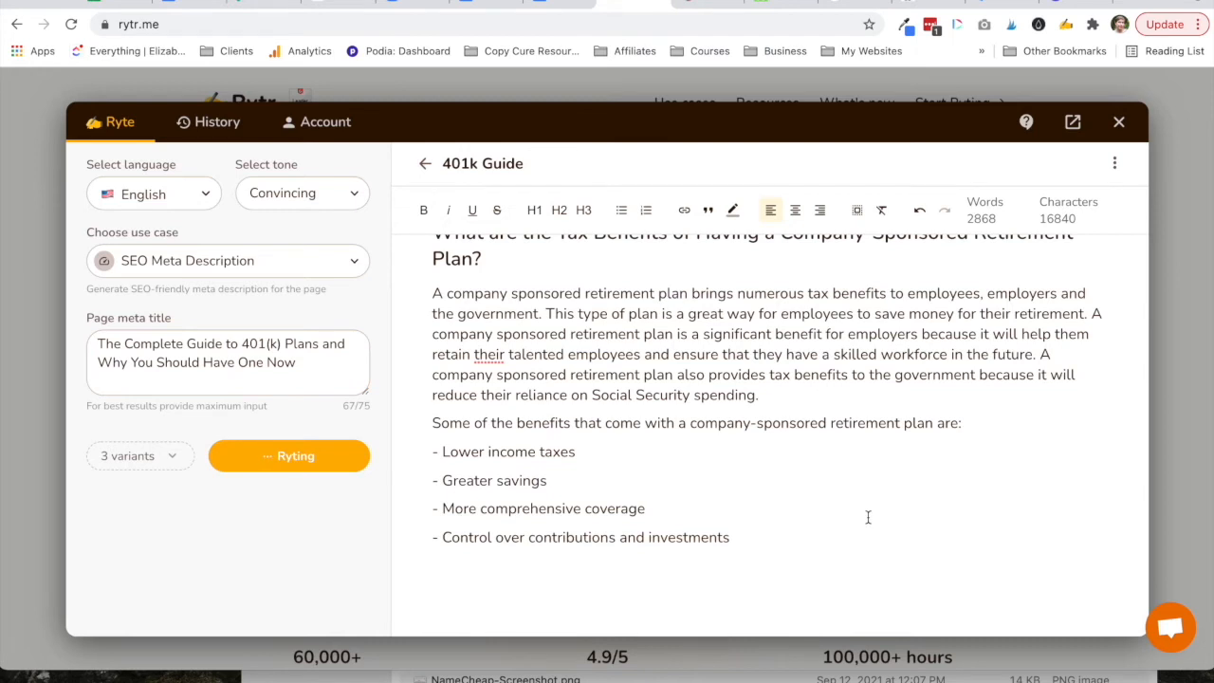
click(288, 455)
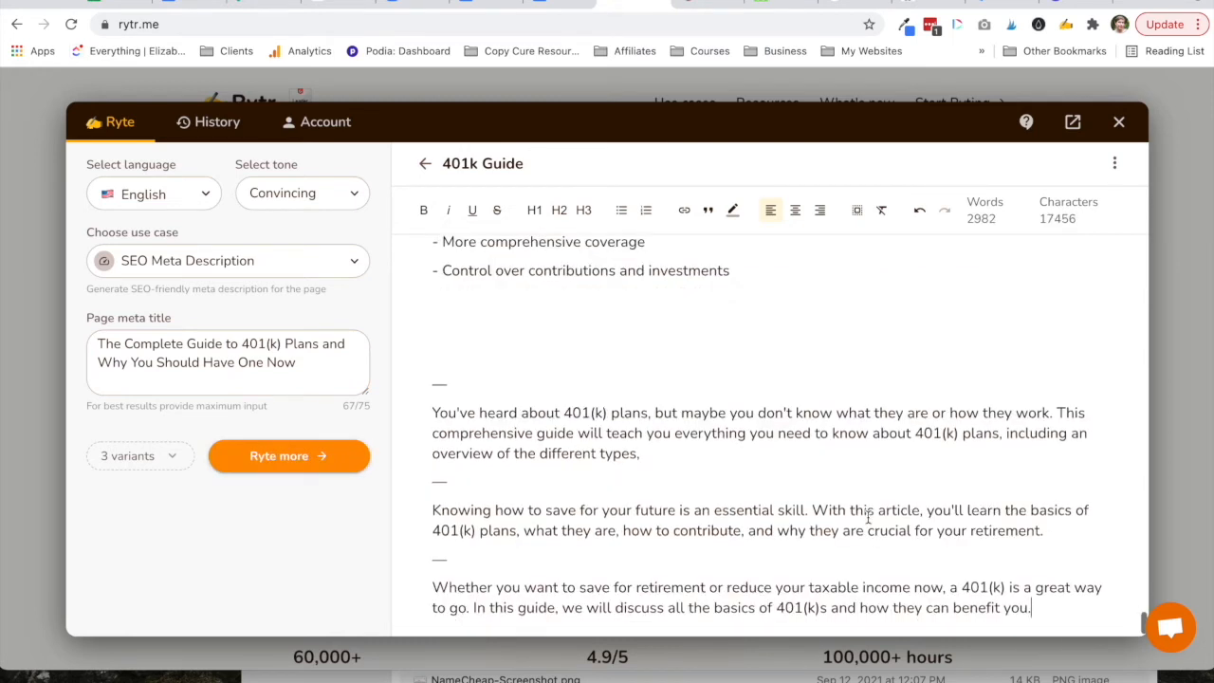
scroll(up, 3)
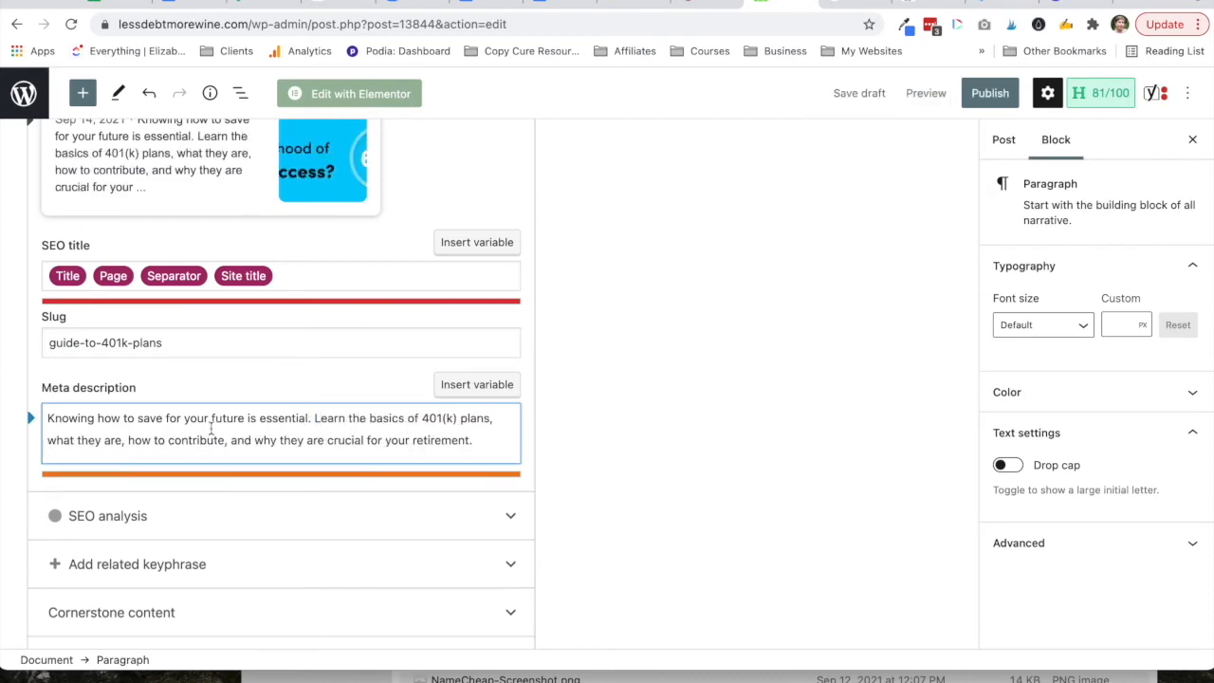
- Tighten the meta description to 'Learn the basics…' and expand Rytr's intro paragraph for the Pinterest Description
text(&)
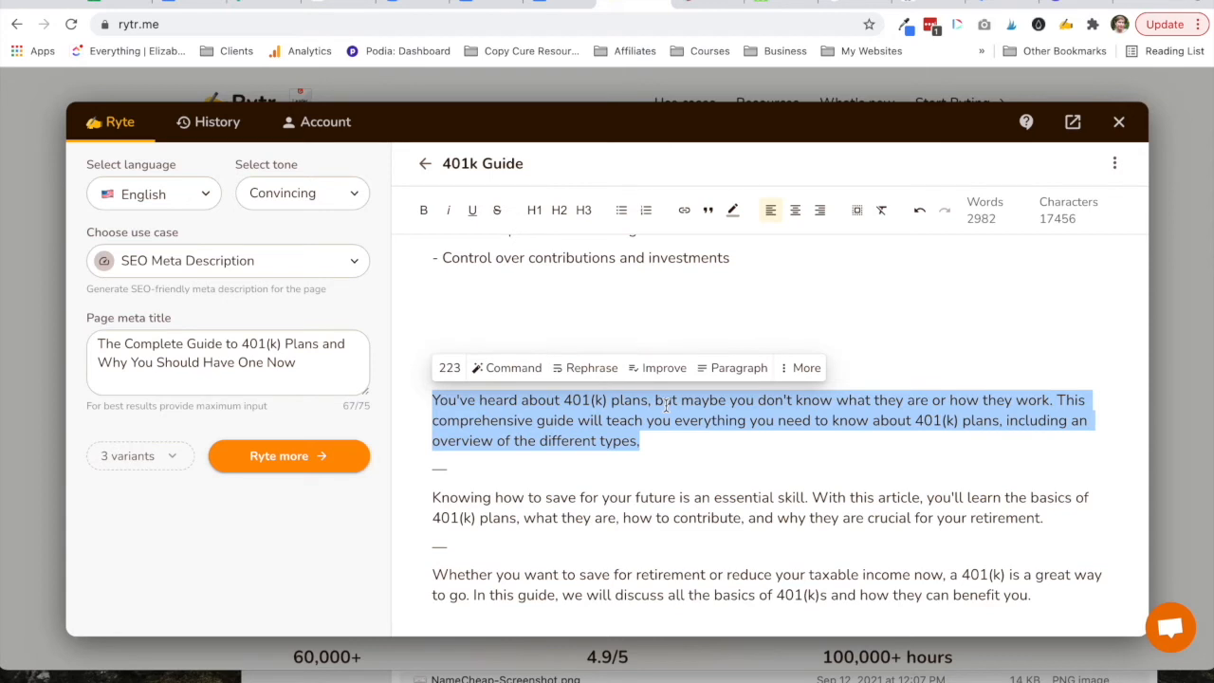
mouse_move(268, 239)
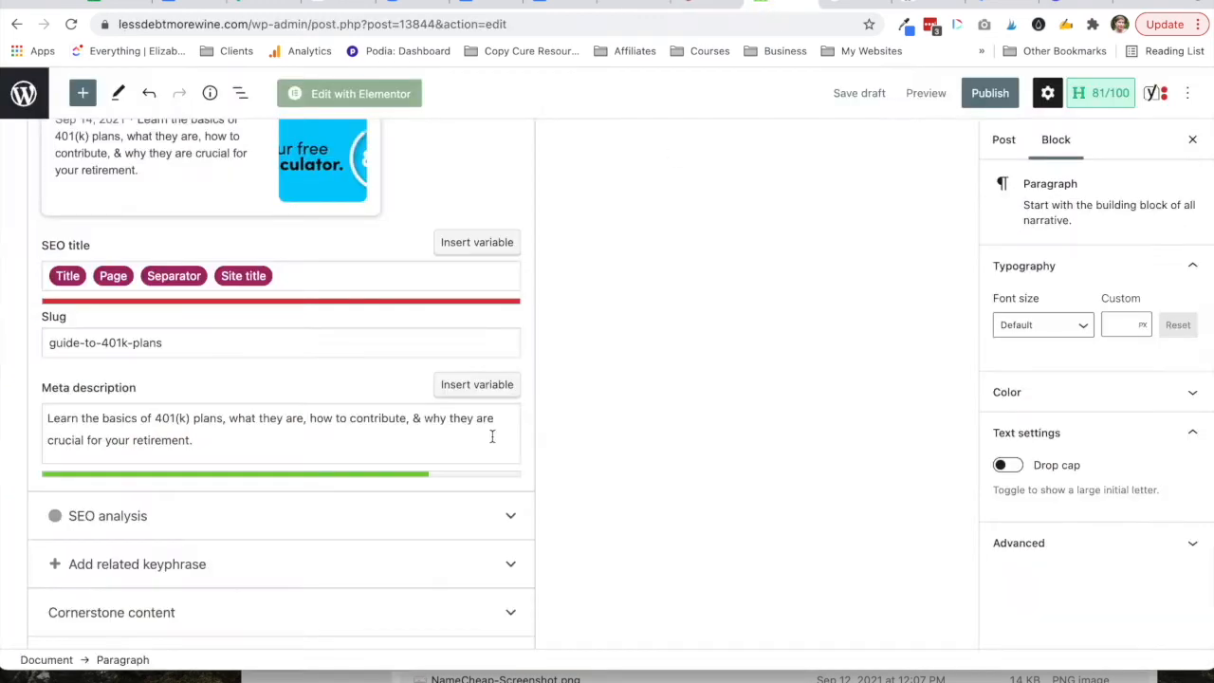
scroll(down, 3)
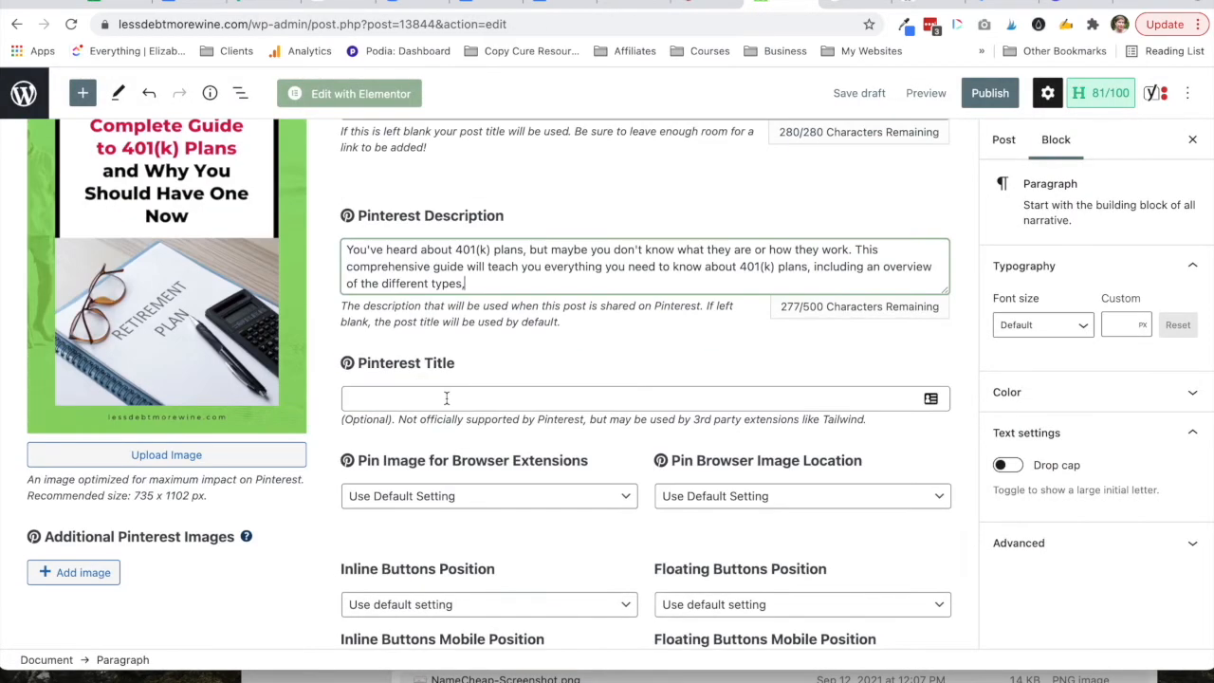
mouse_move(674, 19)
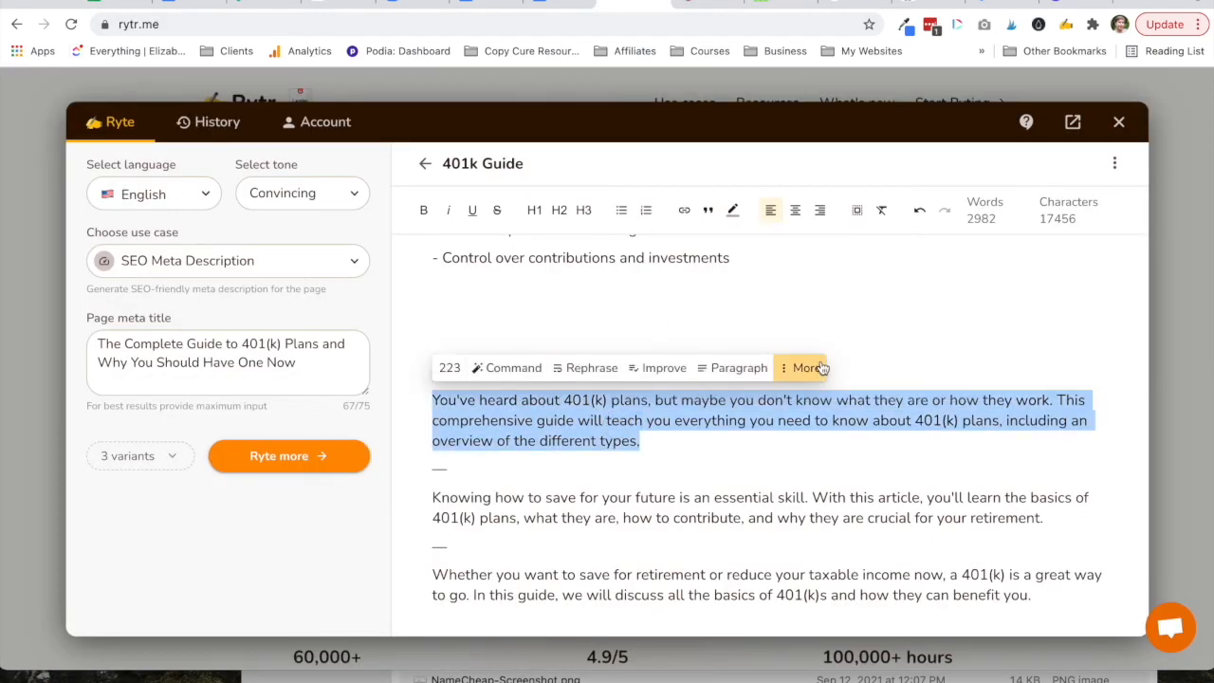
click(804, 368)
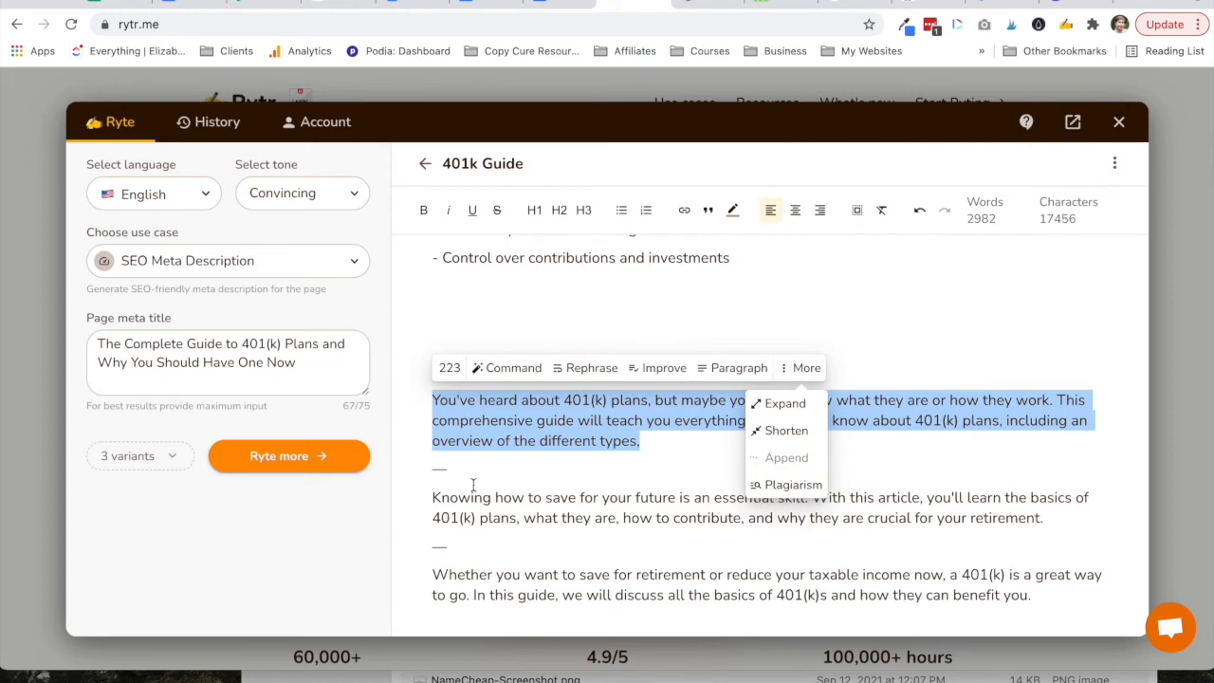
mouse_move(696, 465)
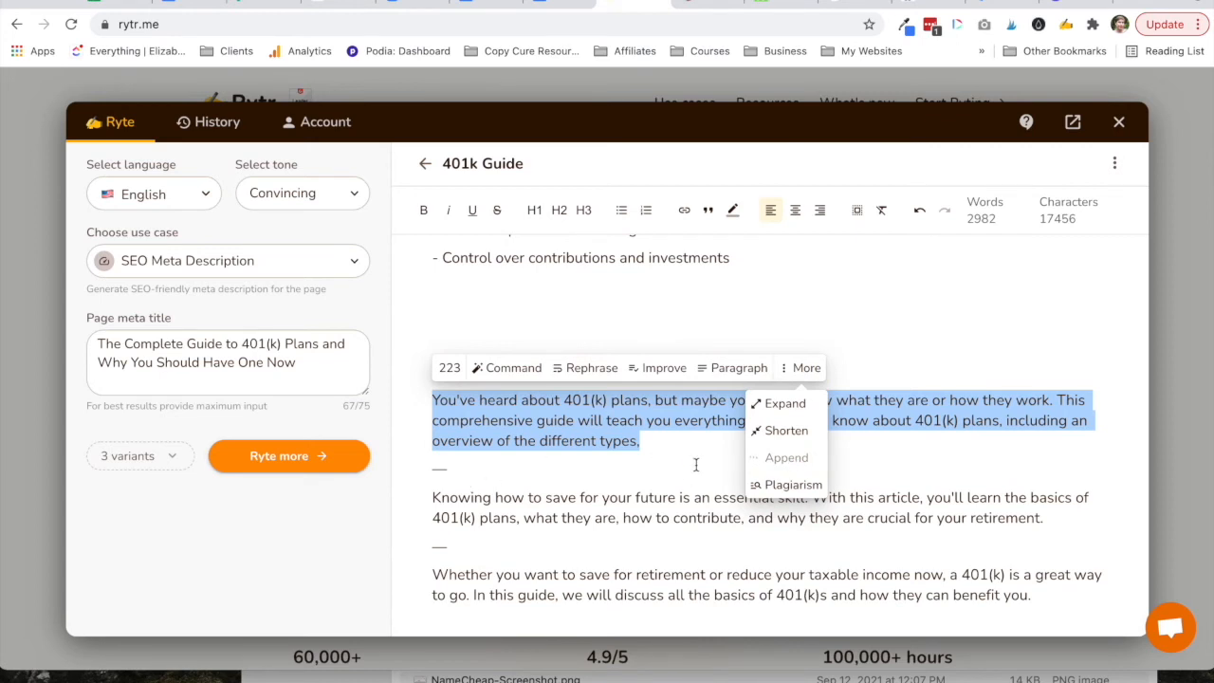
click(786, 403)
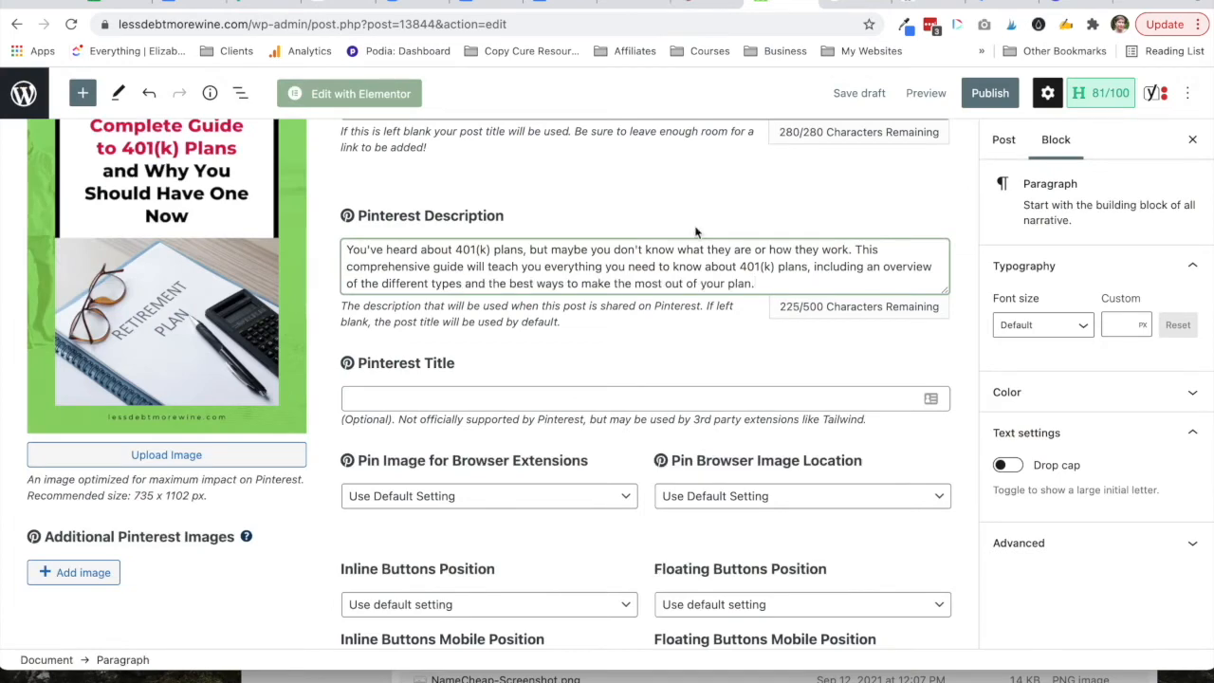
click(926, 93)
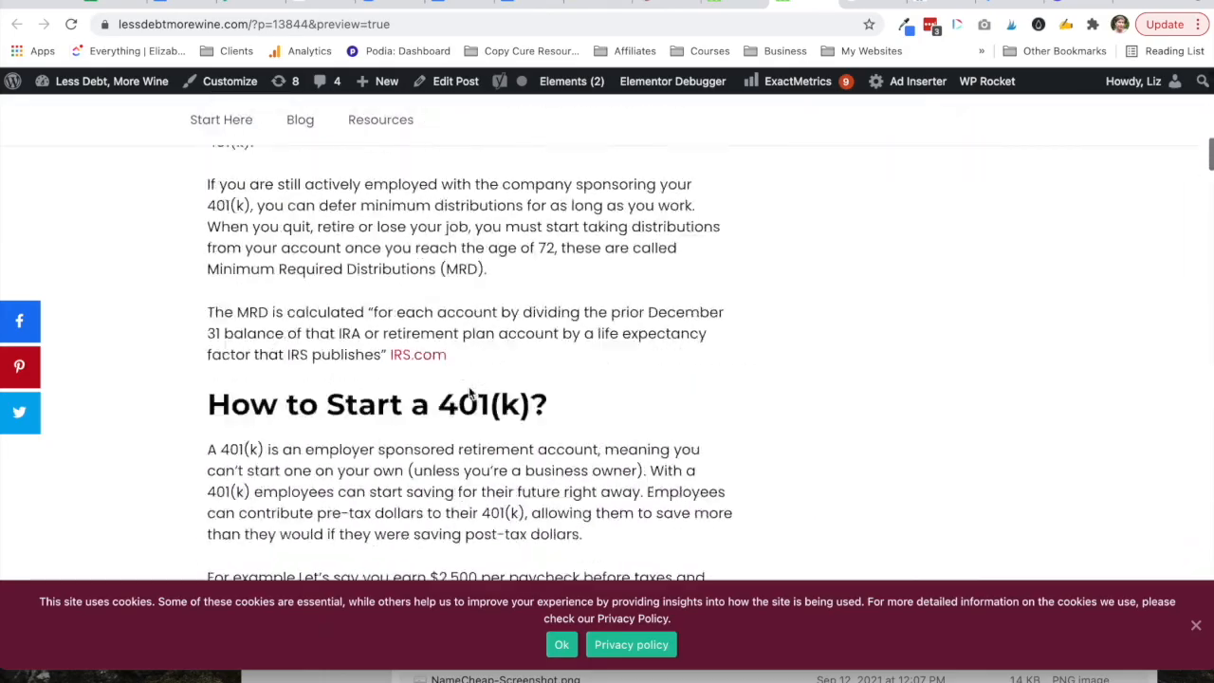
- Scroll through the previewed 401(k) guide post and return to the editor tab
scroll(down, 3)
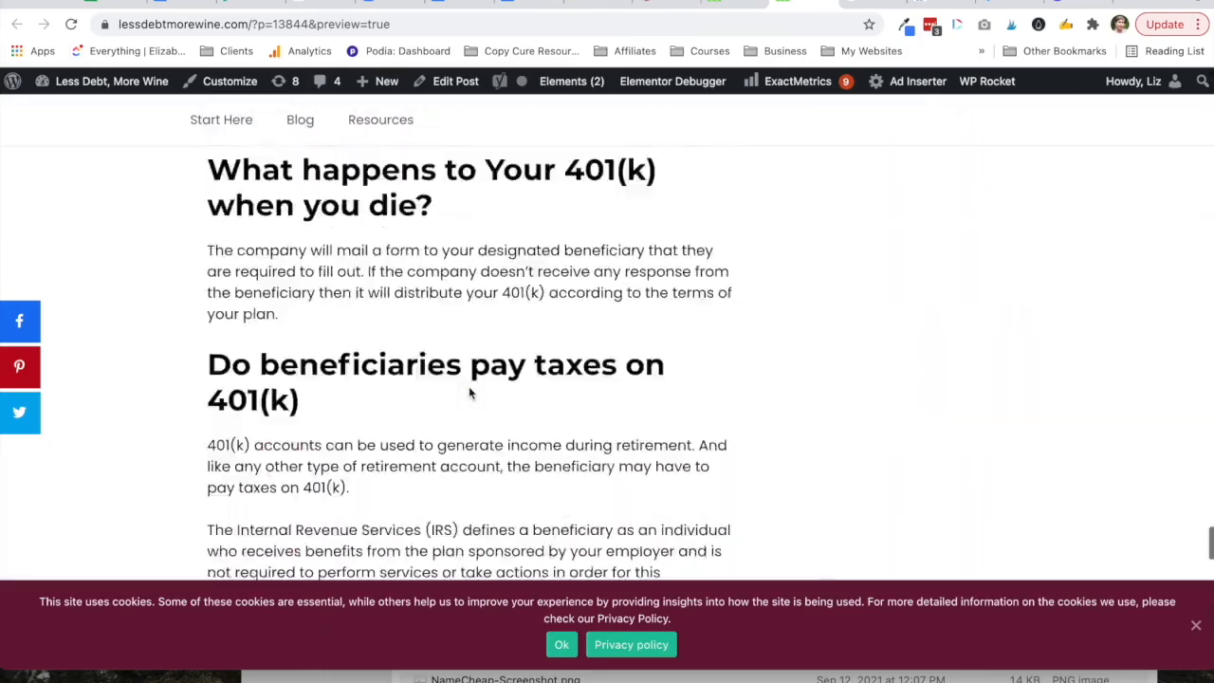
scroll(up, 3)
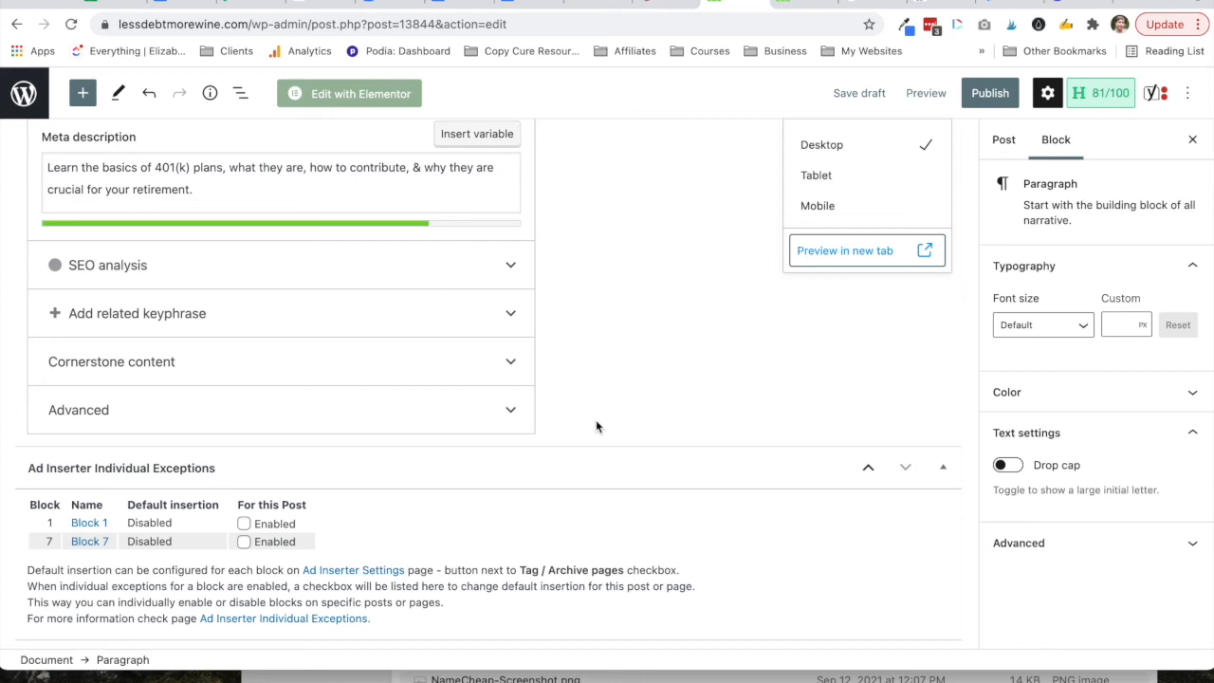
scroll(up, 3)
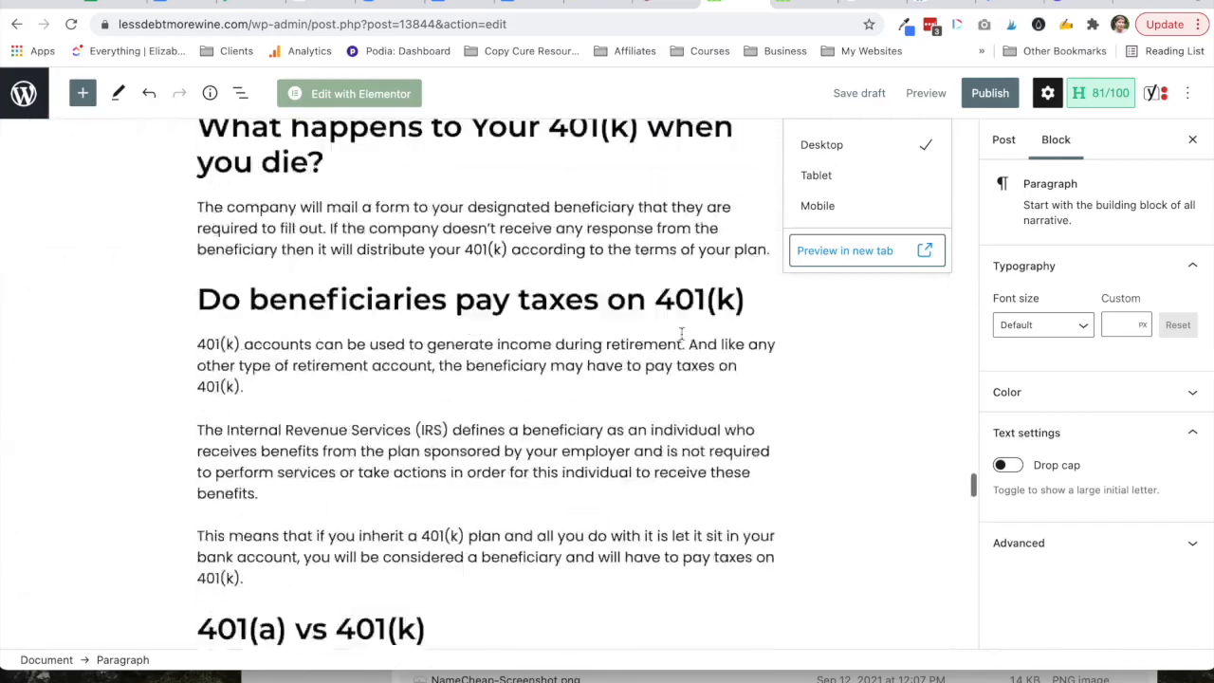
scroll(down, 3)
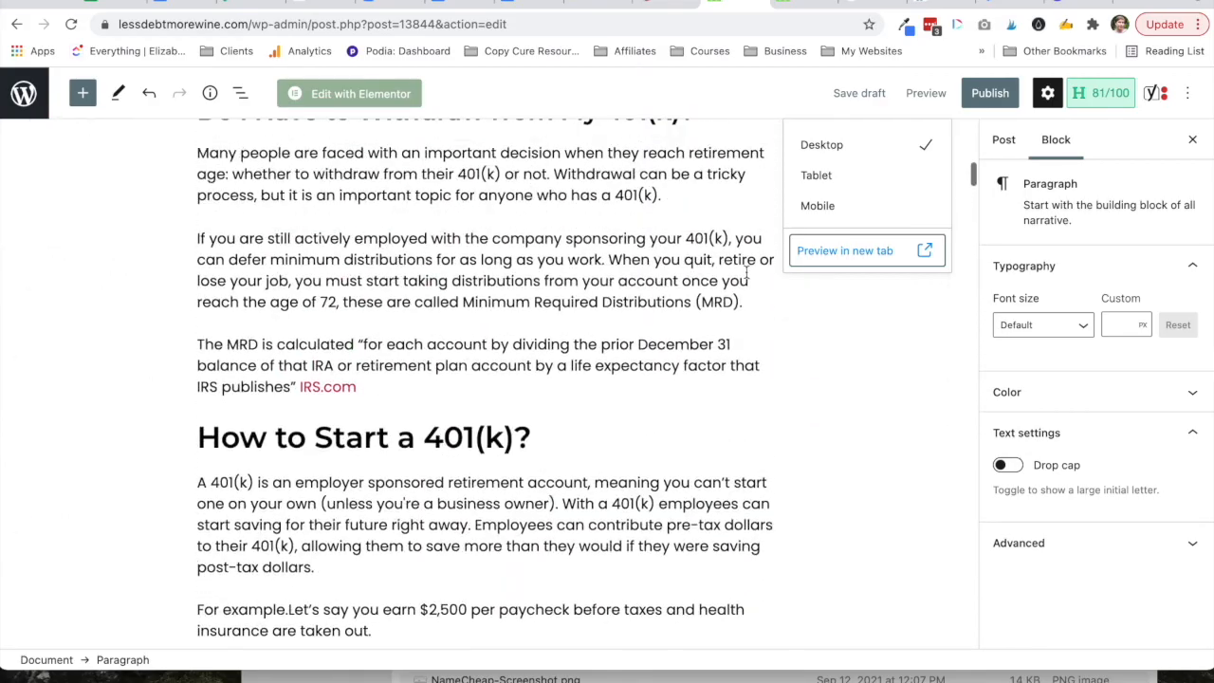
click(364, 436)
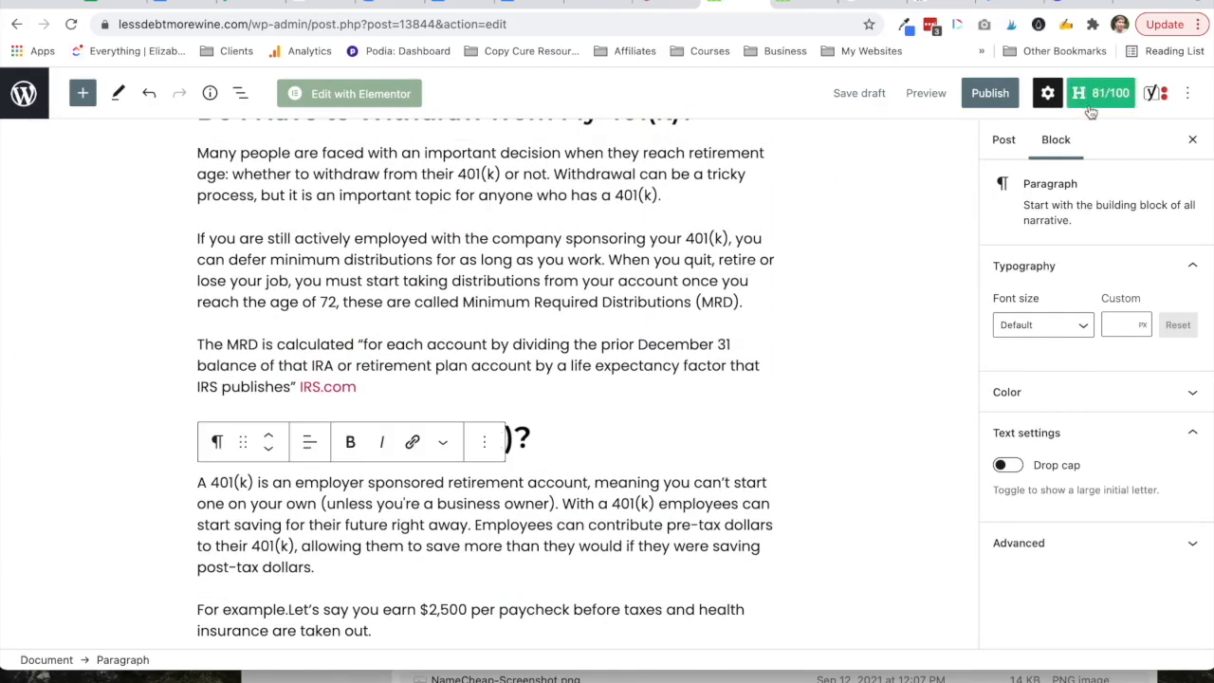